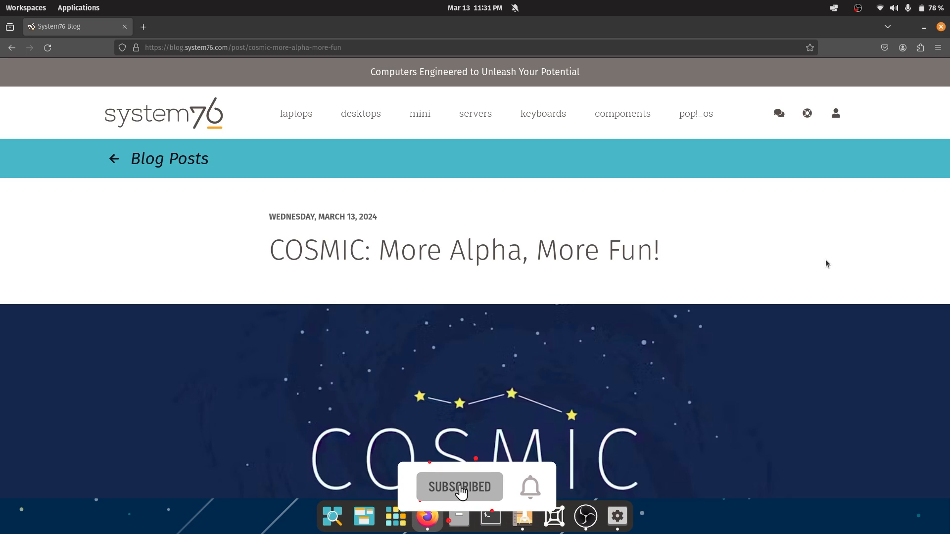
Step: Peek at the notifications overview, then move down past the COSMIC Alpha Countdown header image
click(530, 487)
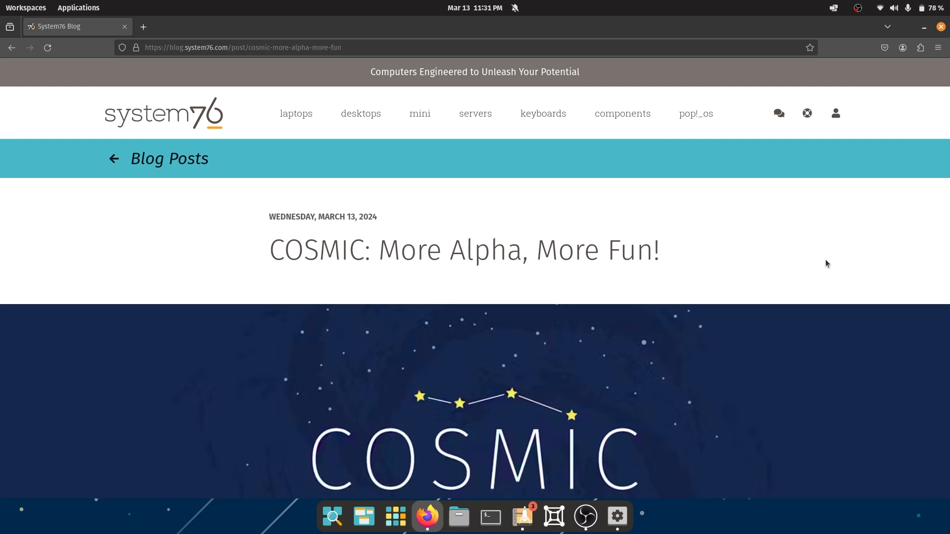
mouse_move(794, 242)
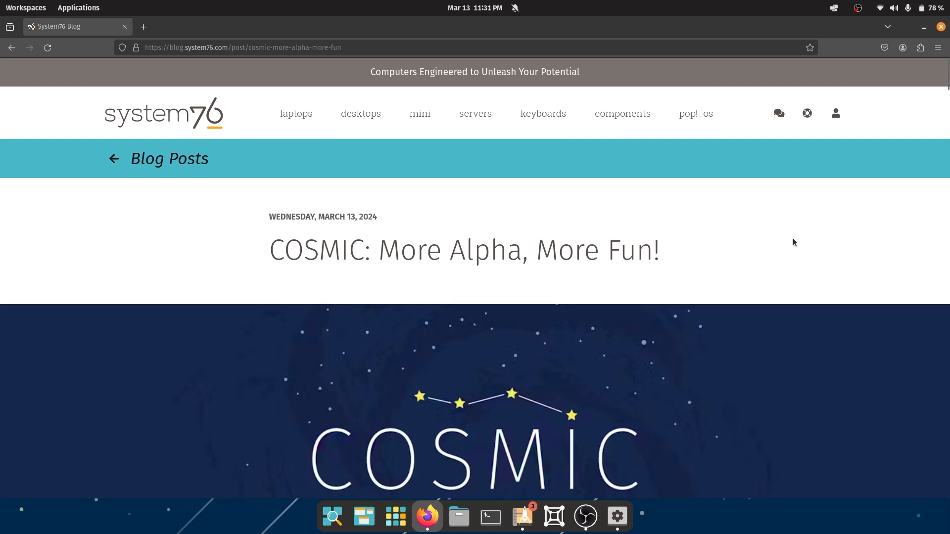
click(474, 7)
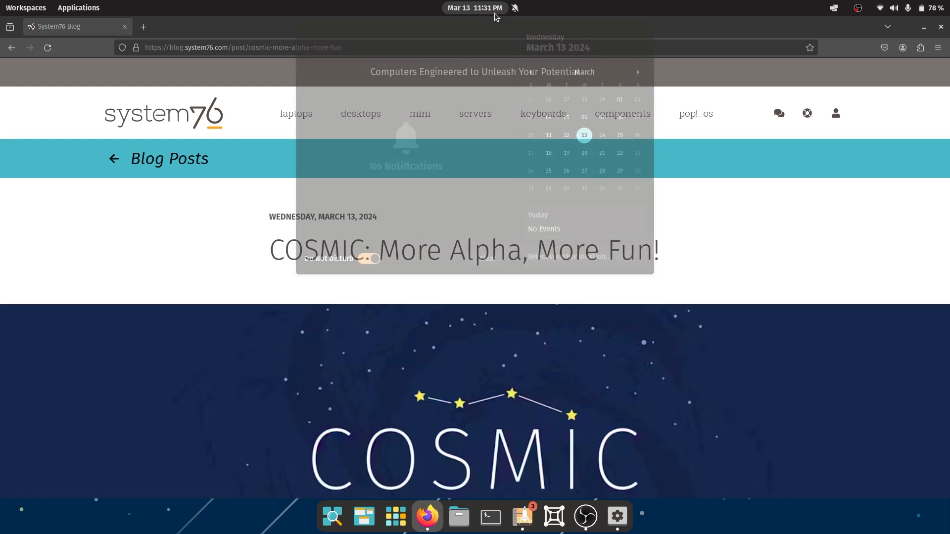
click(474, 8)
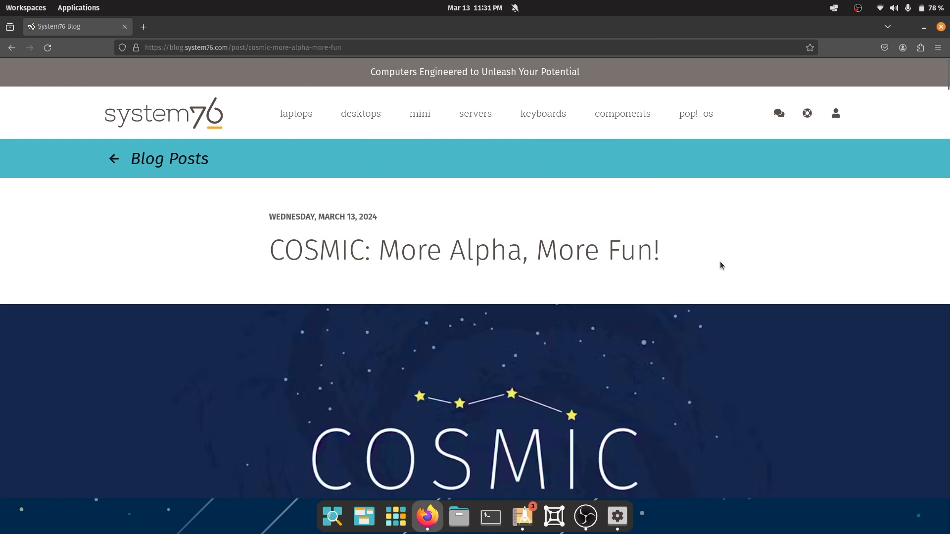
scroll(down, 3)
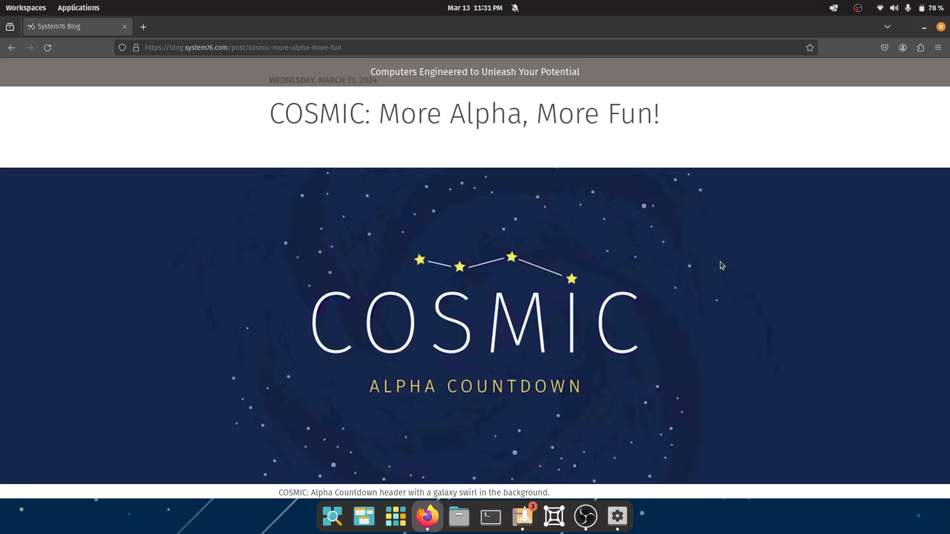
scroll(down, 3)
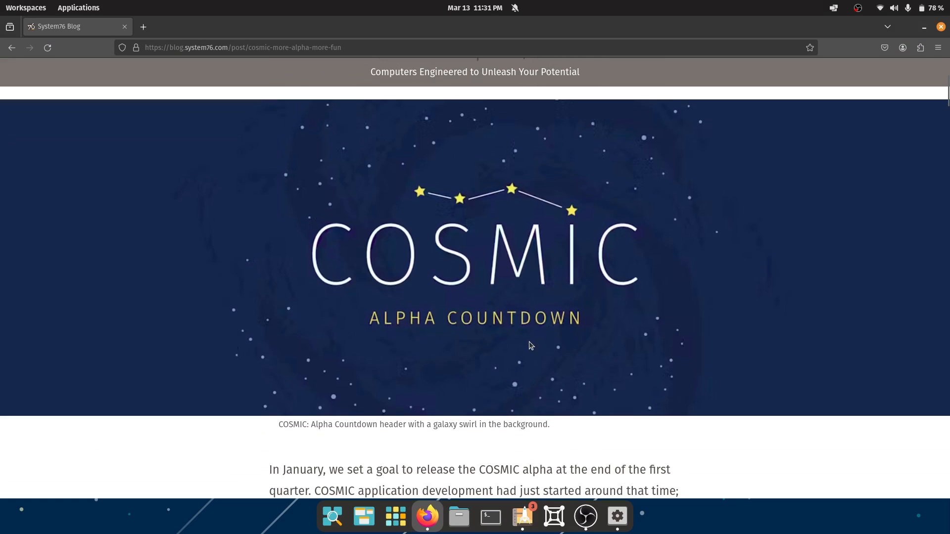
scroll(down, 3)
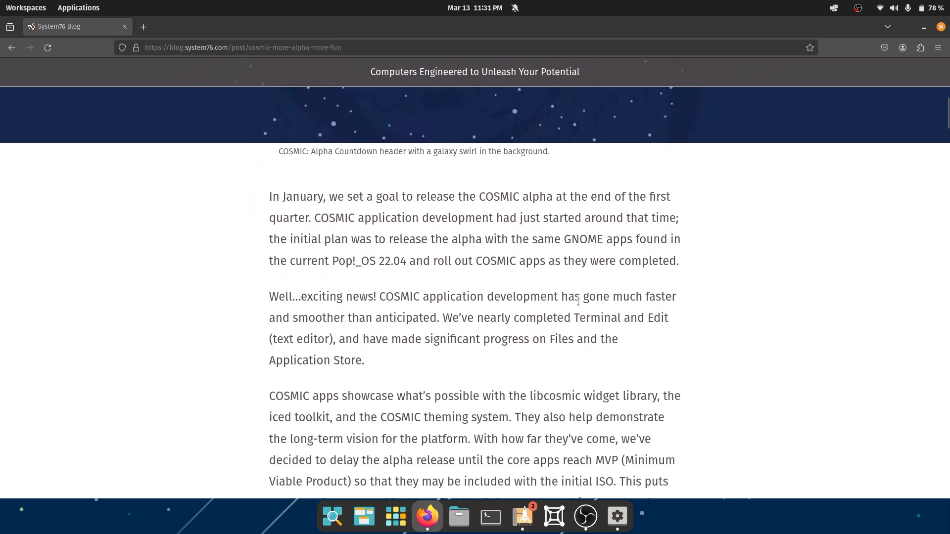
mouse_move(306, 198)
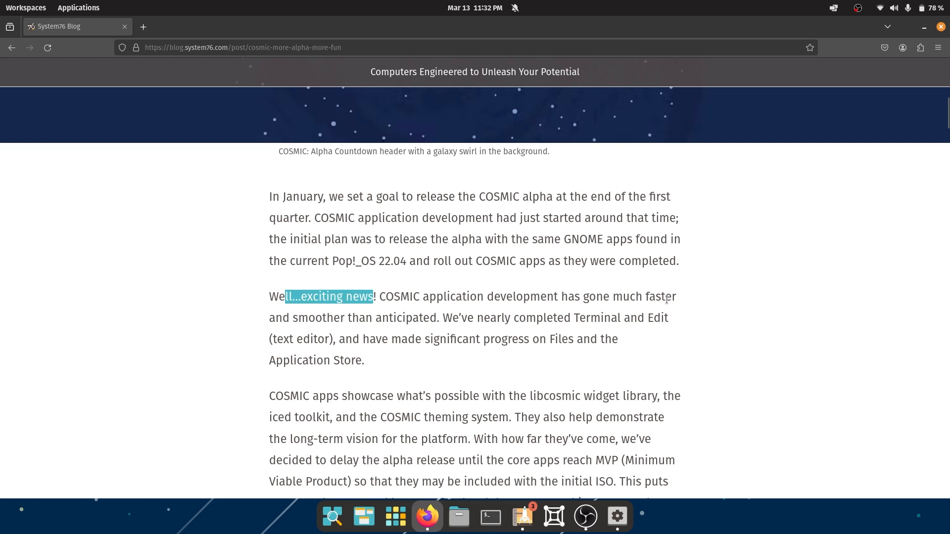
Step: Highlight the phrase 'smoother than anticipated' in the opening paragraph, then clear it
drag(309, 318, 420, 318)
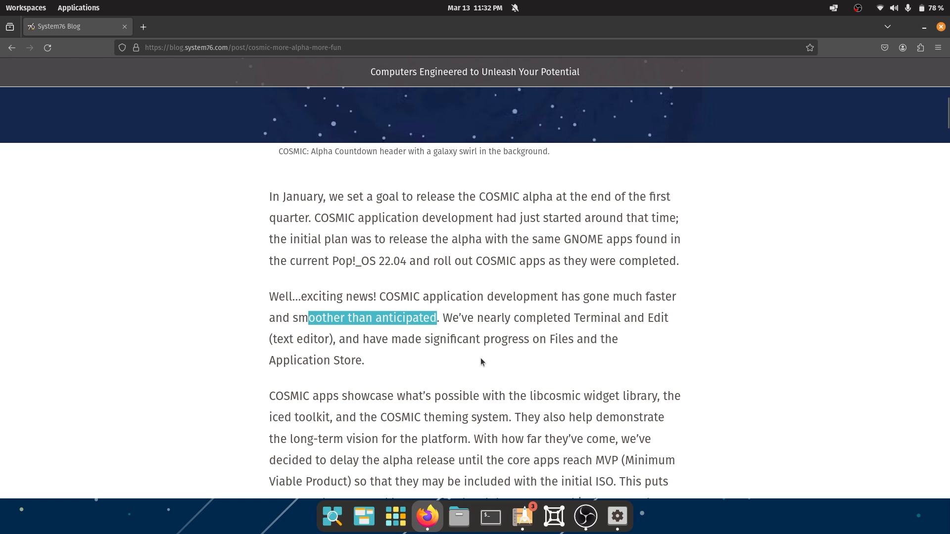
mouse_move(574, 330)
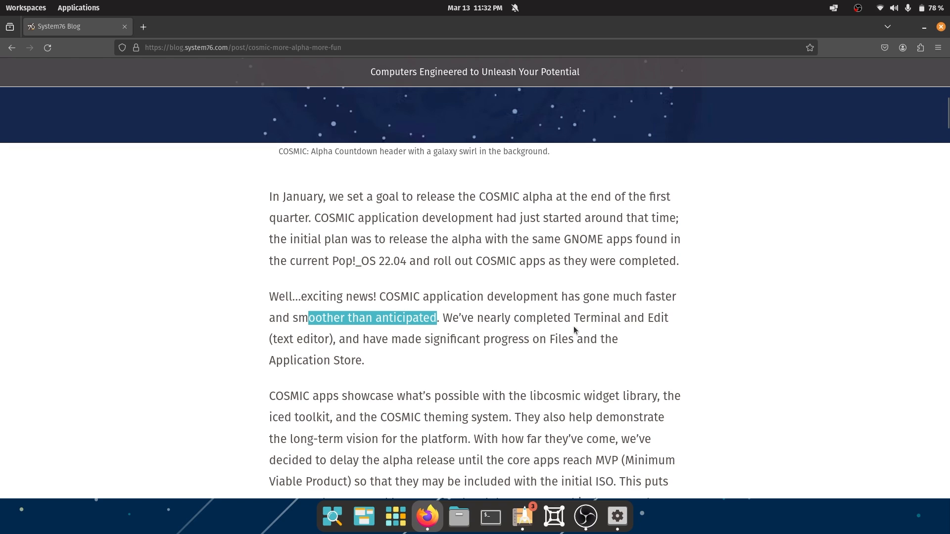
mouse_move(377, 354)
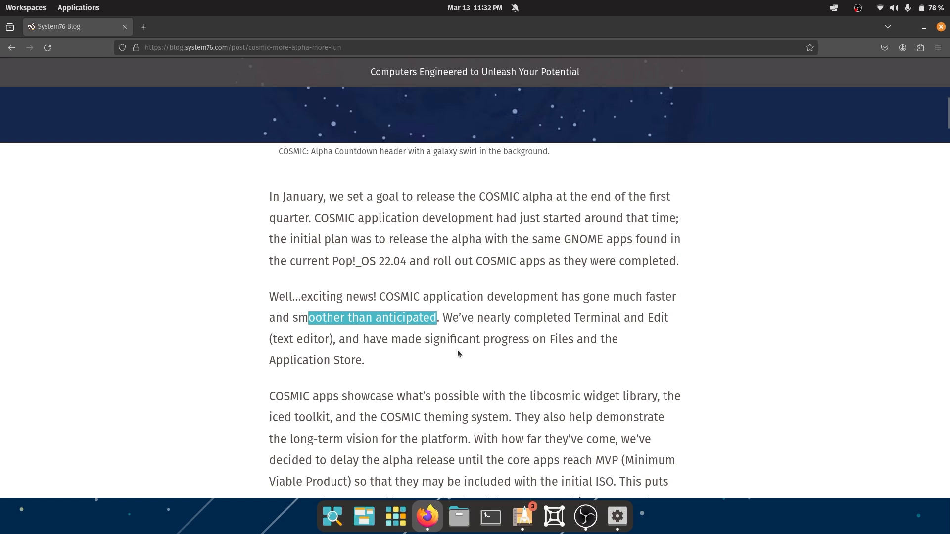
double_click(560, 338)
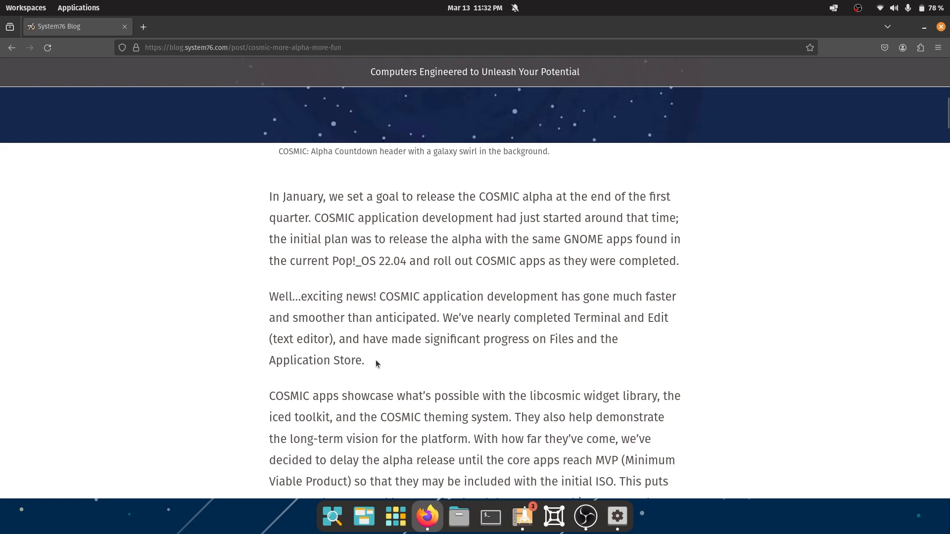
Step: Move to the COSMIC apps paragraph and highlight 'the long-term vision for the platform'
scroll(down, 3)
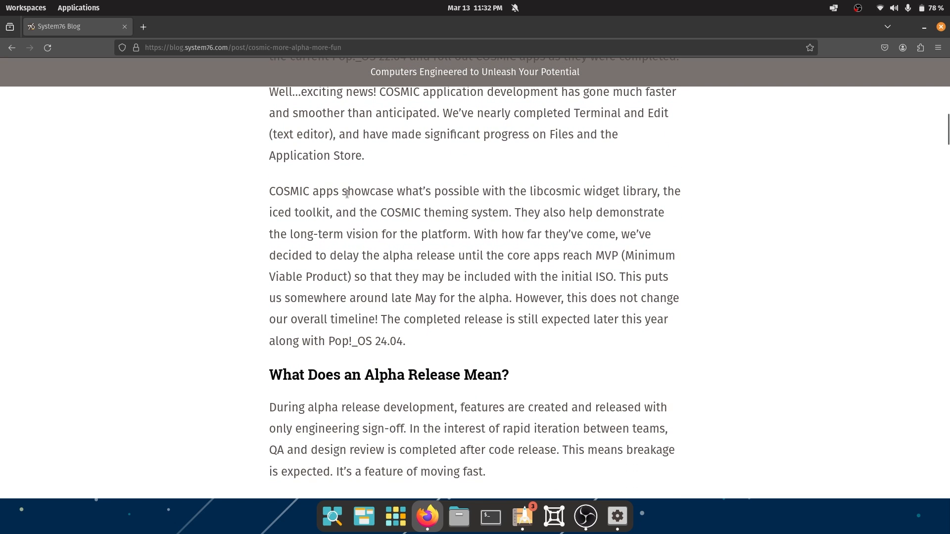
mouse_move(544, 188)
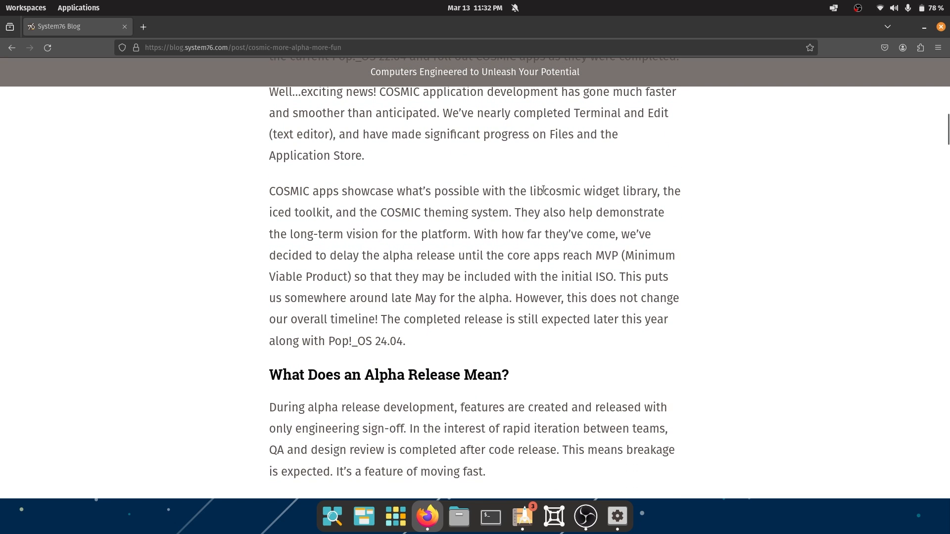
double_click(557, 191)
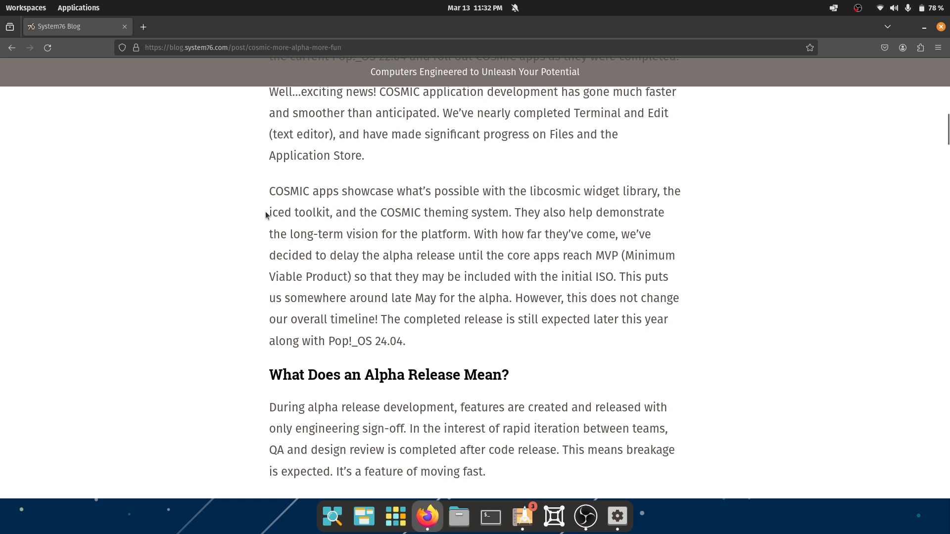
mouse_move(330, 214)
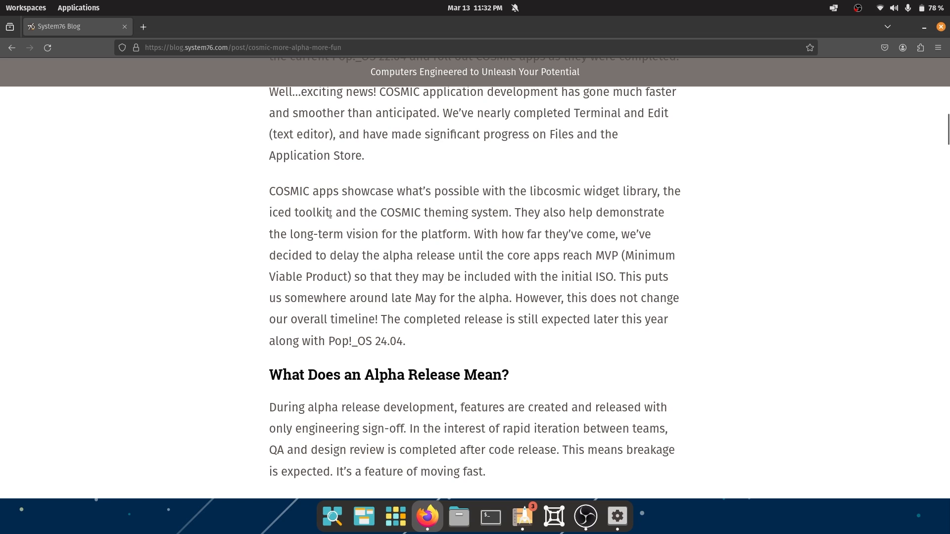
drag(363, 213, 463, 213)
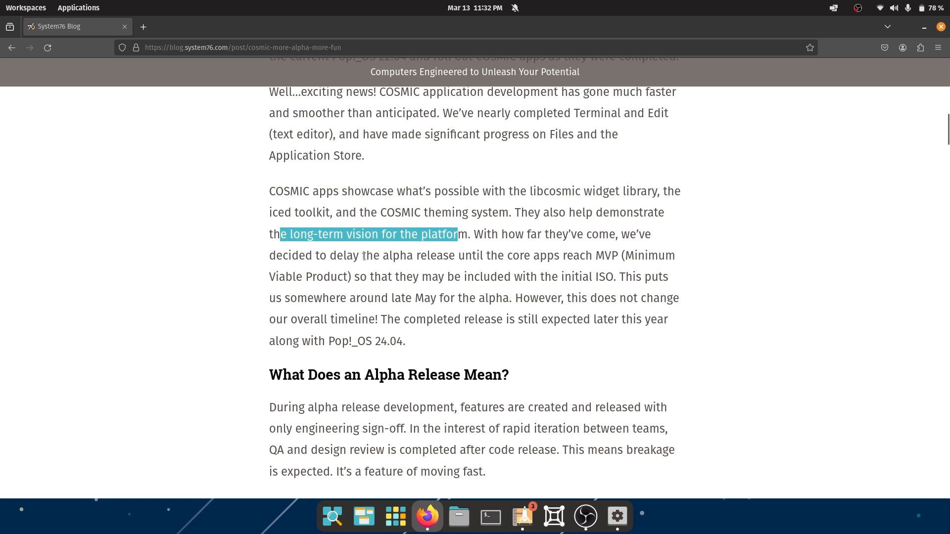
Step: Highlight the passages about delaying the alpha until core apps reach MVP and 'Viable Product', clearing each
drag(362, 256, 617, 256)
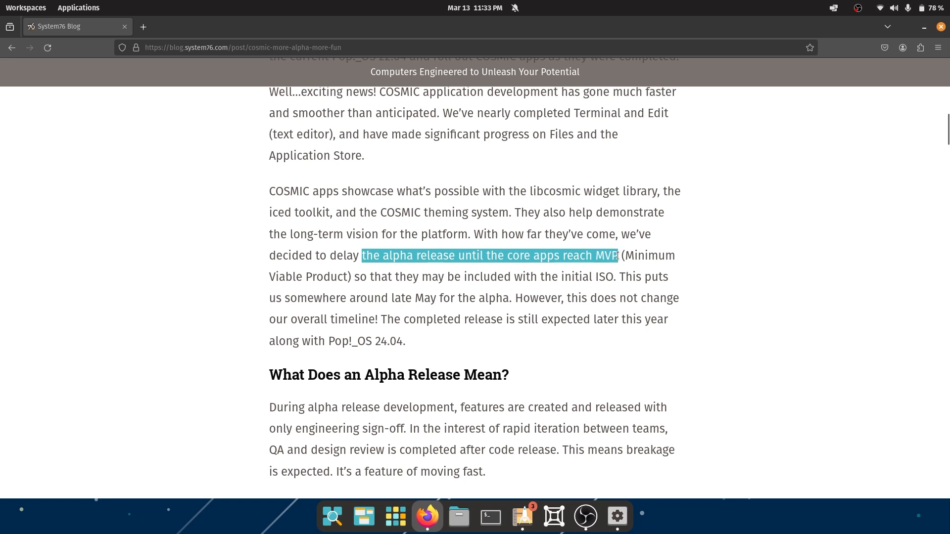
click(628, 255)
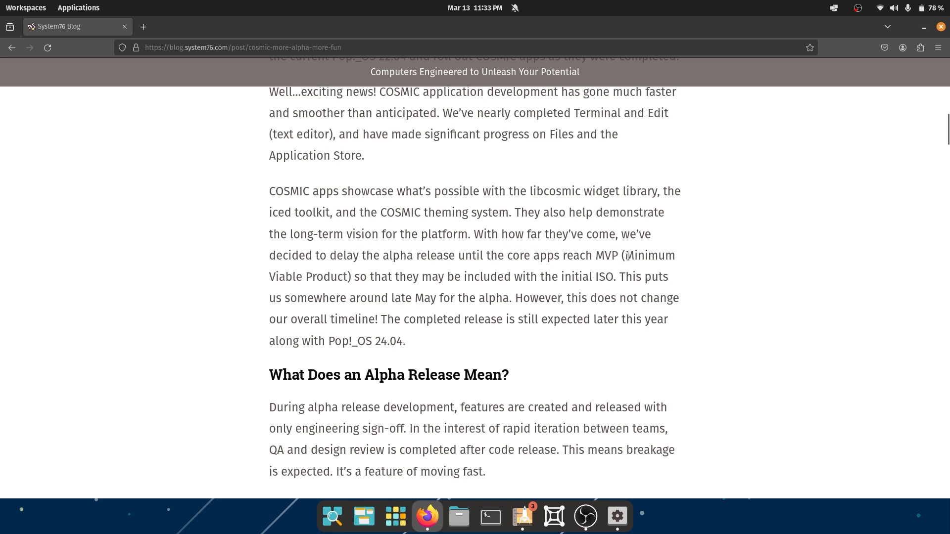
drag(268, 277, 377, 277)
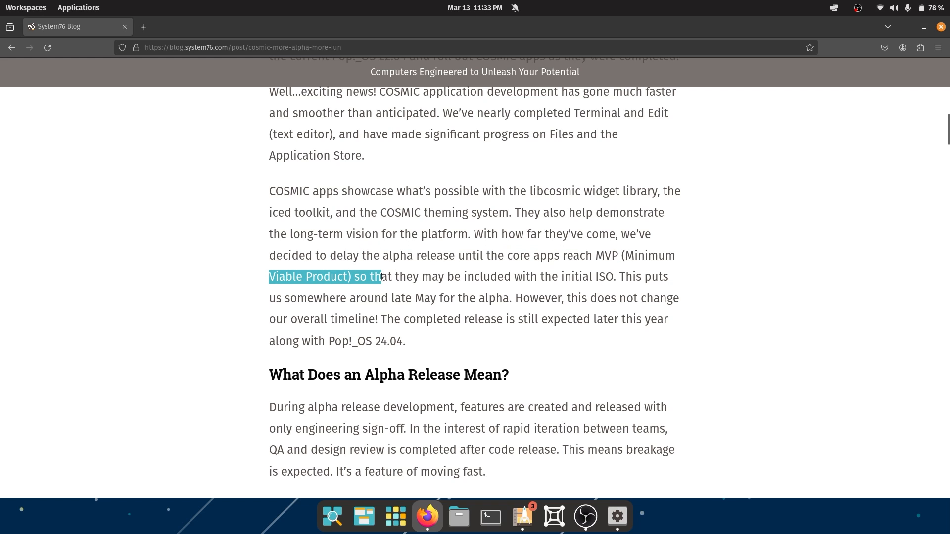
click(382, 277)
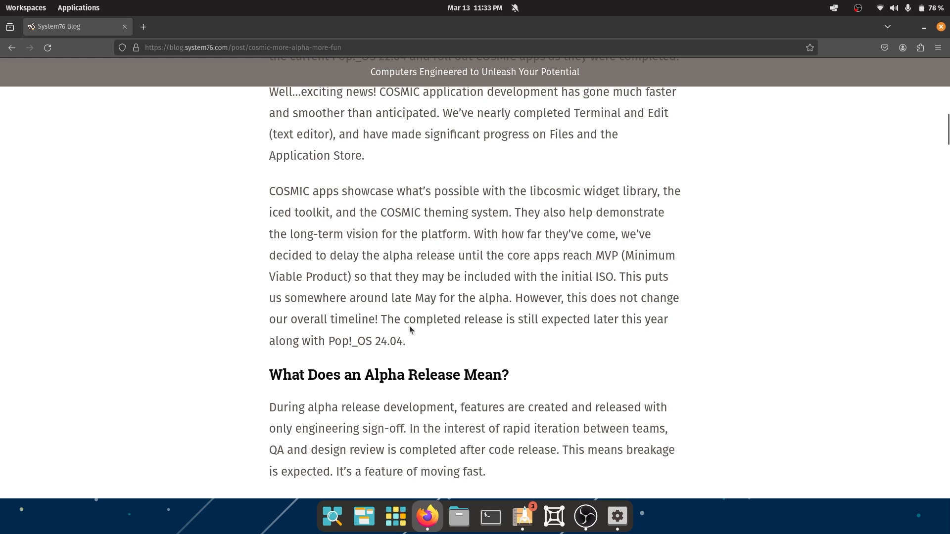
mouse_move(393, 301)
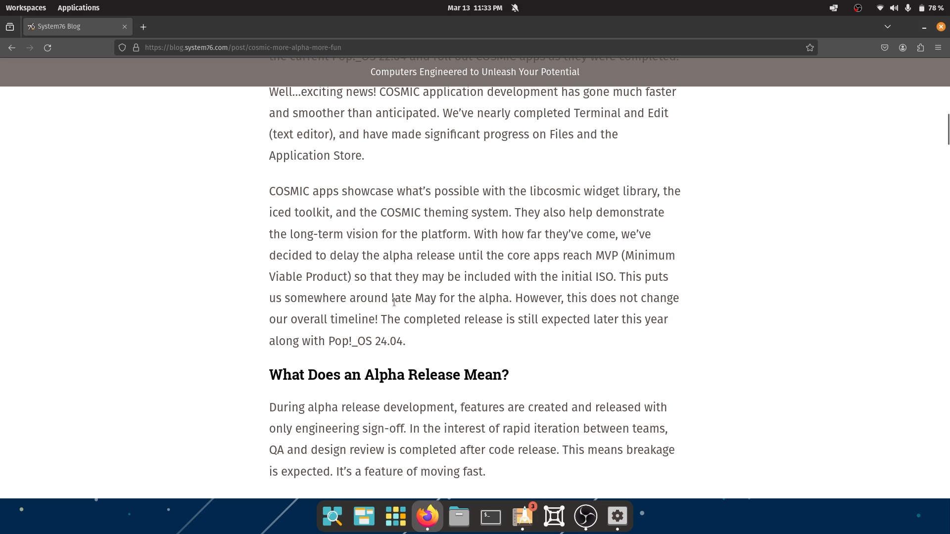
Step: Move down and highlight the late May alpha timing alongside Pop!_OS 24.04, then clear it
scroll(down, 3)
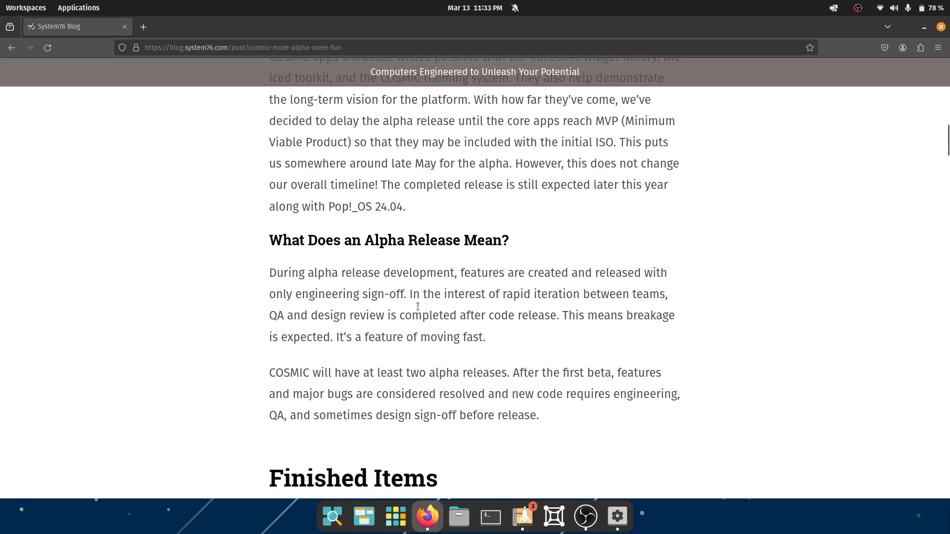
scroll(down, 3)
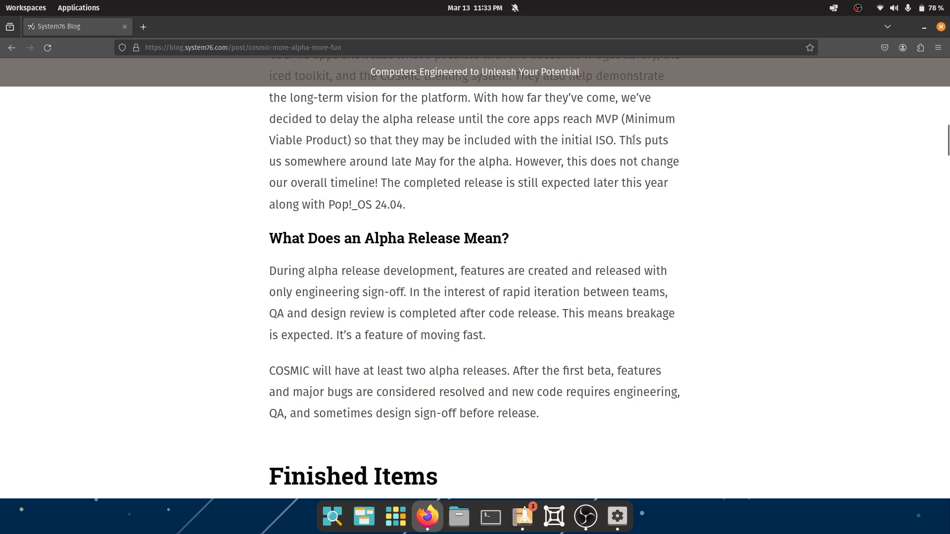
drag(290, 162, 454, 161)
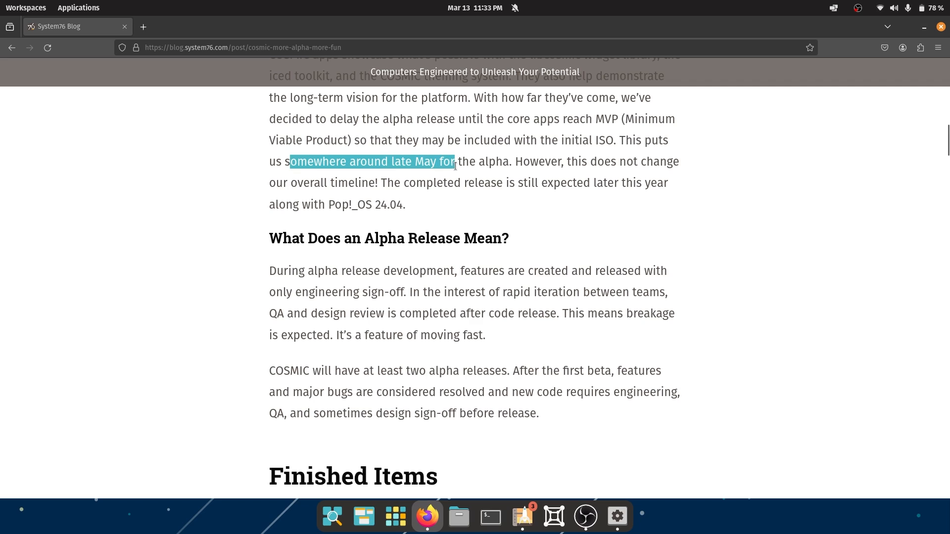
click(487, 190)
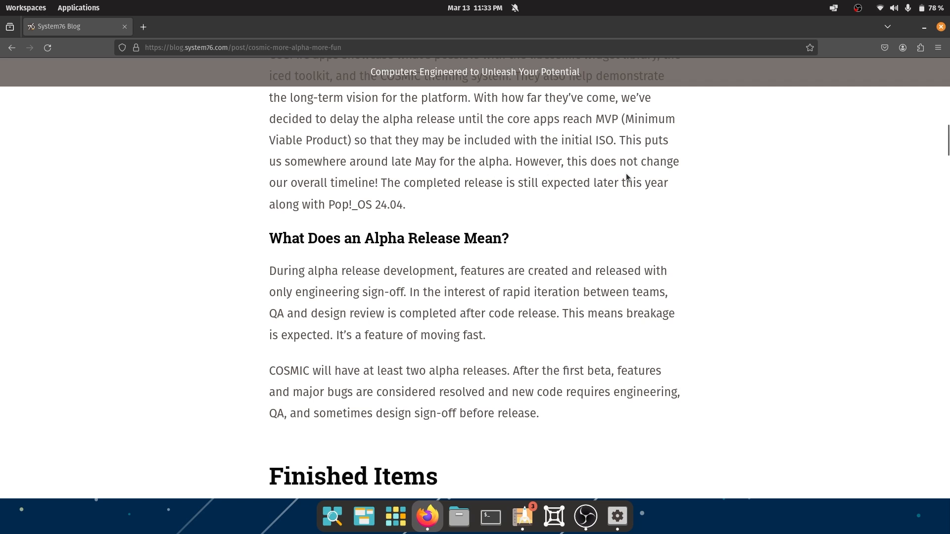
mouse_move(455, 196)
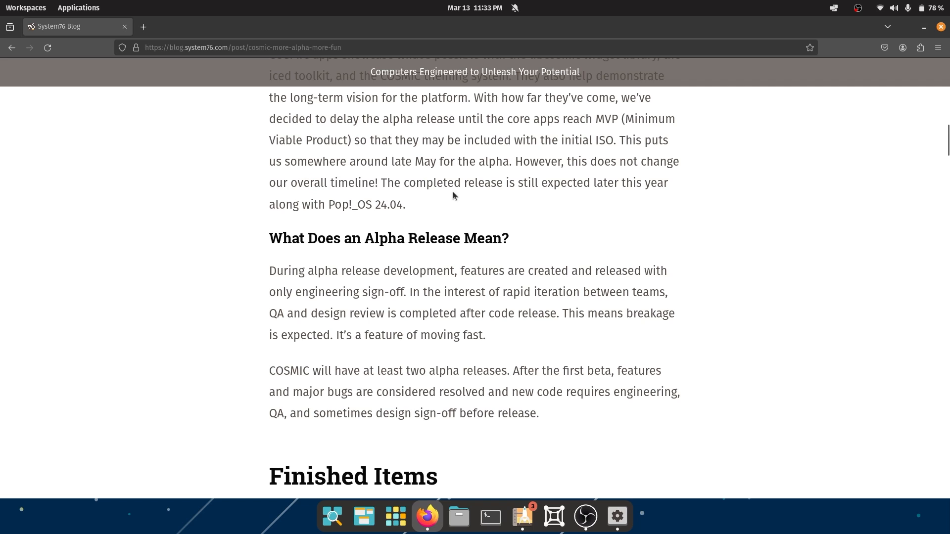
mouse_move(625, 199)
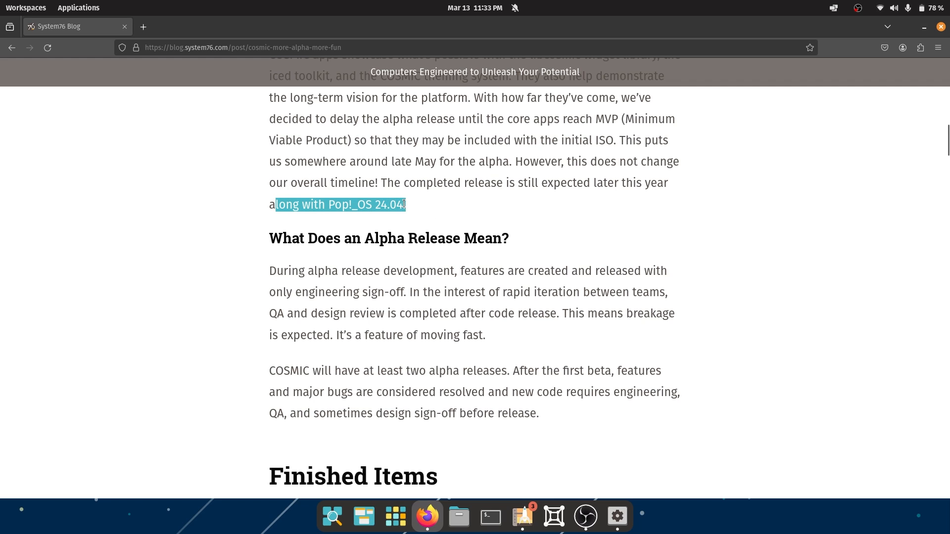
Step: Highlight phrases in the alpha-release explanation, including 'major bugs are considered resolved', clearing each
scroll(down, 3)
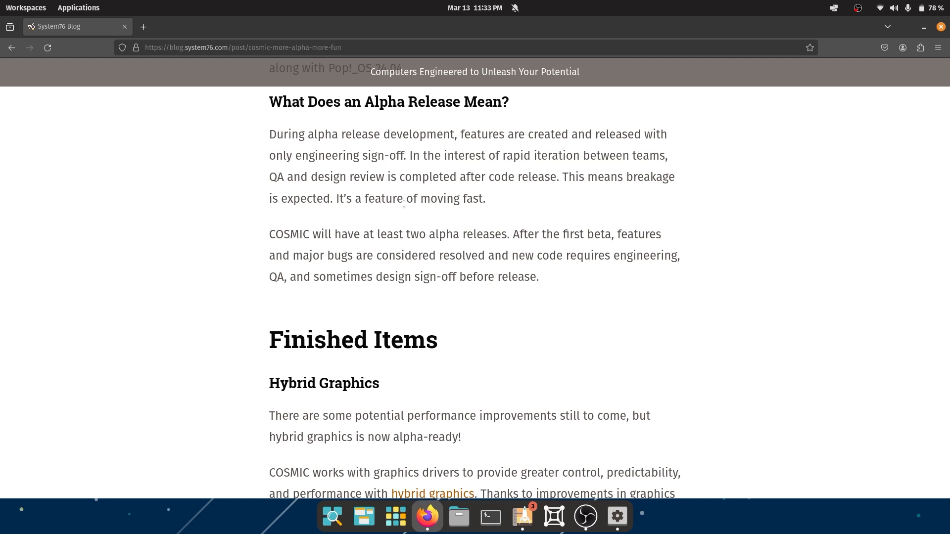
mouse_move(148, 203)
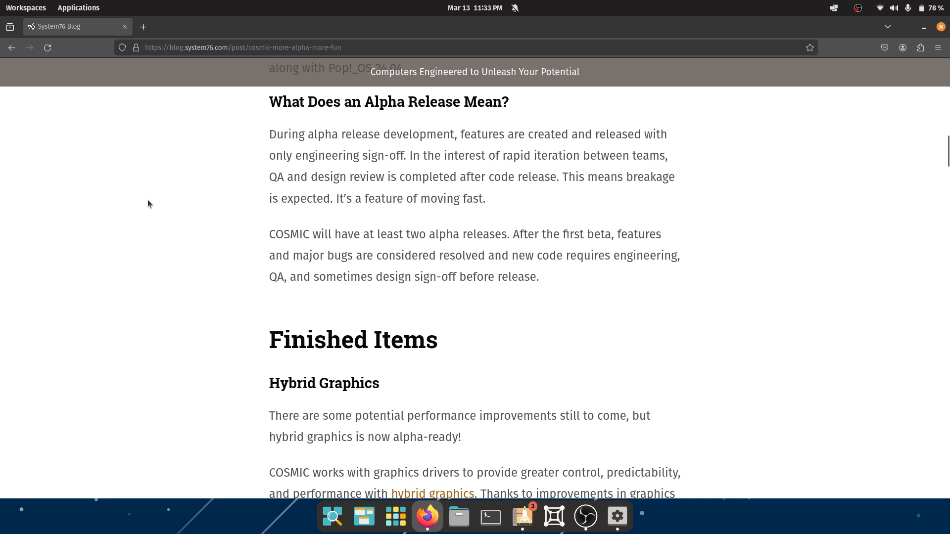
mouse_move(503, 147)
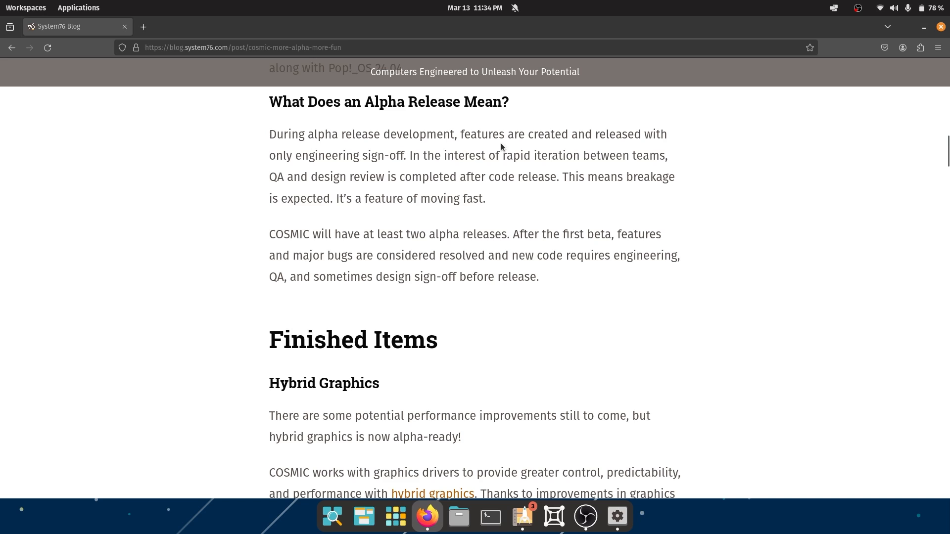
mouse_move(602, 139)
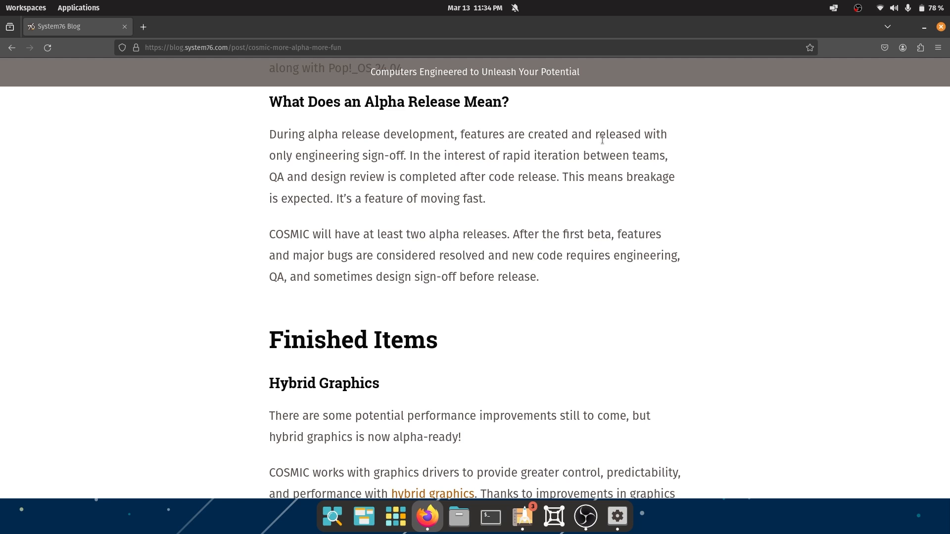
drag(460, 134, 620, 133)
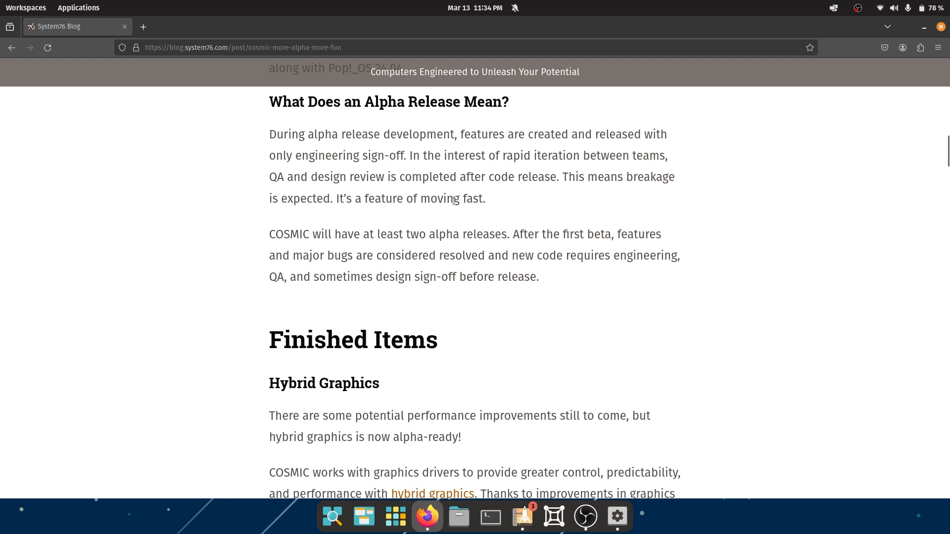
mouse_move(512, 193)
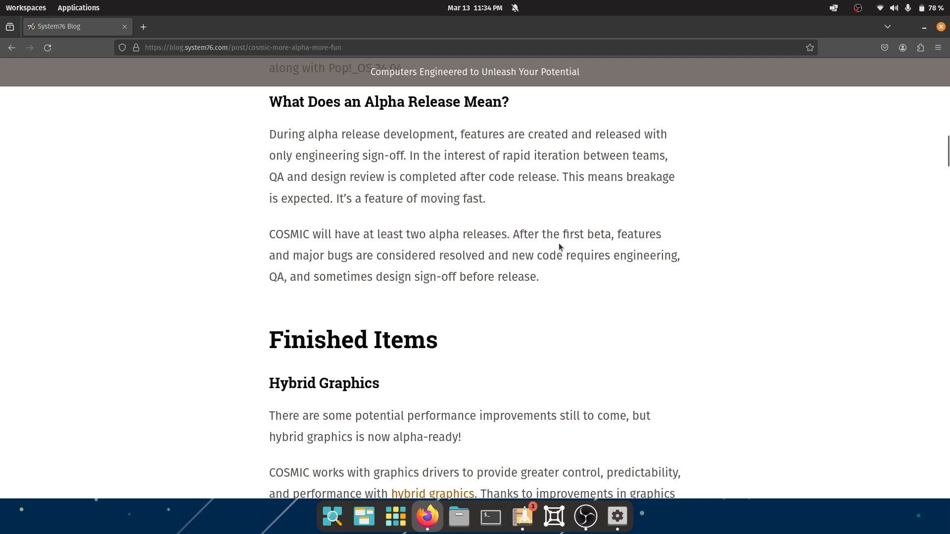
mouse_move(377, 242)
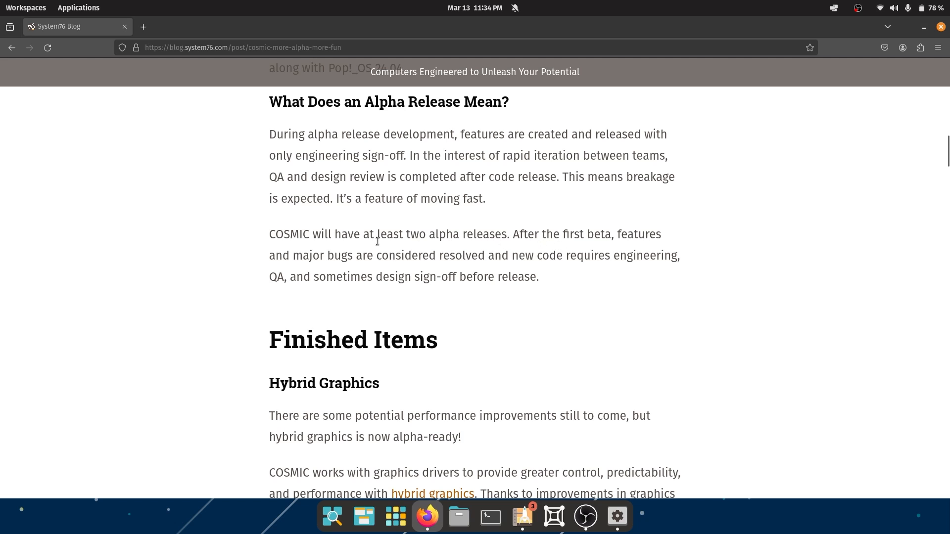
drag(269, 235, 411, 235)
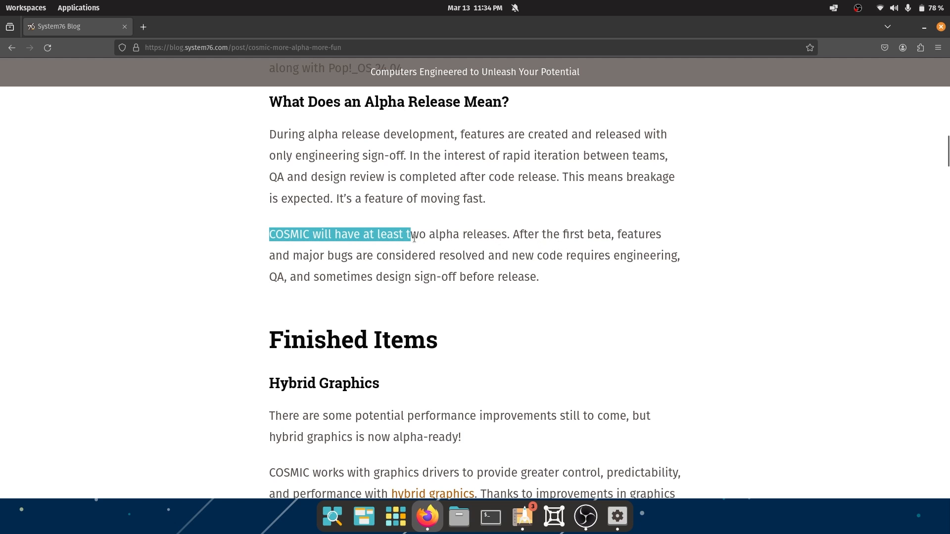
click(613, 235)
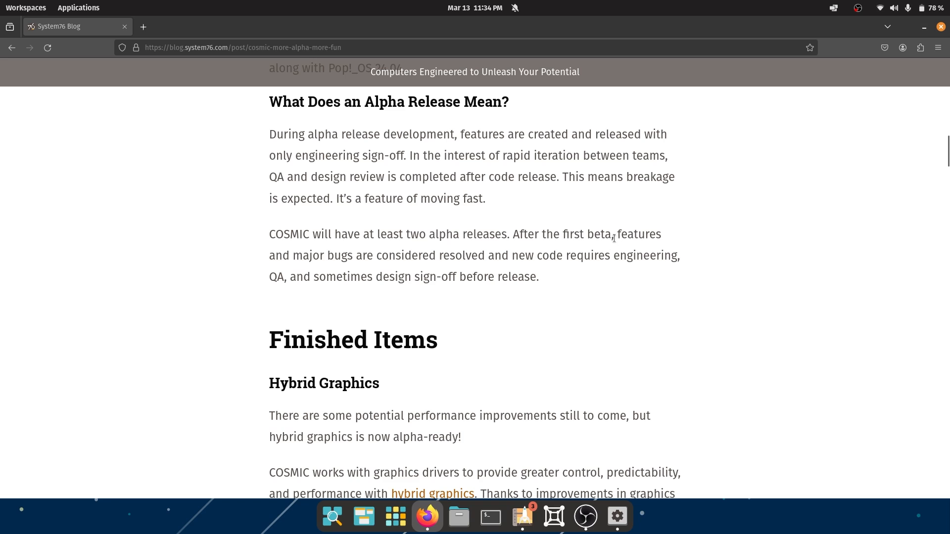
drag(290, 255, 478, 255)
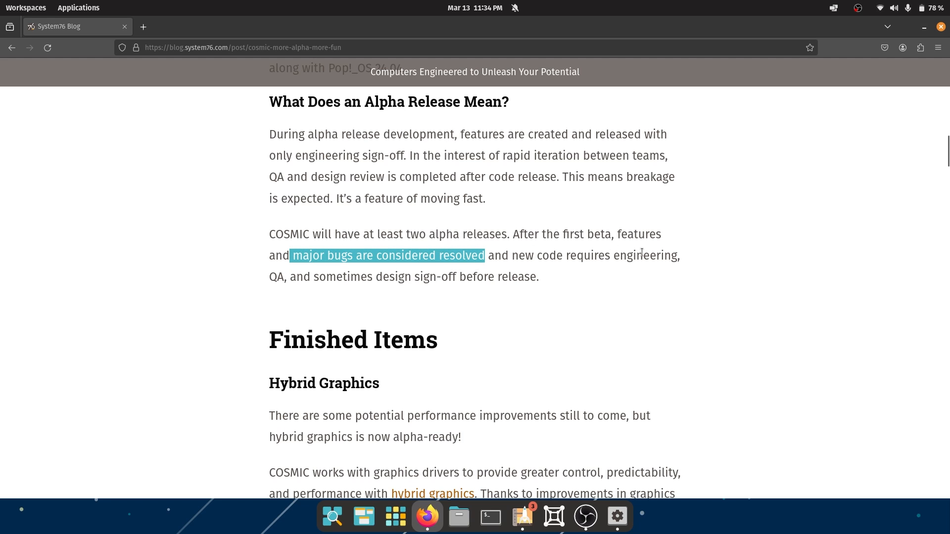
mouse_move(314, 277)
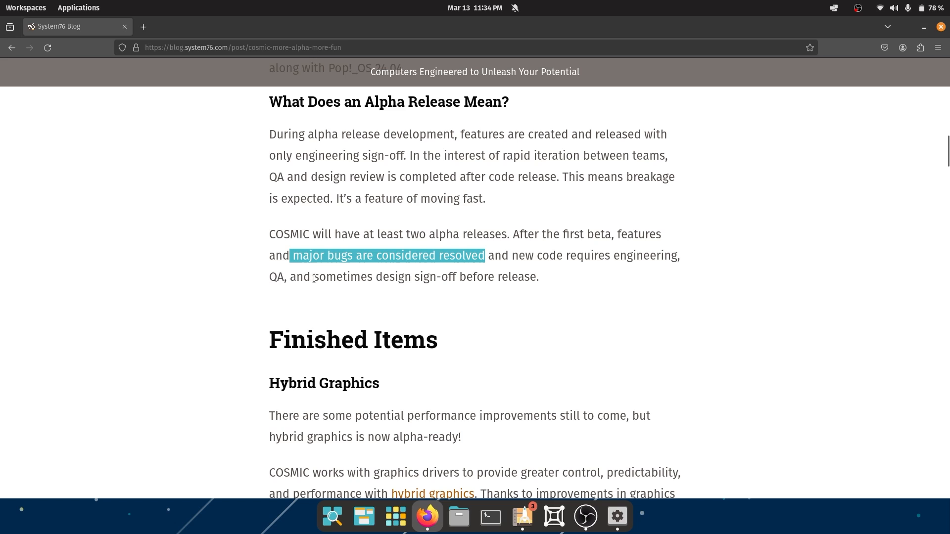
click(535, 276)
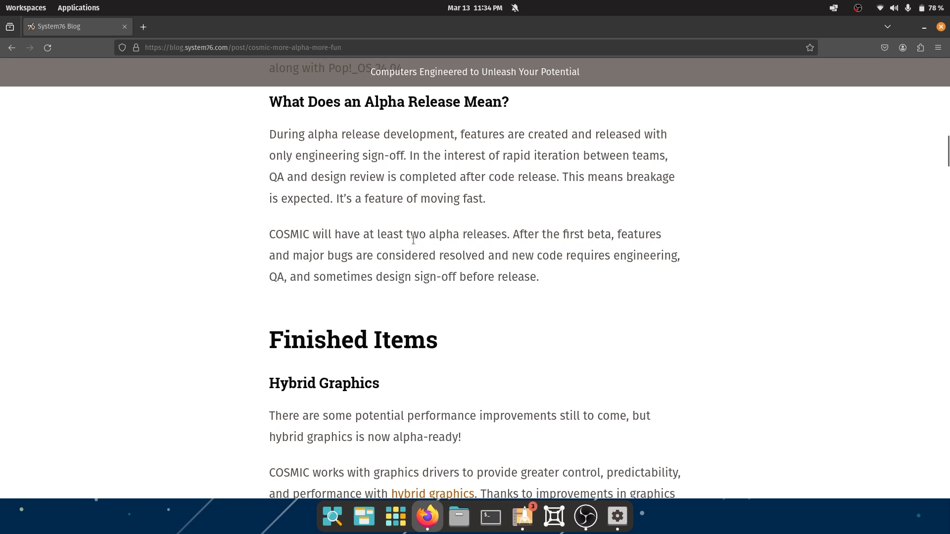
Step: Move into Hybrid Graphics and highlight the note about performance improvements still to come, then clear it
scroll(down, 3)
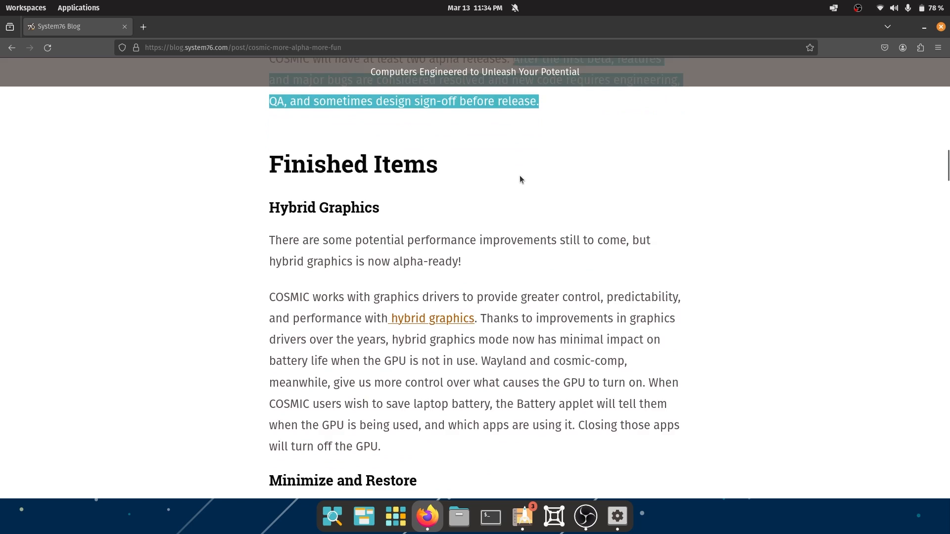
scroll(down, 3)
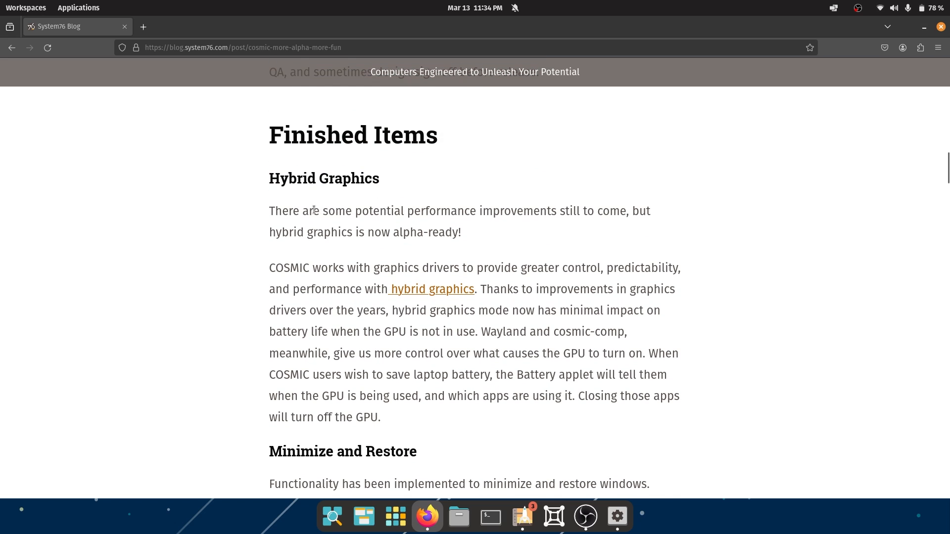
drag(300, 211, 625, 211)
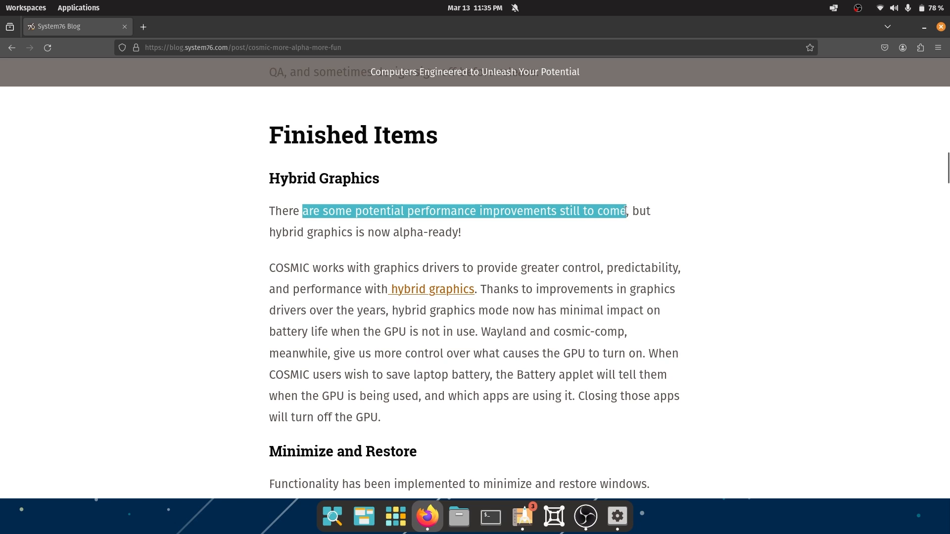
click(616, 211)
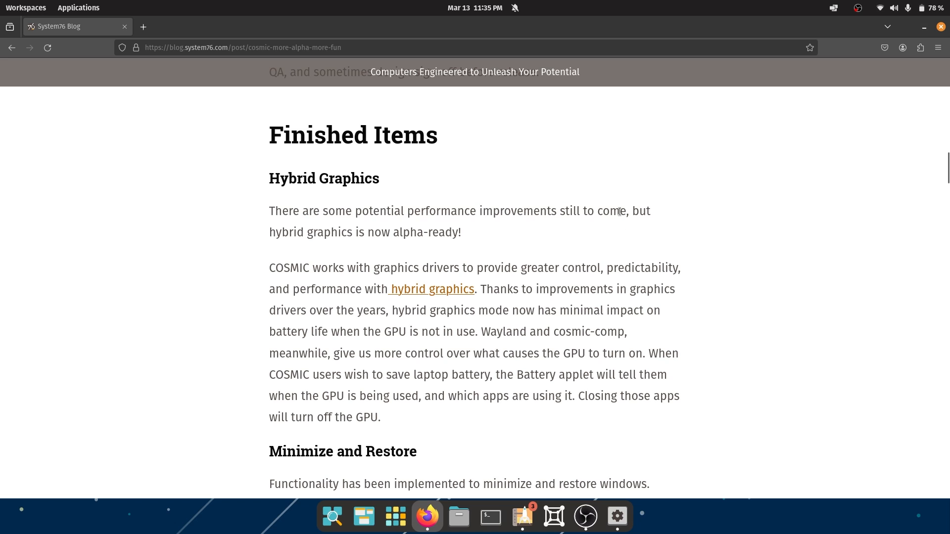
mouse_move(268, 233)
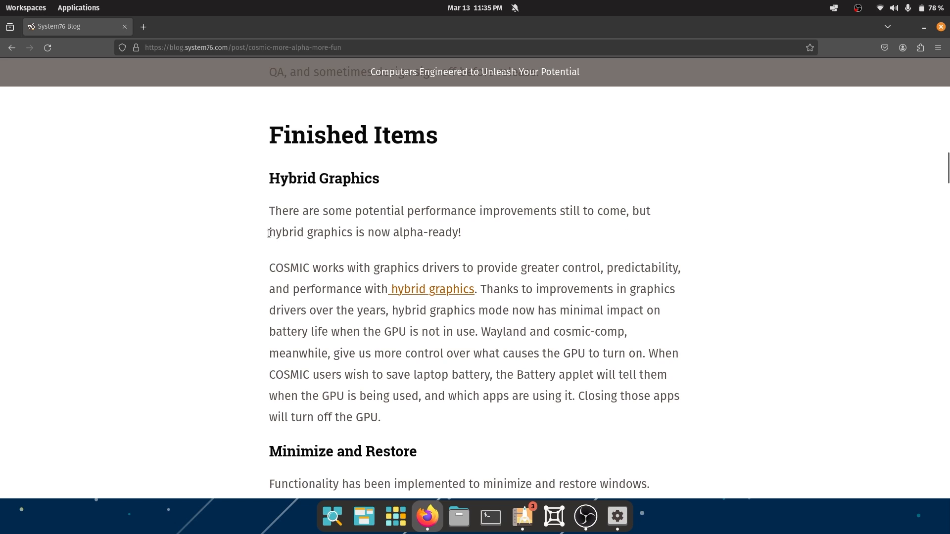
scroll(down, 3)
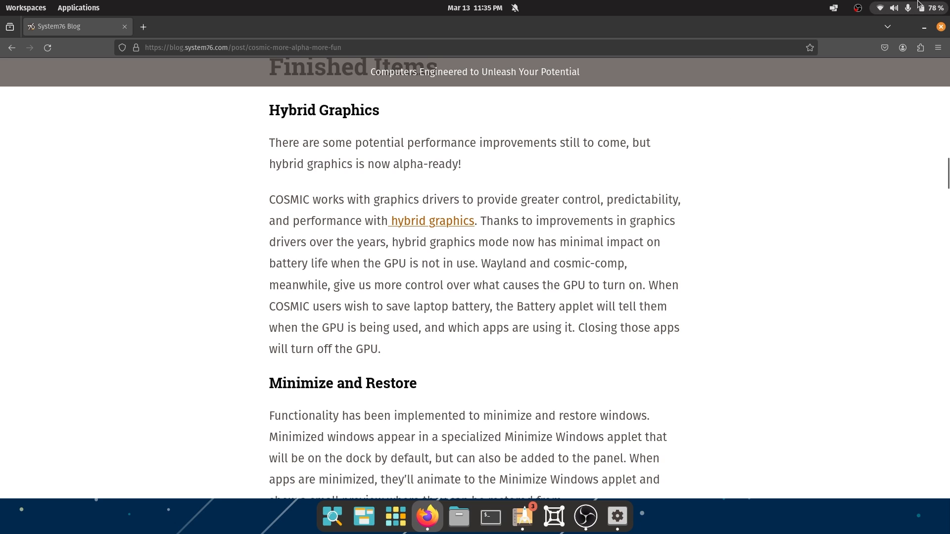
click(895, 7)
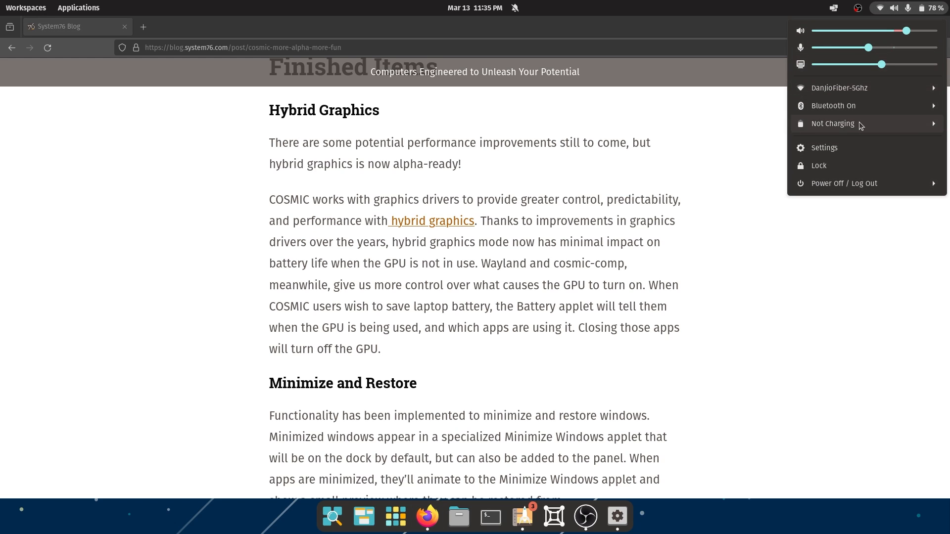
click(832, 124)
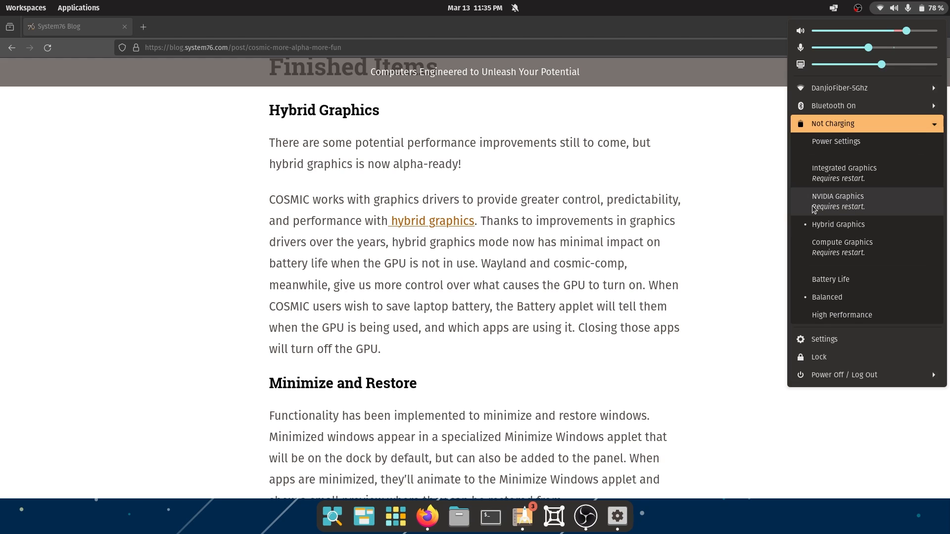
mouse_move(838, 225)
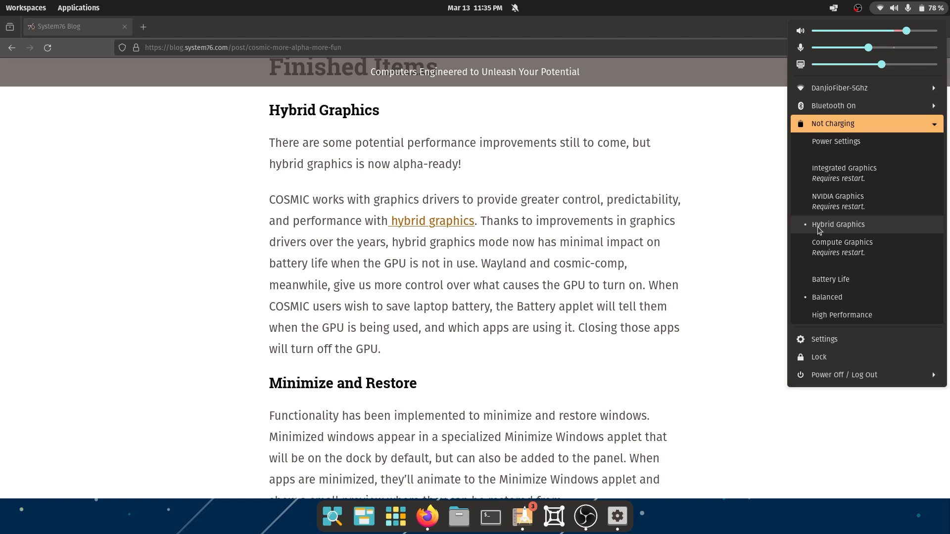
mouse_move(870, 229)
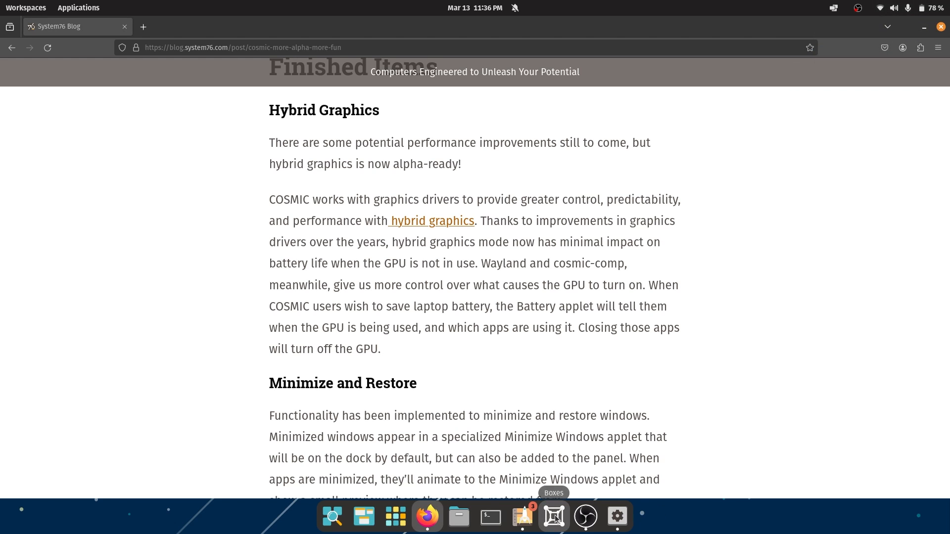
Step: Check the Boxes app's discrete-graphics launch option in the dock, then reopen the system status menu
right_click(553, 517)
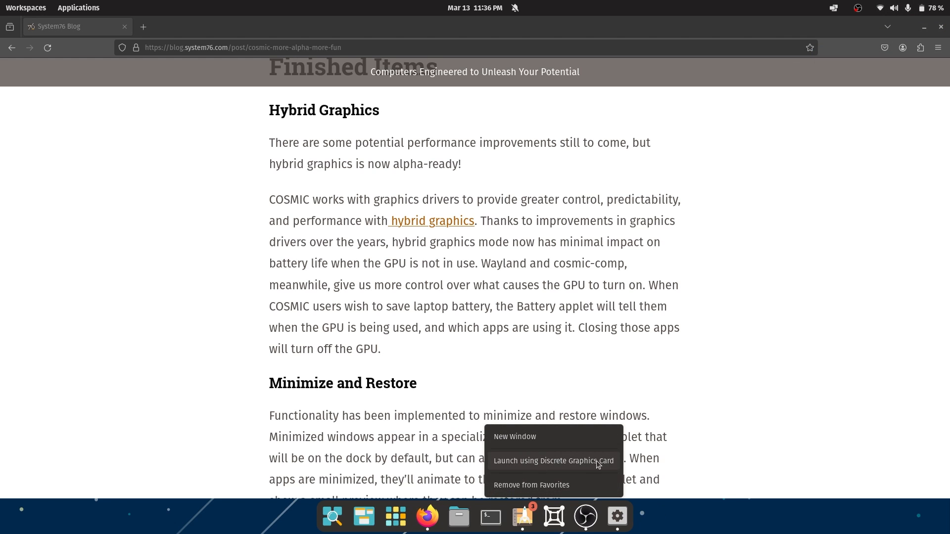
click(427, 516)
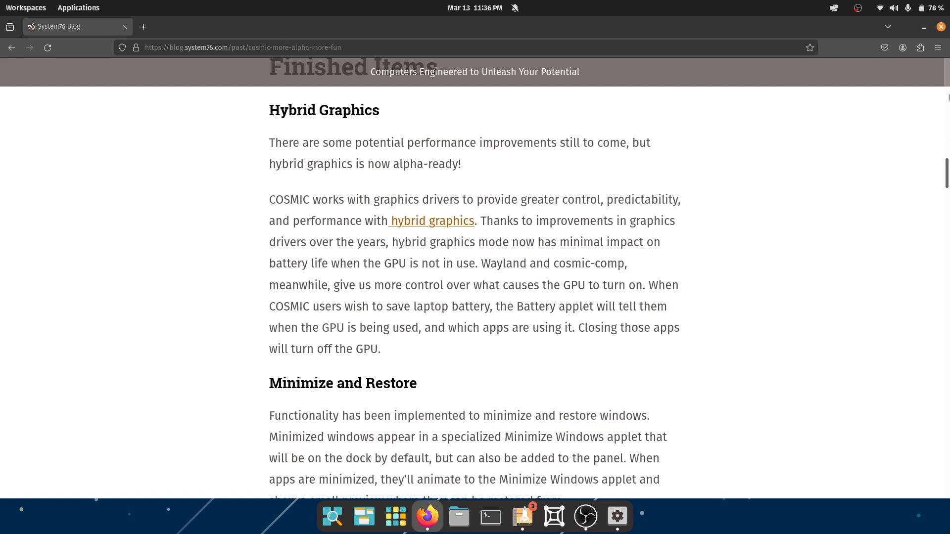
mouse_move(938, 47)
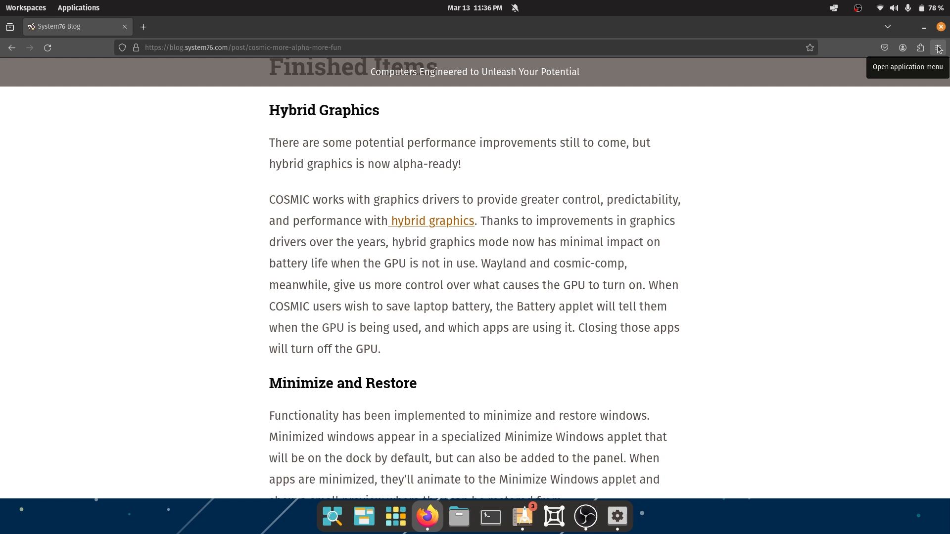
click(937, 48)
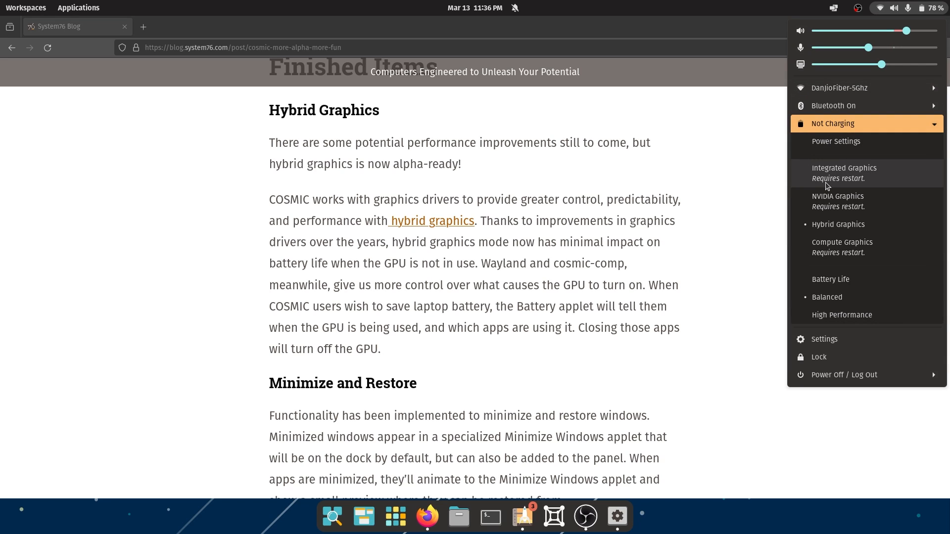
mouse_move(825, 245)
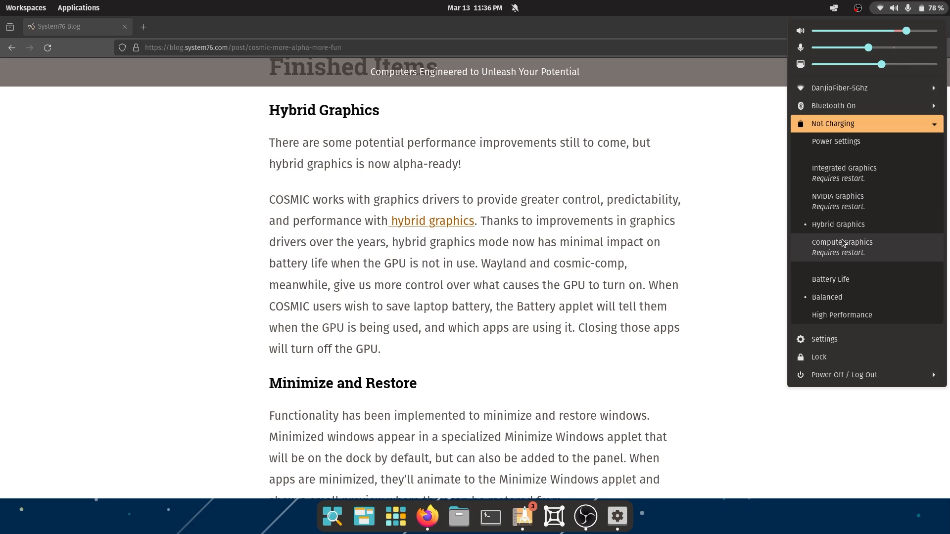
mouse_move(838, 224)
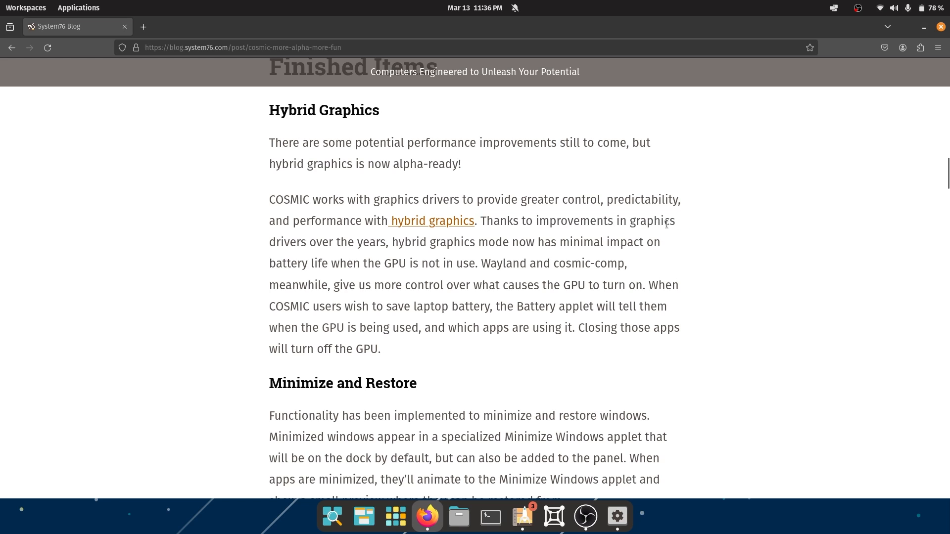
drag(392, 243, 508, 242)
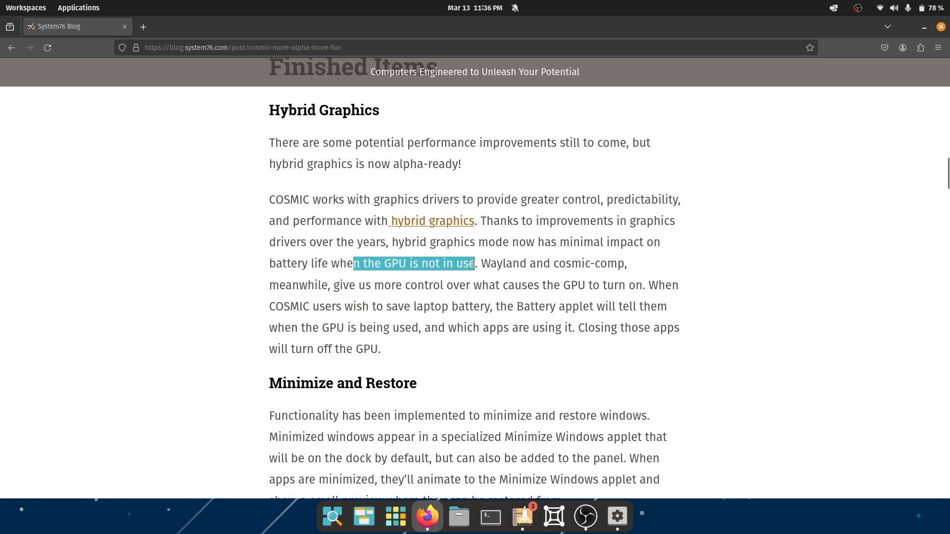
click(473, 263)
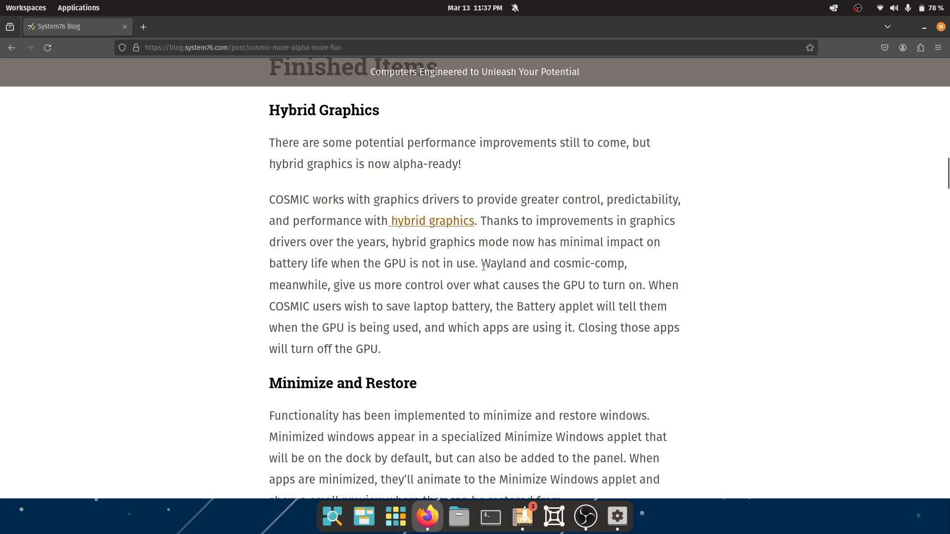
mouse_move(417, 226)
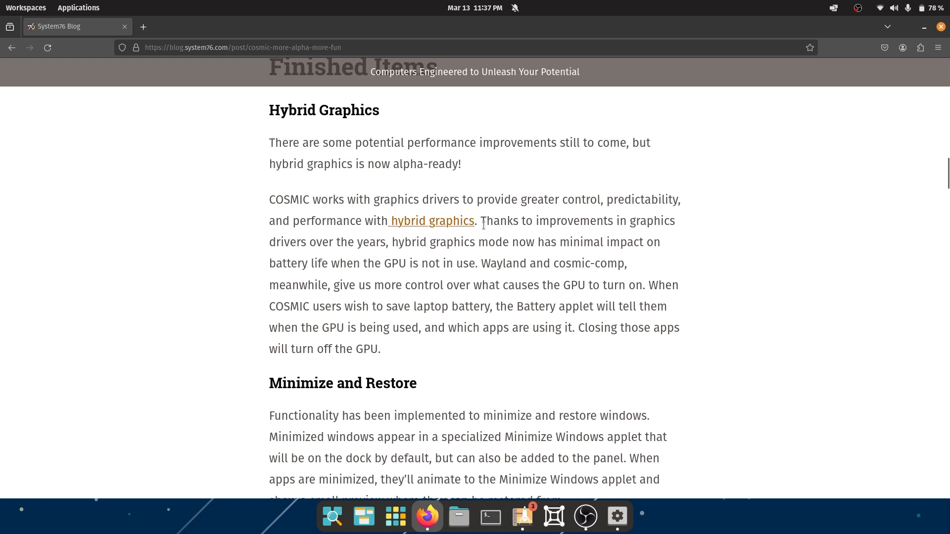
drag(480, 221, 474, 263)
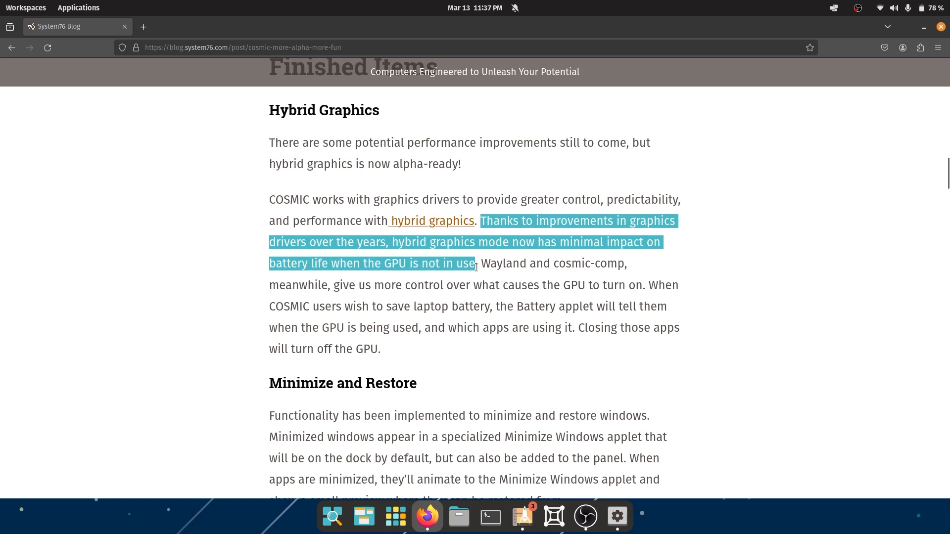
click(485, 263)
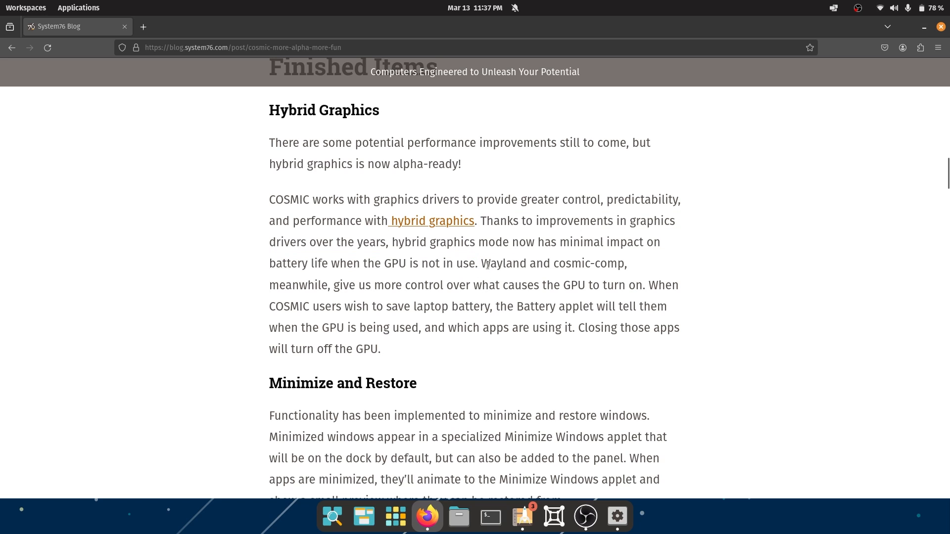
mouse_move(338, 287)
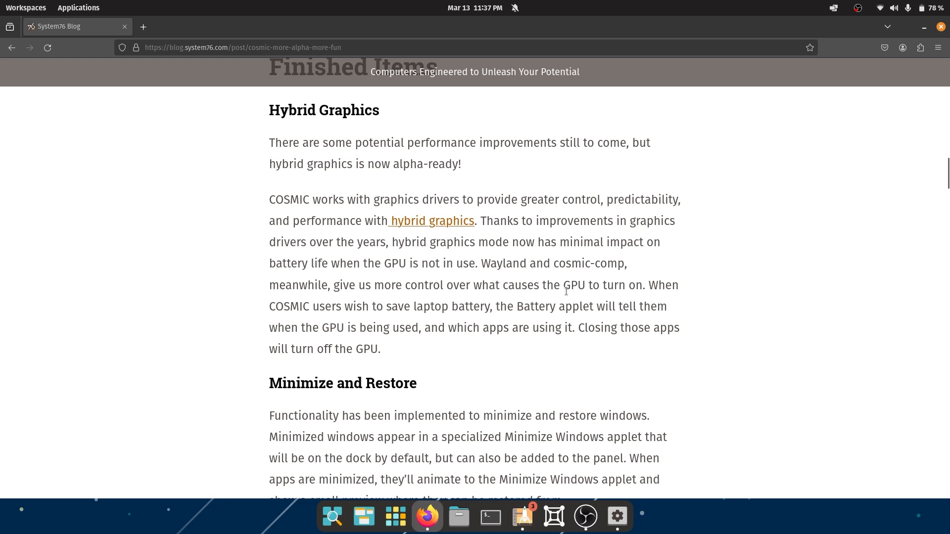
mouse_move(358, 291)
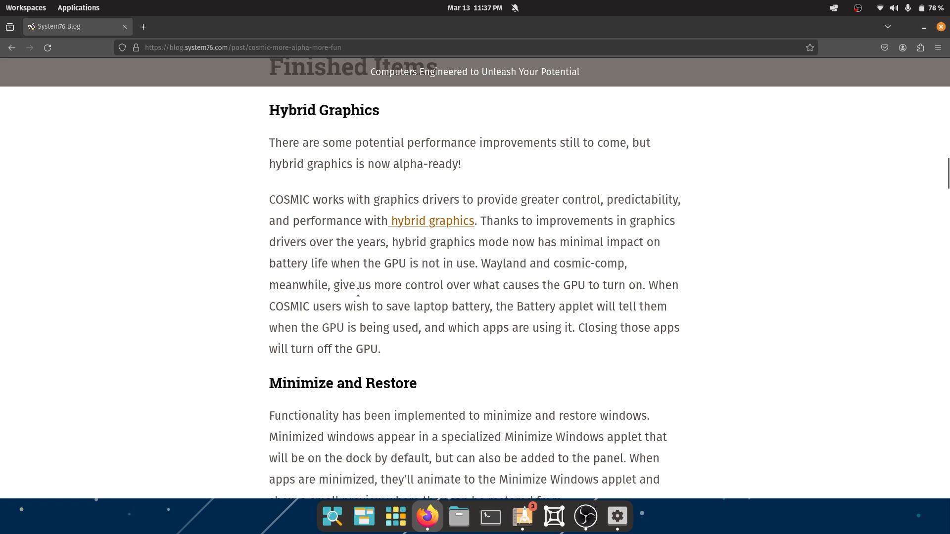
mouse_move(487, 308)
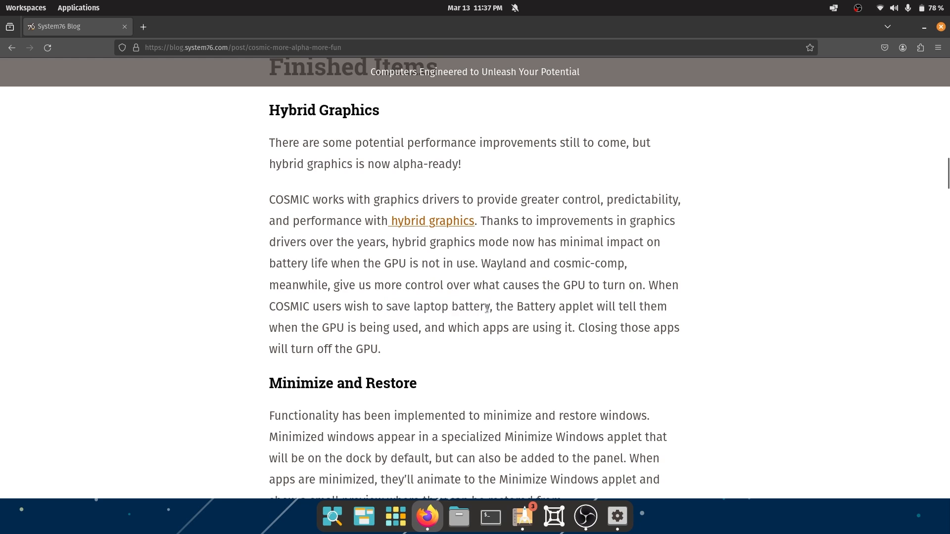
drag(500, 307, 666, 307)
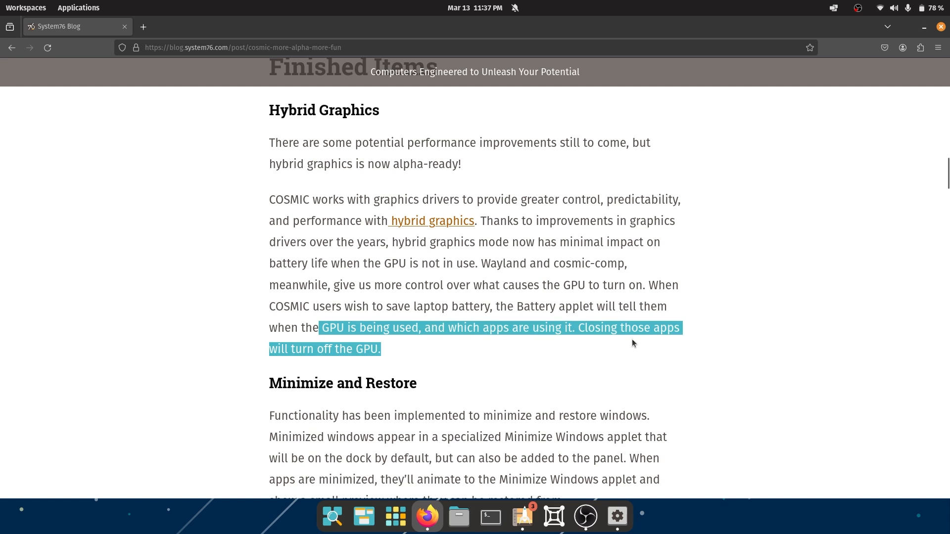
click(533, 363)
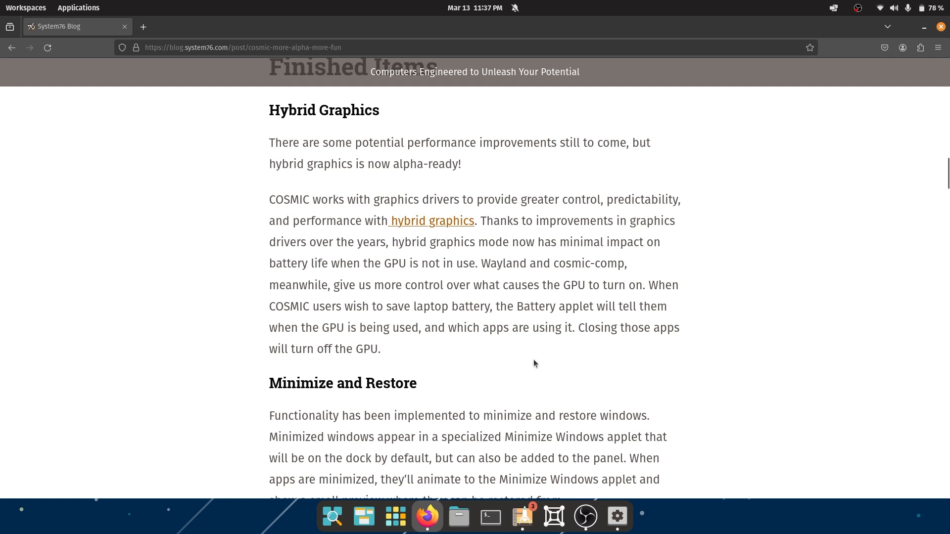
Step: Move to Minimize and Restore, highlighting its heading and a phrase in the section
scroll(down, 3)
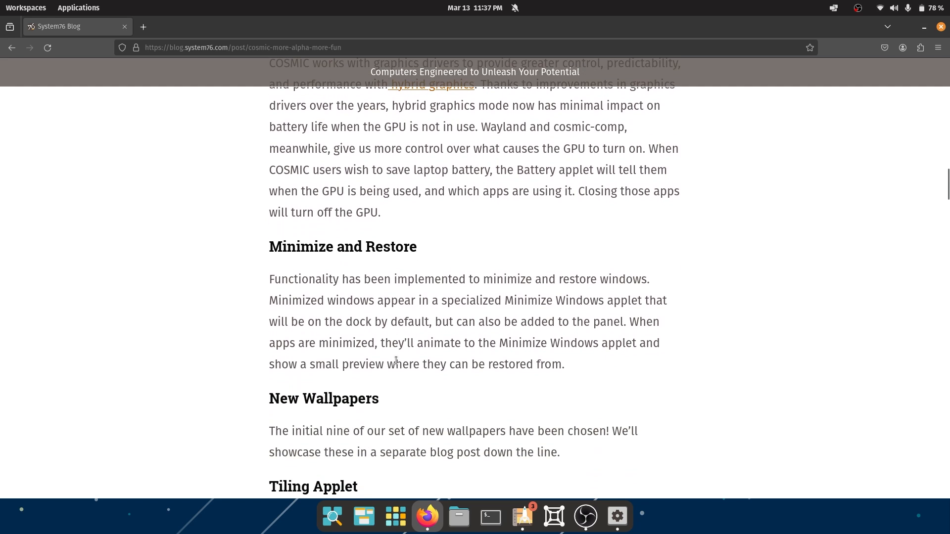
scroll(down, 3)
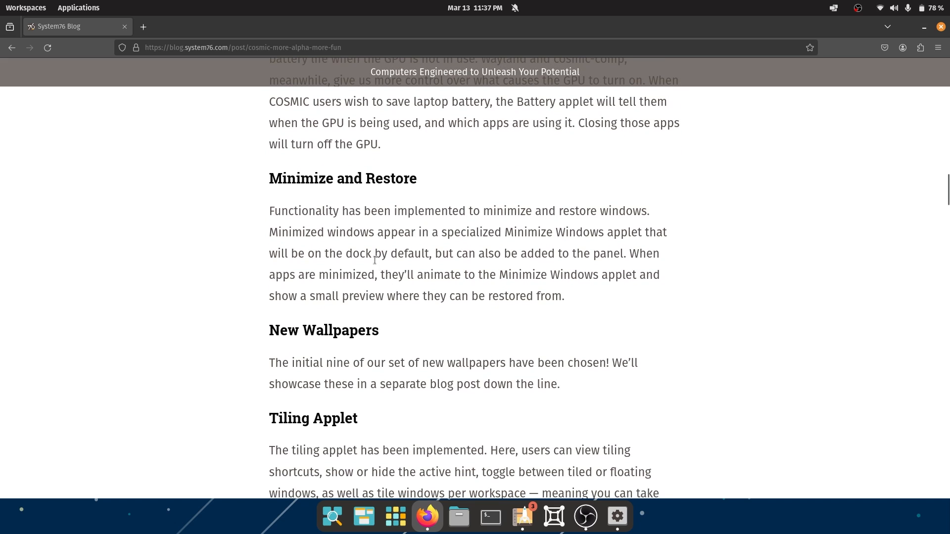
double_click(342, 178)
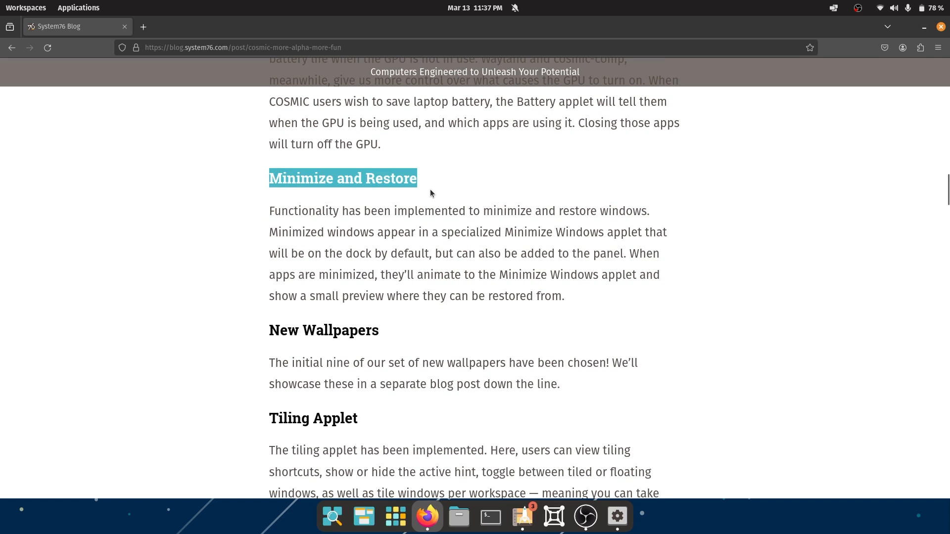
click(402, 222)
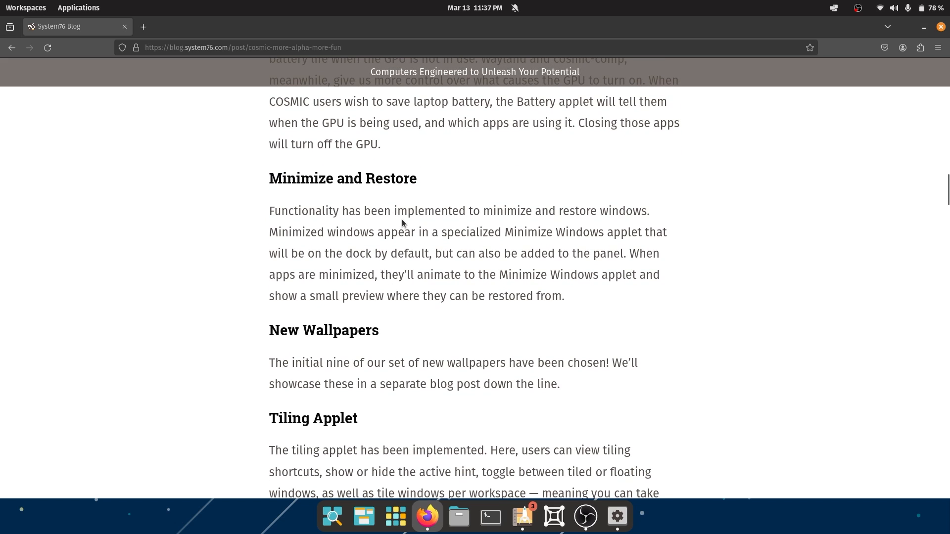
mouse_move(654, 218)
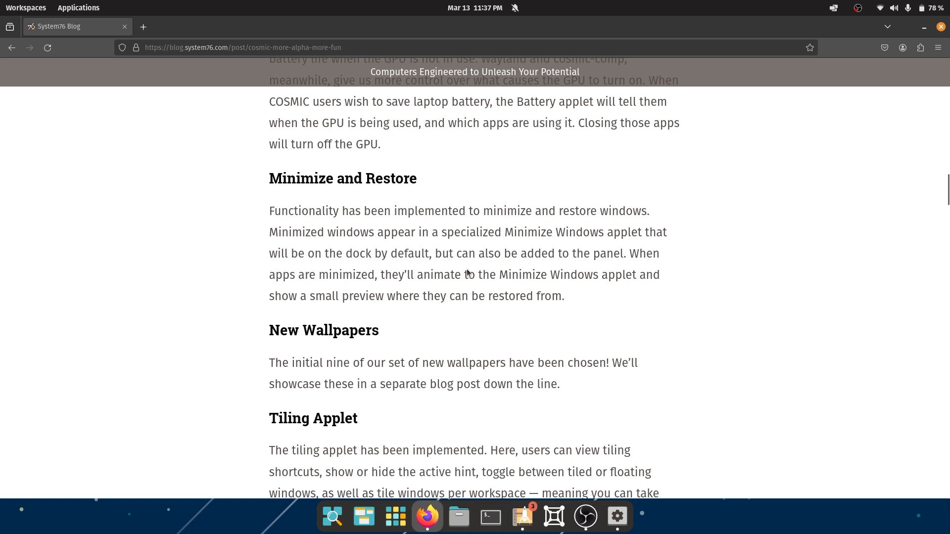
drag(553, 253, 640, 253)
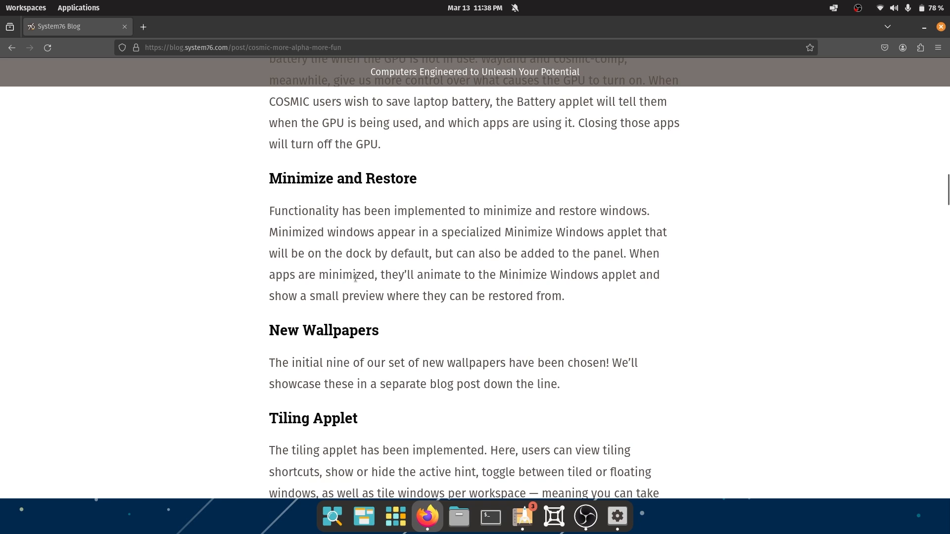
mouse_move(494, 274)
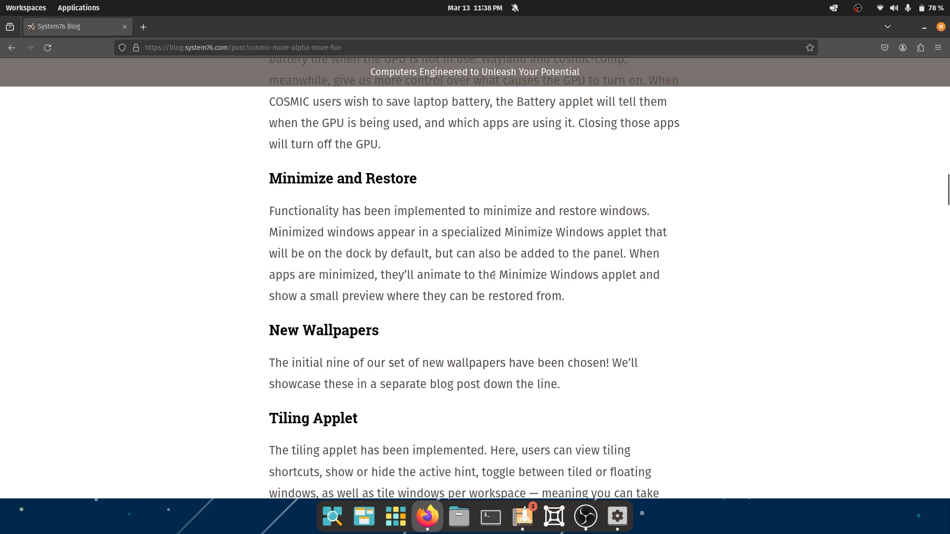
Step: Highlight the words 'show a small preview' in the preview sentence and continue toward New Wallpapers
double_click(320, 296)
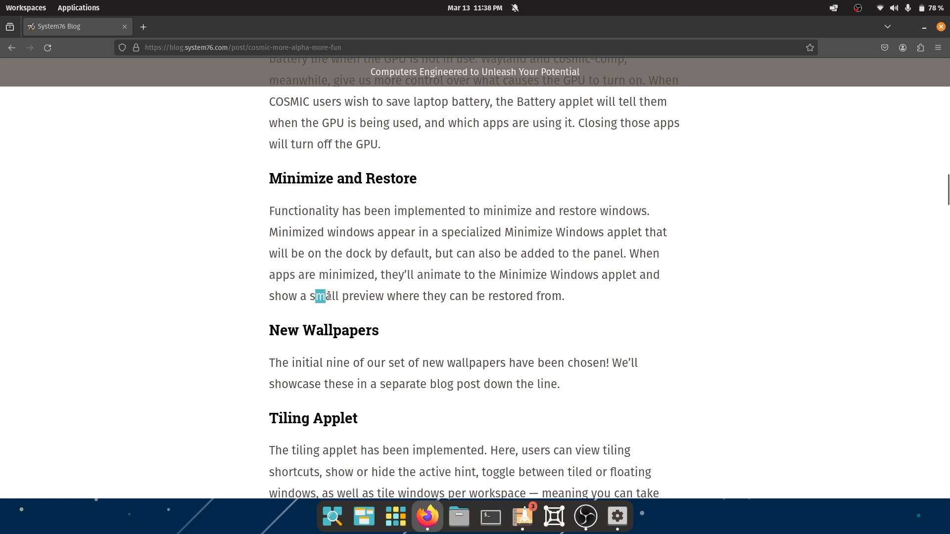
drag(321, 296, 552, 295)
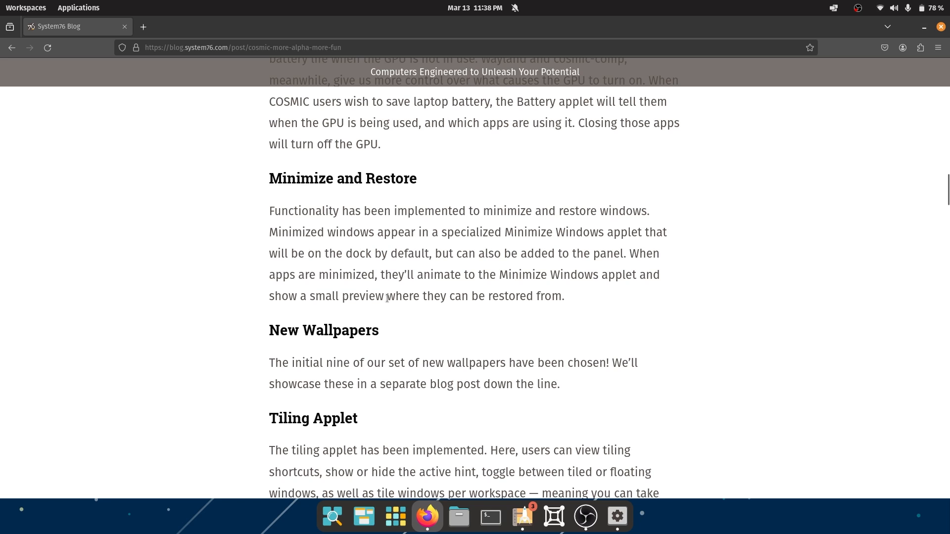
drag(269, 296, 383, 295)
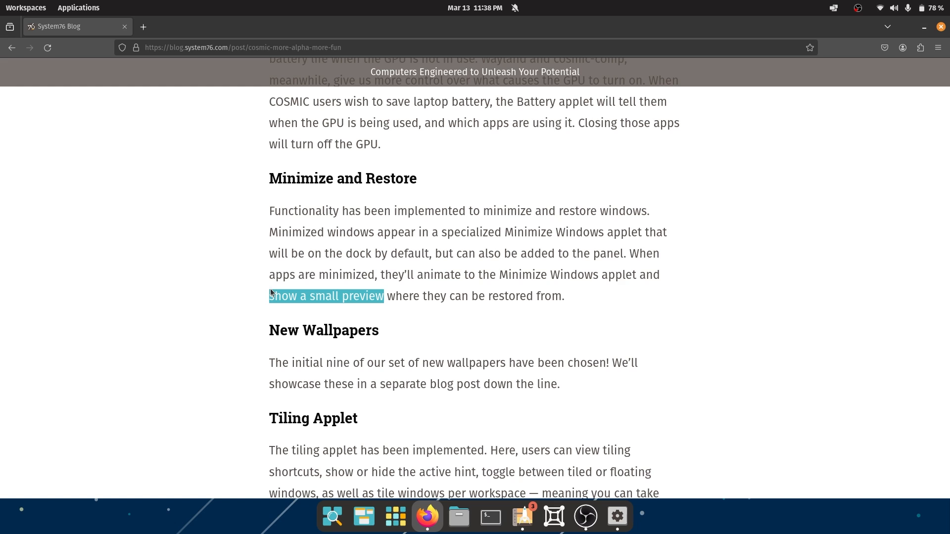
scroll(down, 3)
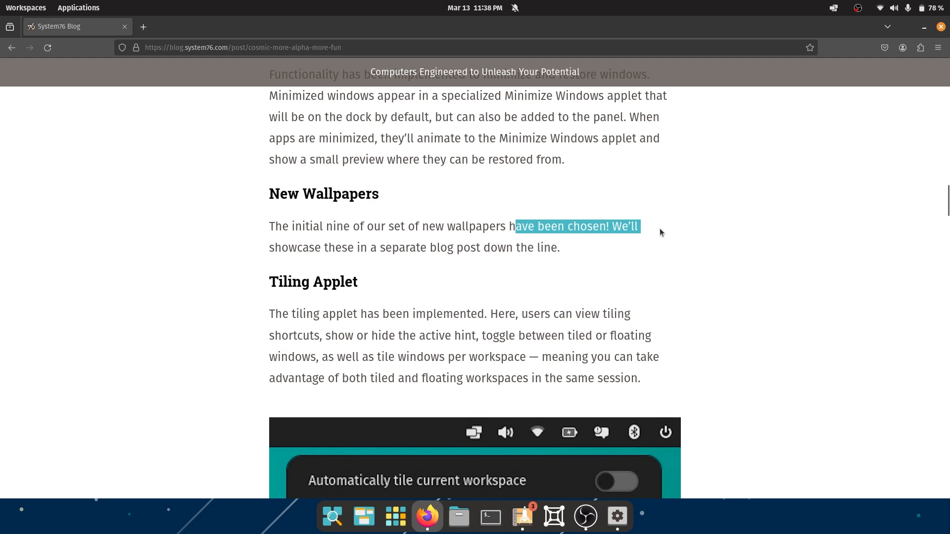
mouse_move(347, 249)
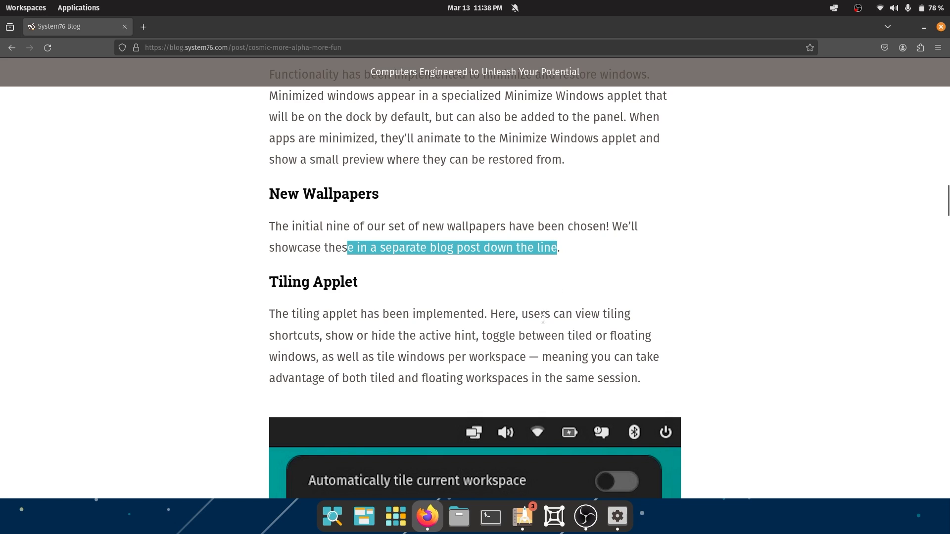
Step: Clear the wallpaper highlight and open the tiling applet screenshot in a new tab
click(337, 496)
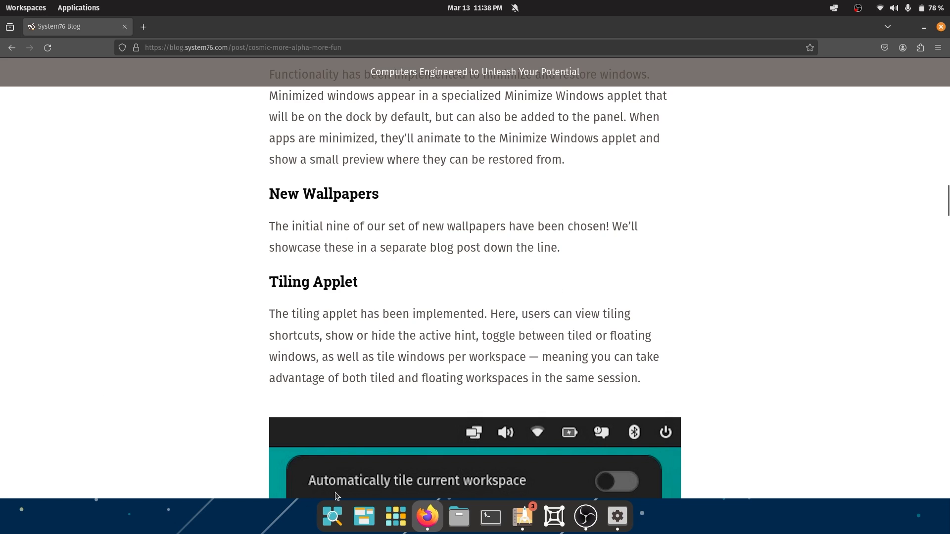
scroll(down, 3)
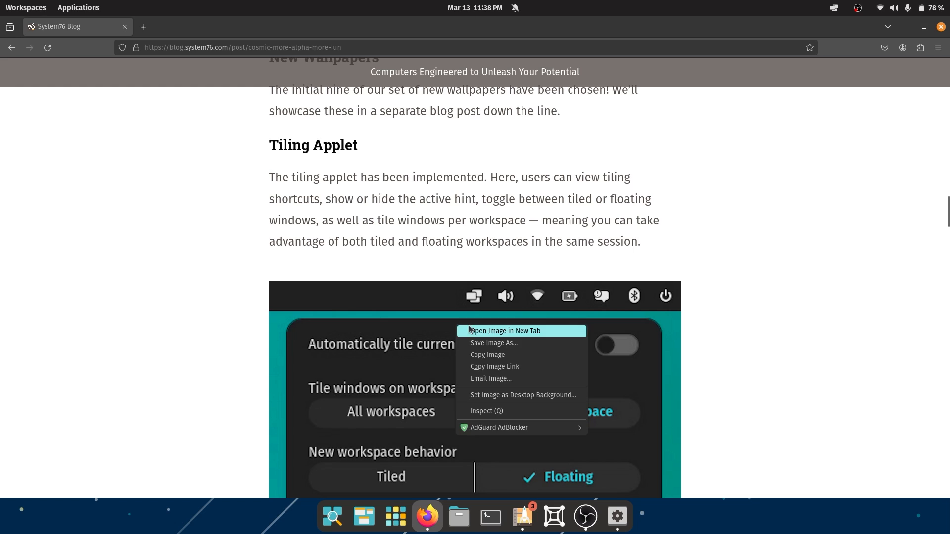
click(501, 330)
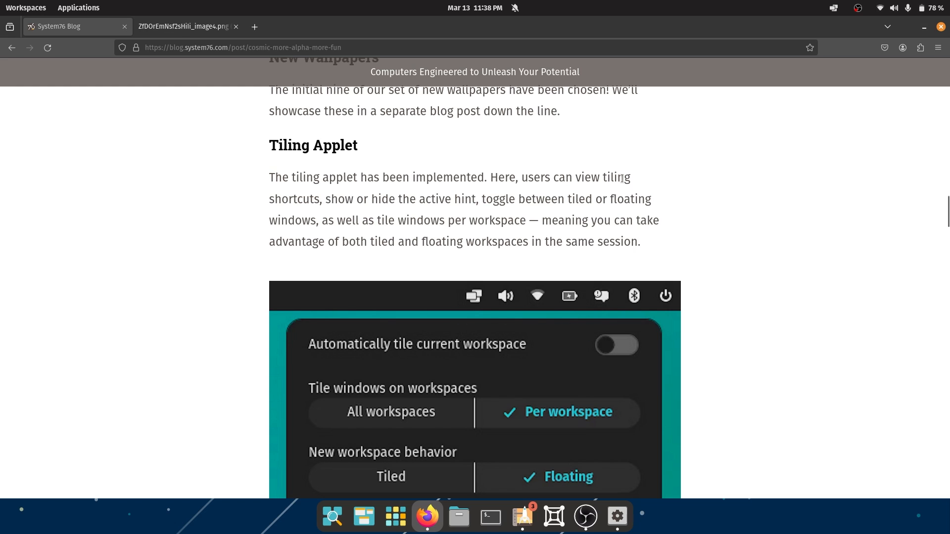
scroll(down, 3)
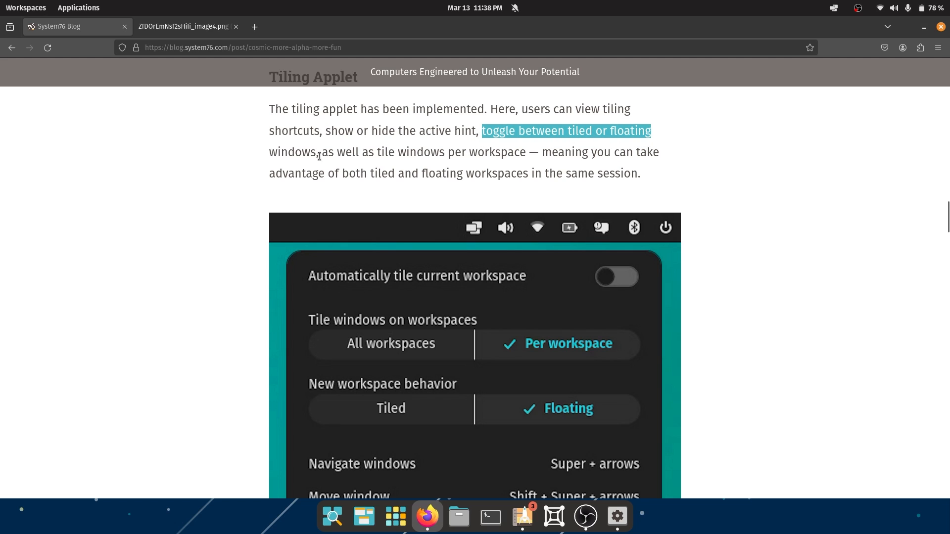
mouse_move(473, 156)
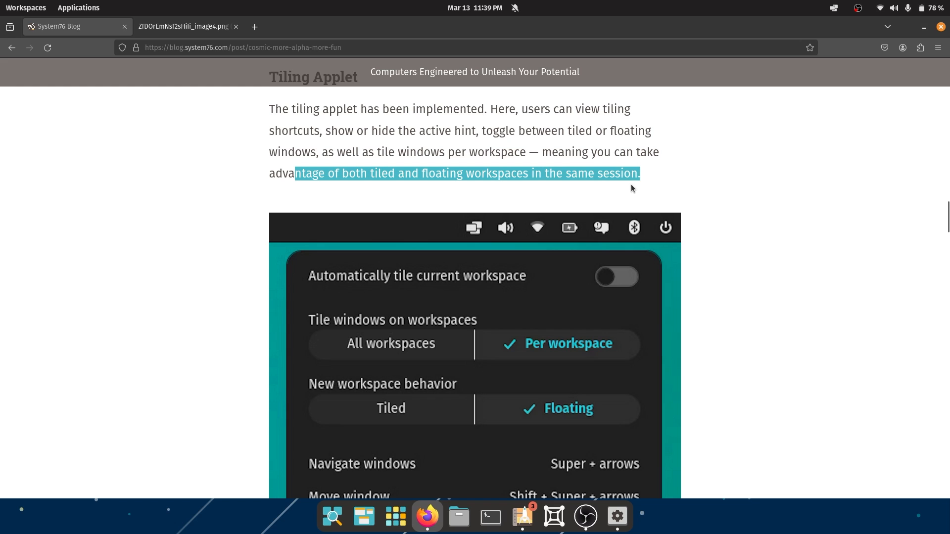
mouse_move(593, 209)
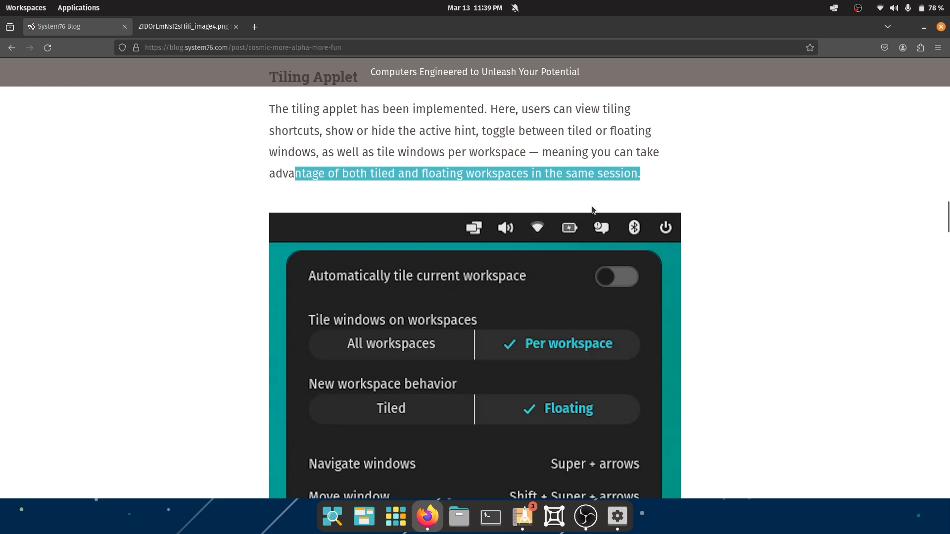
Step: Read further down, then switch to the image4.png tab showing the tiling applet screenshot full size
scroll(down, 3)
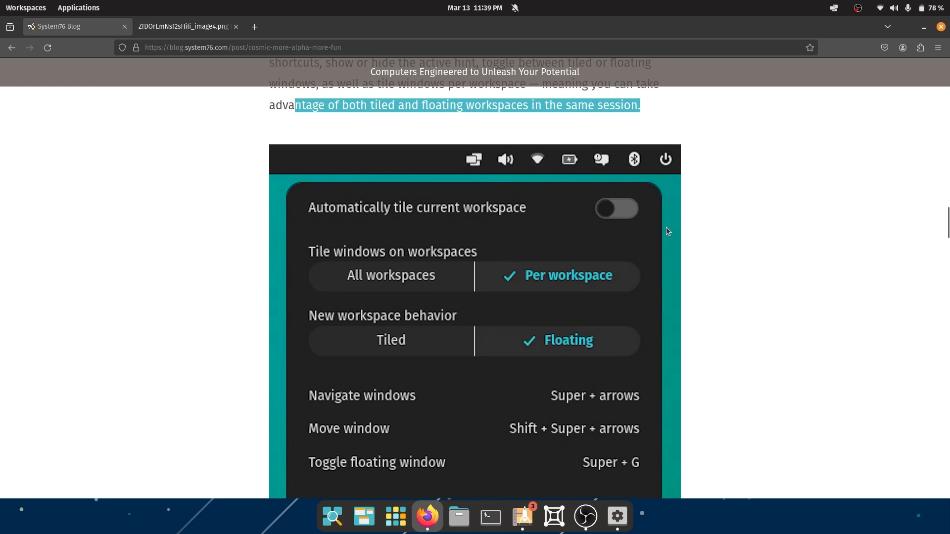
scroll(down, 3)
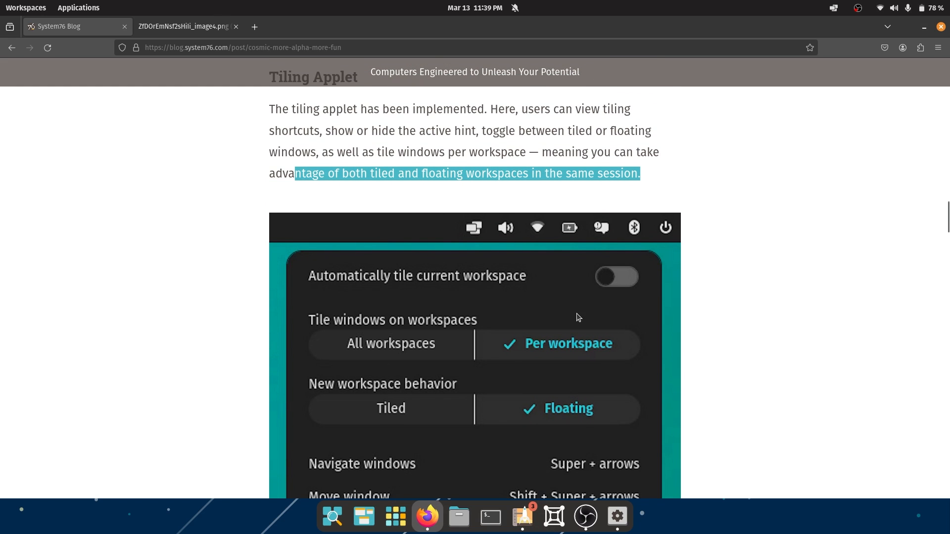
click(185, 26)
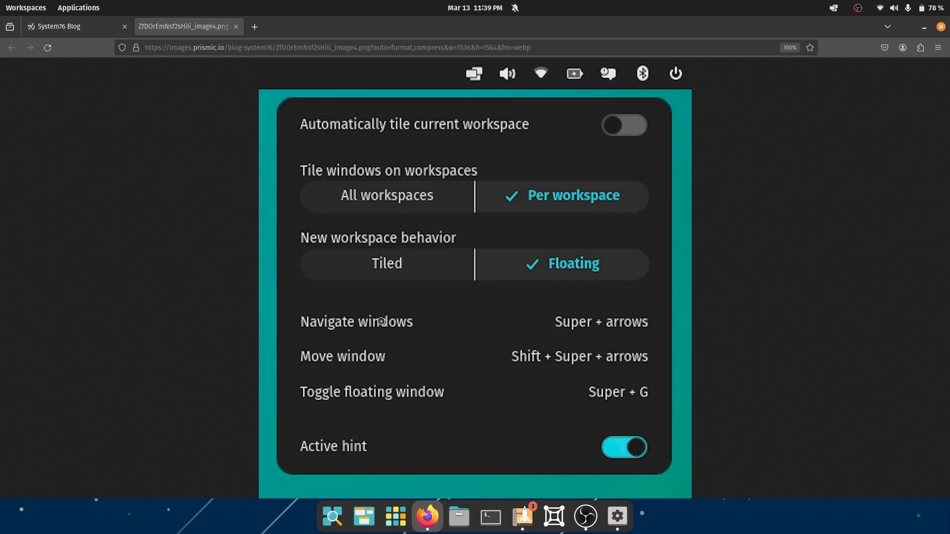
mouse_move(430, 134)
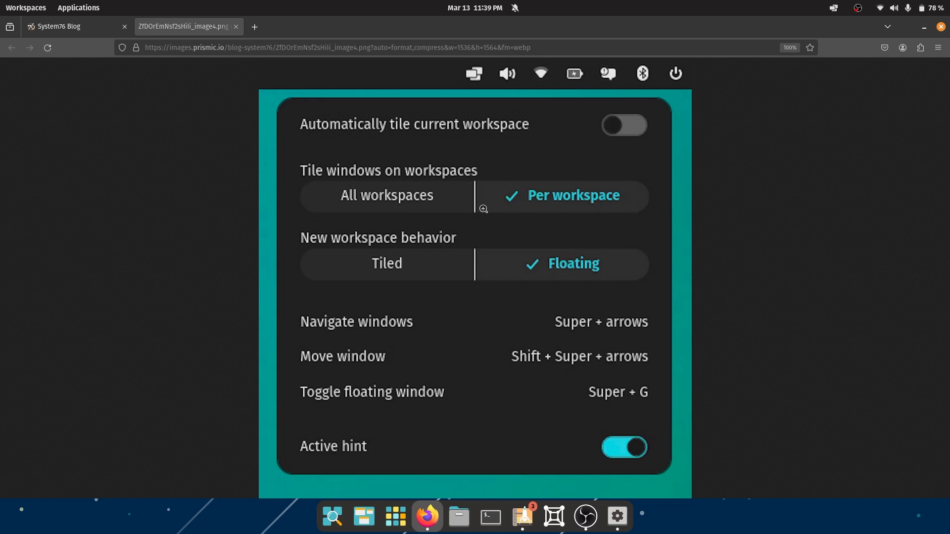
mouse_move(575, 295)
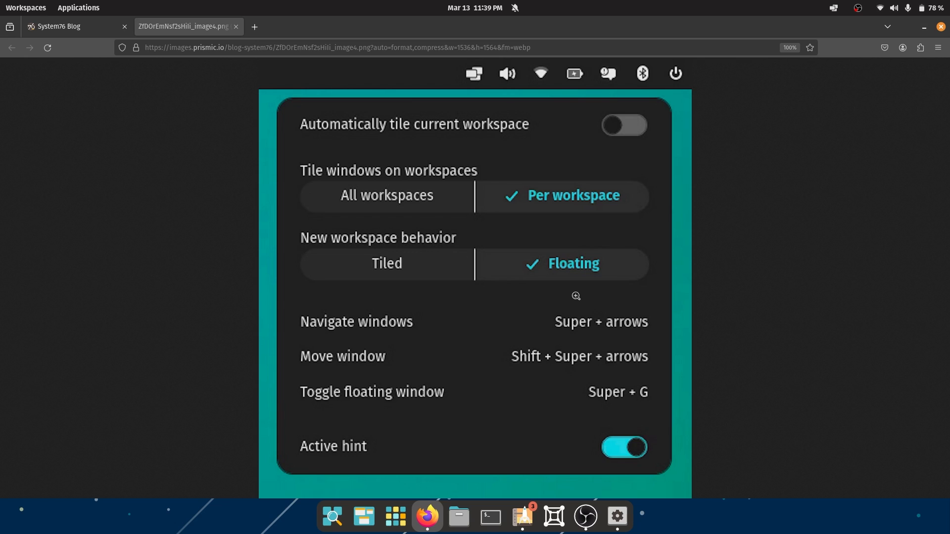
mouse_move(568, 305)
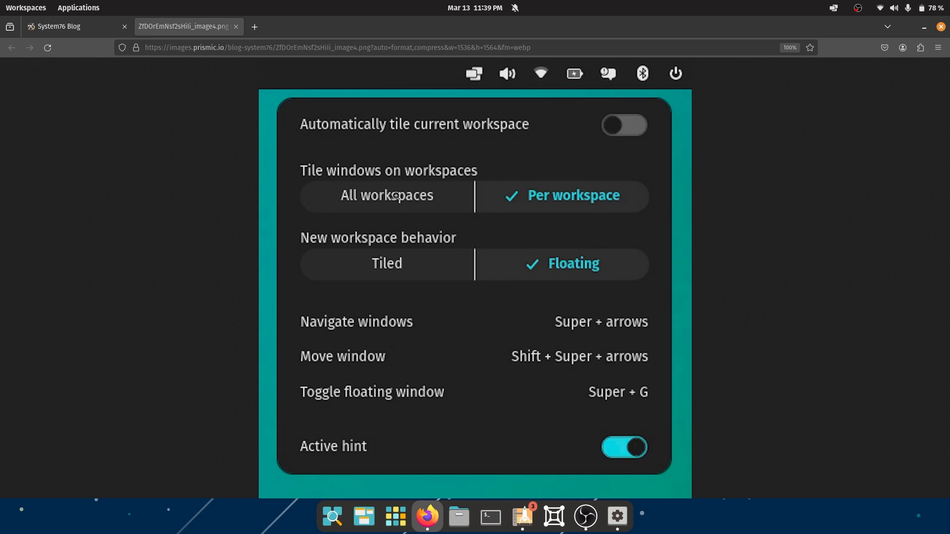
mouse_move(352, 332)
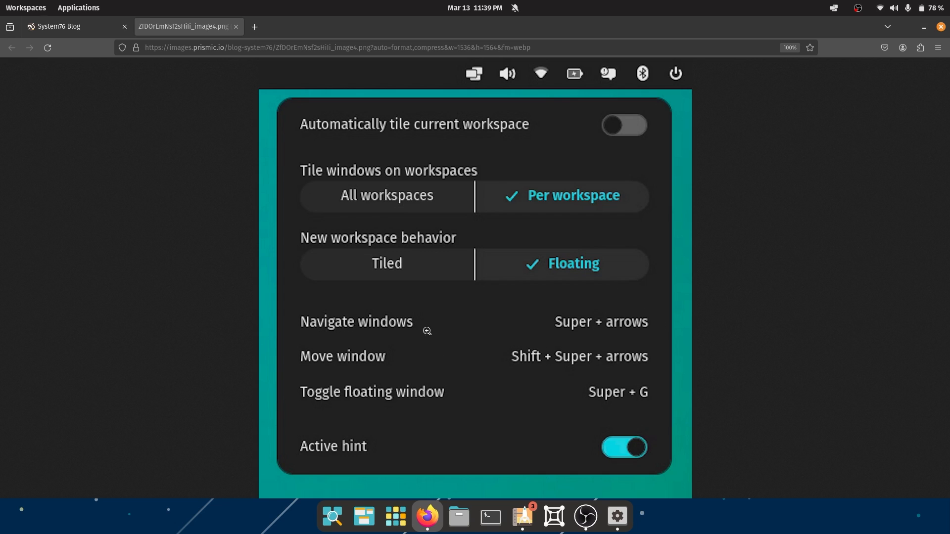
mouse_move(439, 408)
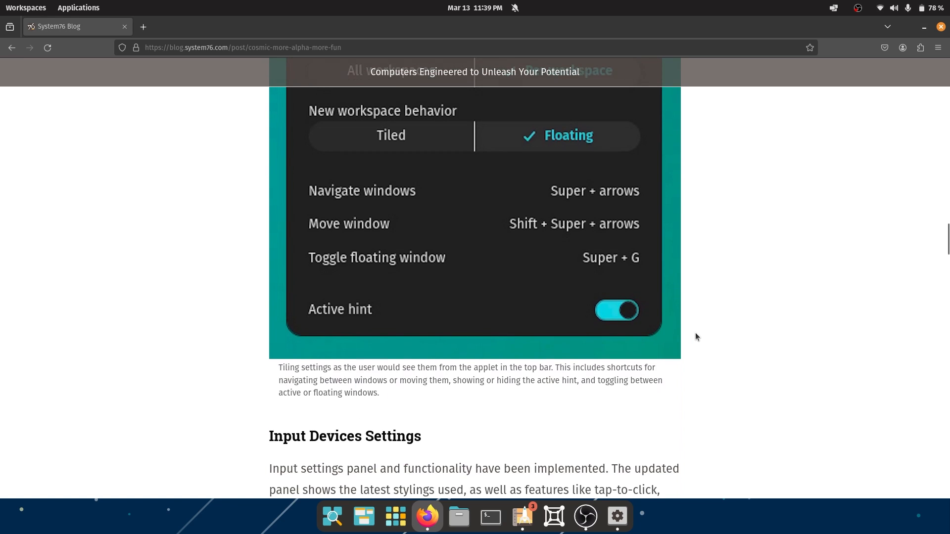
Step: Open the touchpad screenshot in a new tab and highlight 'edge scrolling' in the Input Devices paragraph
right_click(505, 351)
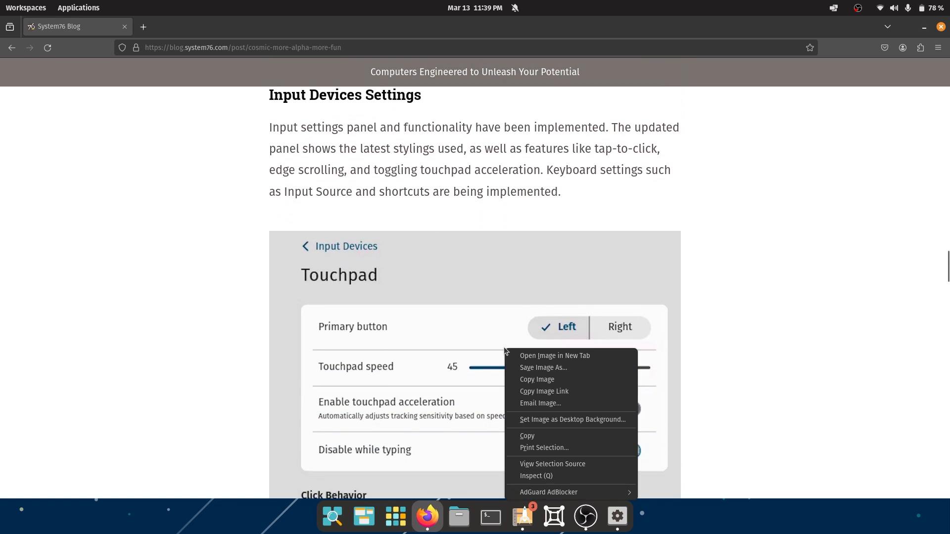
click(553, 355)
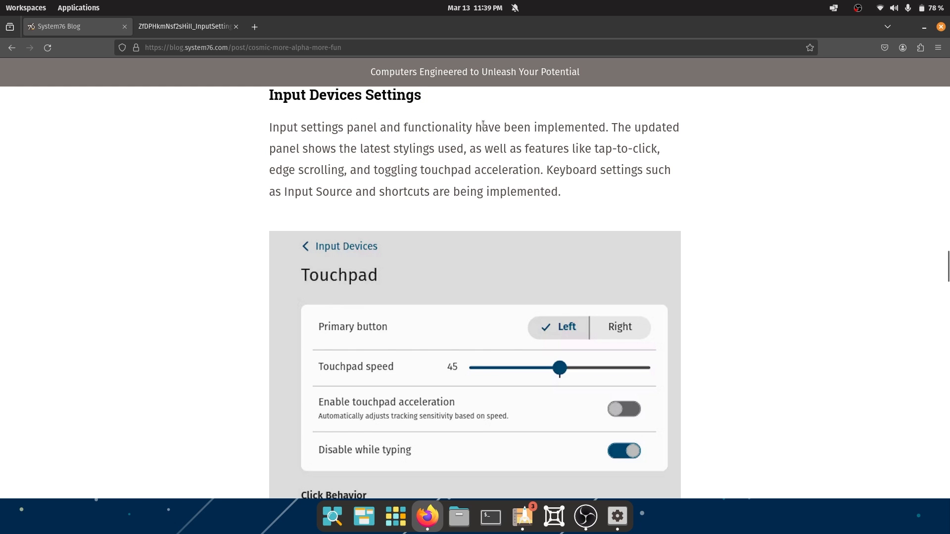
drag(404, 127, 679, 127)
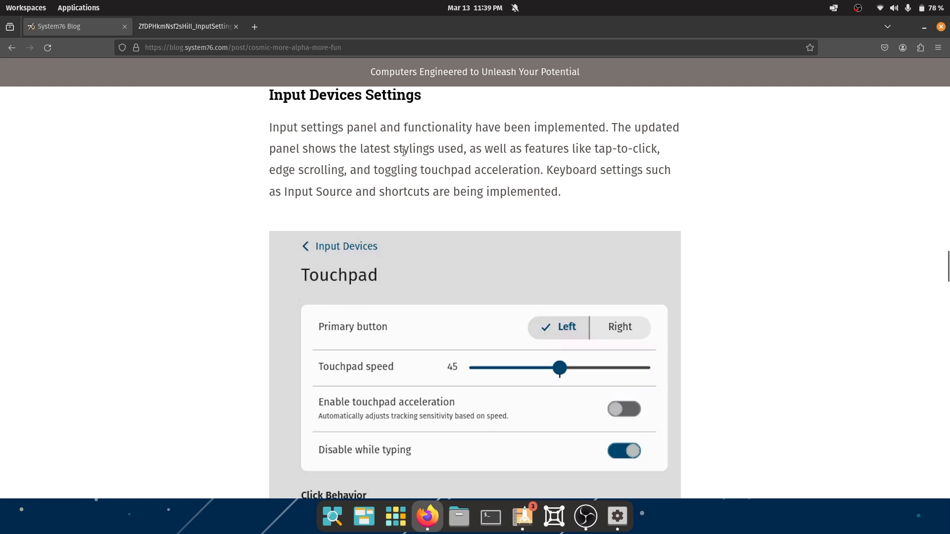
mouse_move(596, 145)
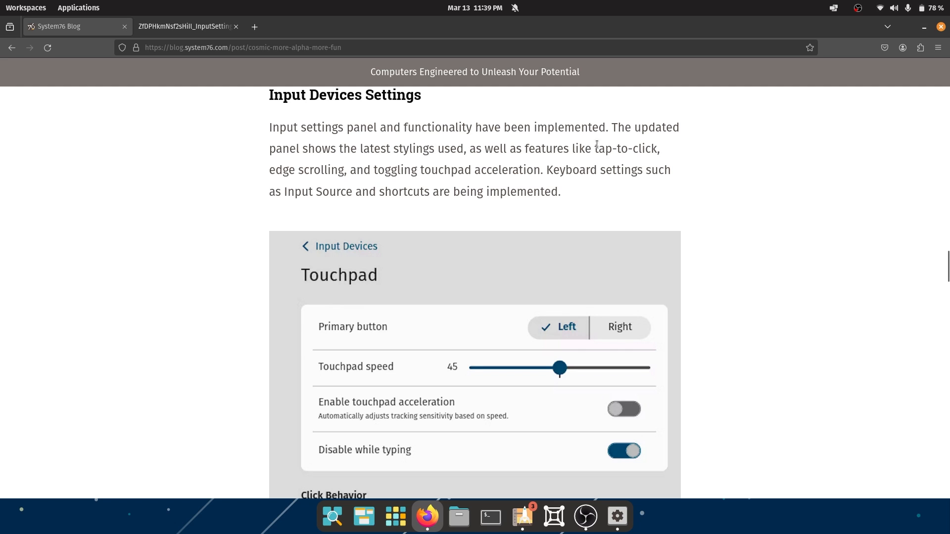
double_click(626, 148)
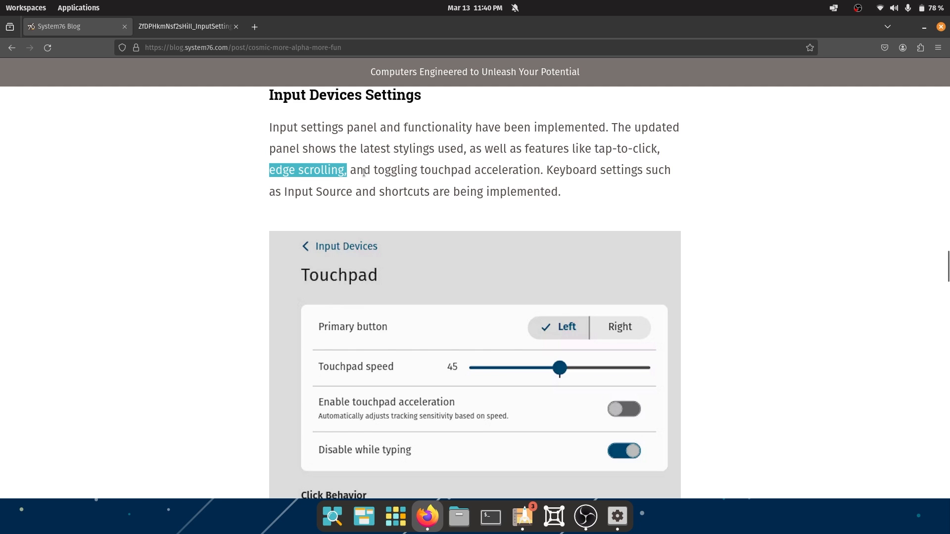
Step: Highlight the sentences on Input Source shortcuts and toggling touchpad acceleration, then open the notifications panel
drag(378, 170, 543, 169)
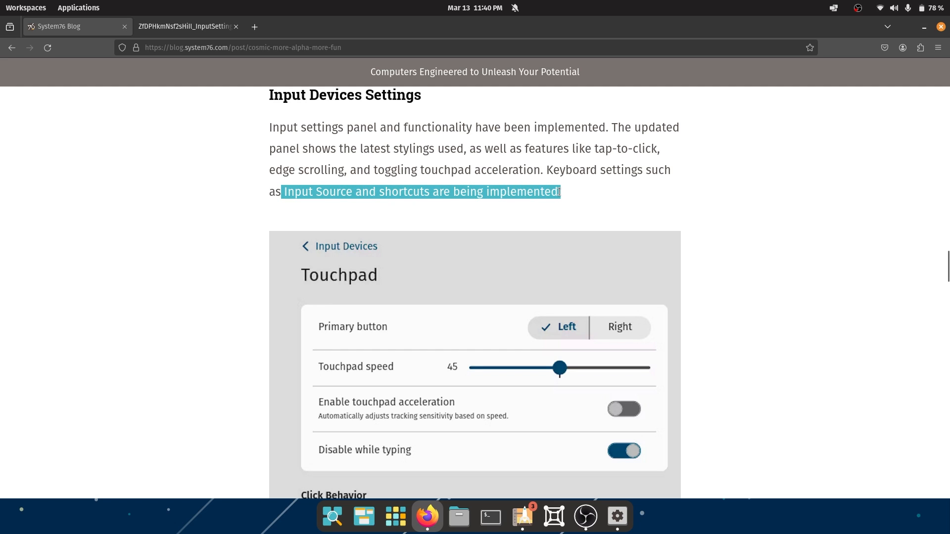
click(547, 192)
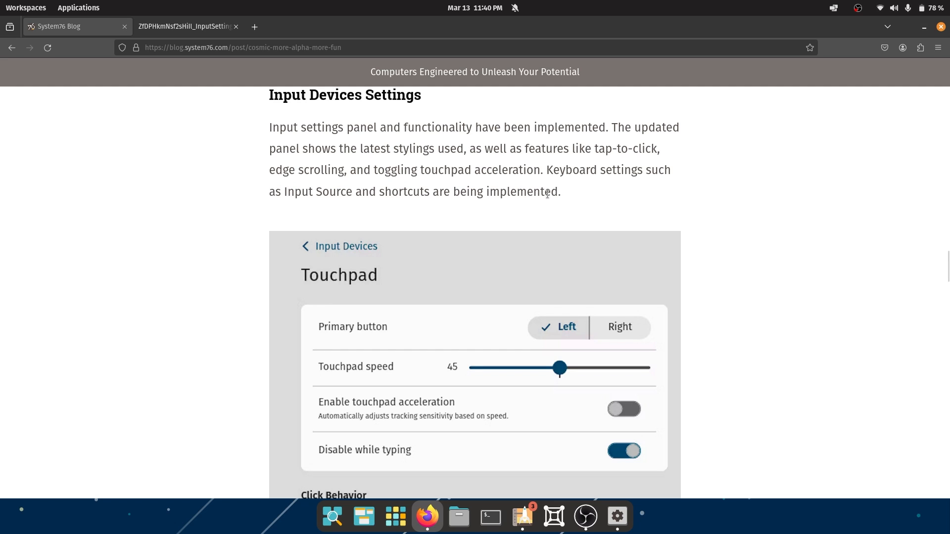
mouse_move(342, 343)
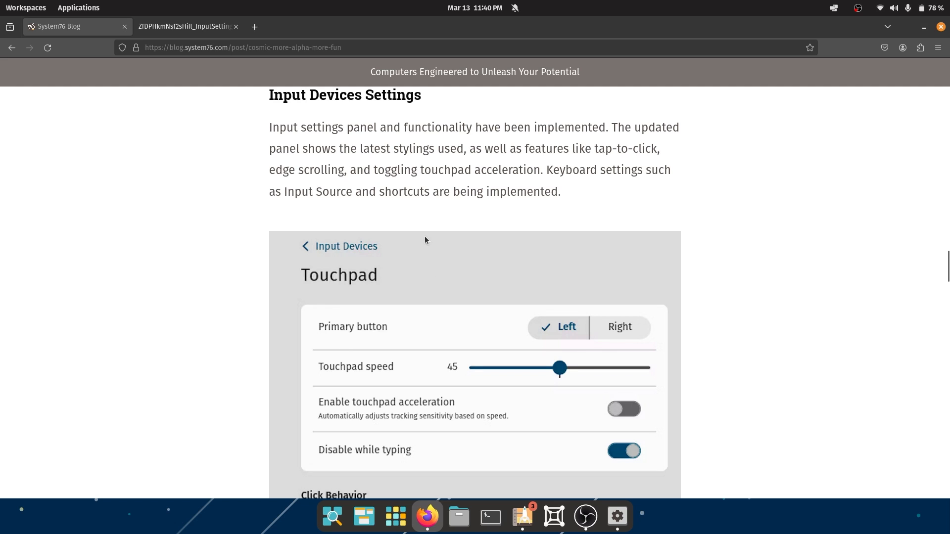
mouse_move(374, 171)
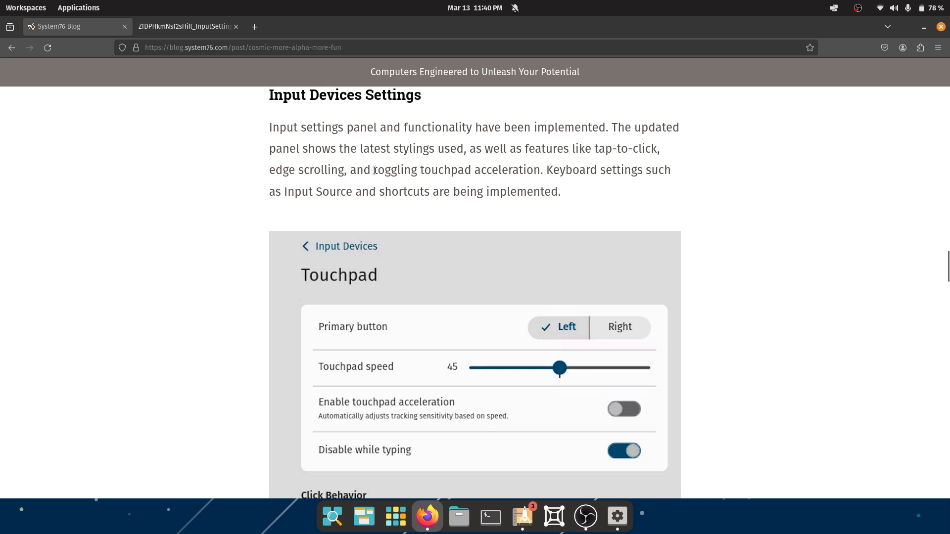
drag(374, 169, 540, 169)
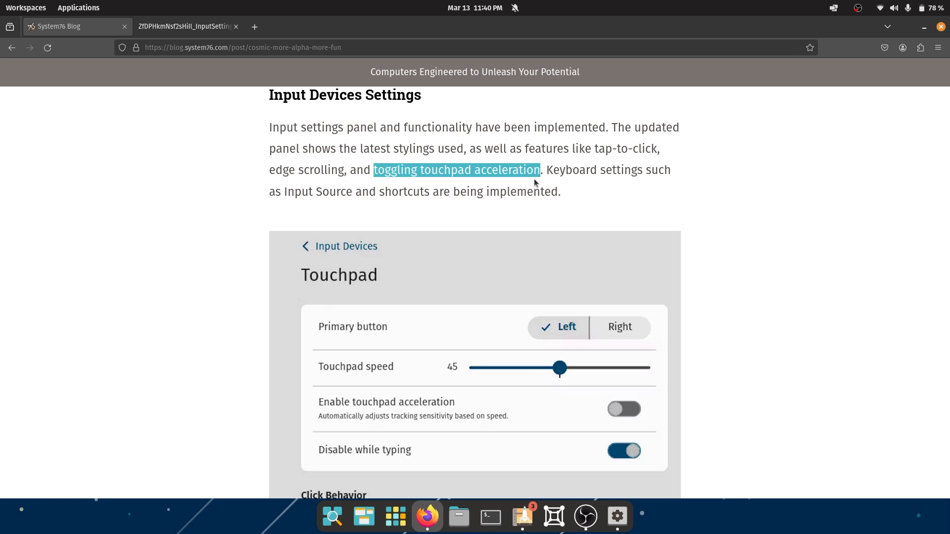
mouse_move(592, 168)
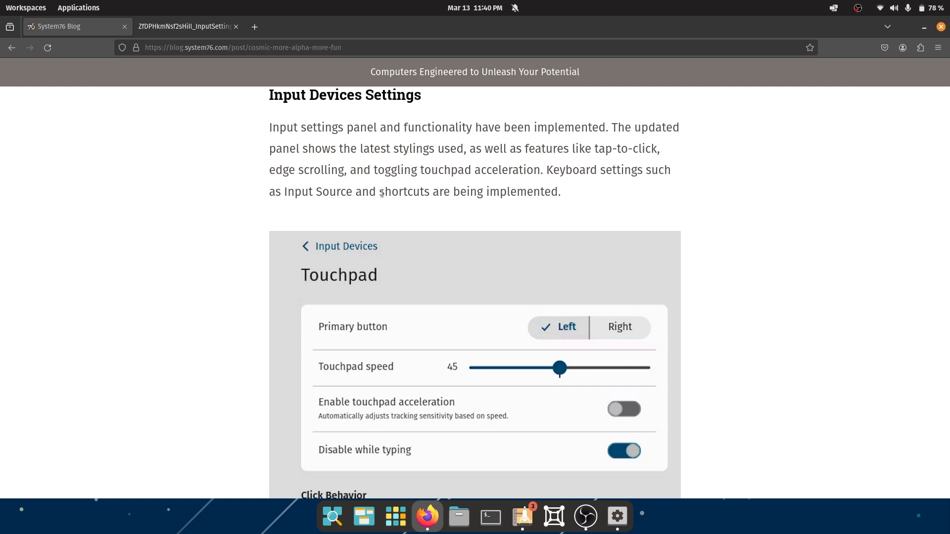
click(474, 6)
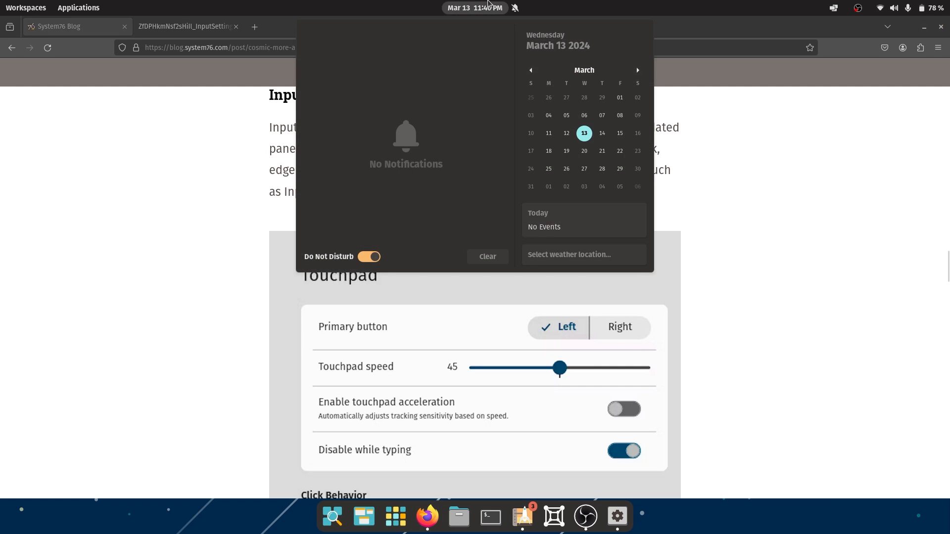
Step: Close the notifications panel and switch to the InputSettingsPanel tab showing the touchpad screenshot full size
click(475, 7)
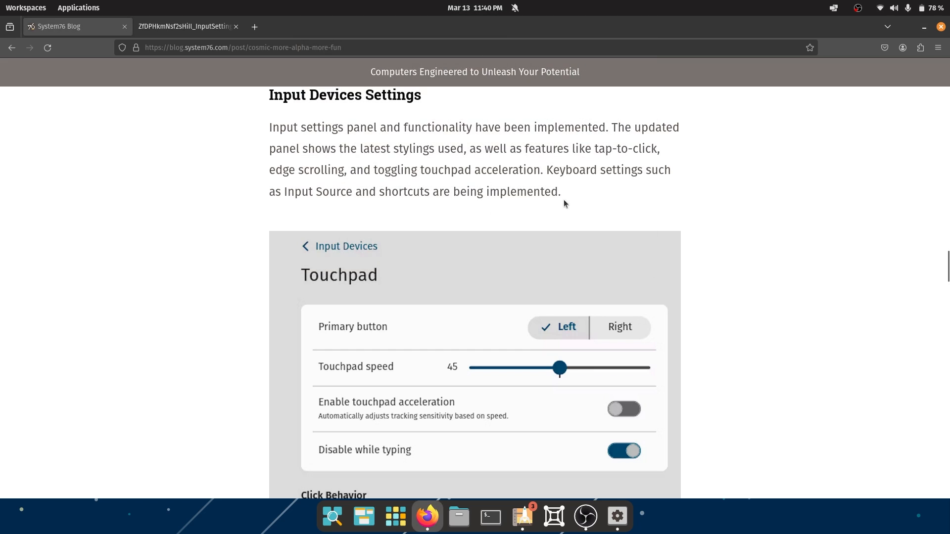
scroll(down, 3)
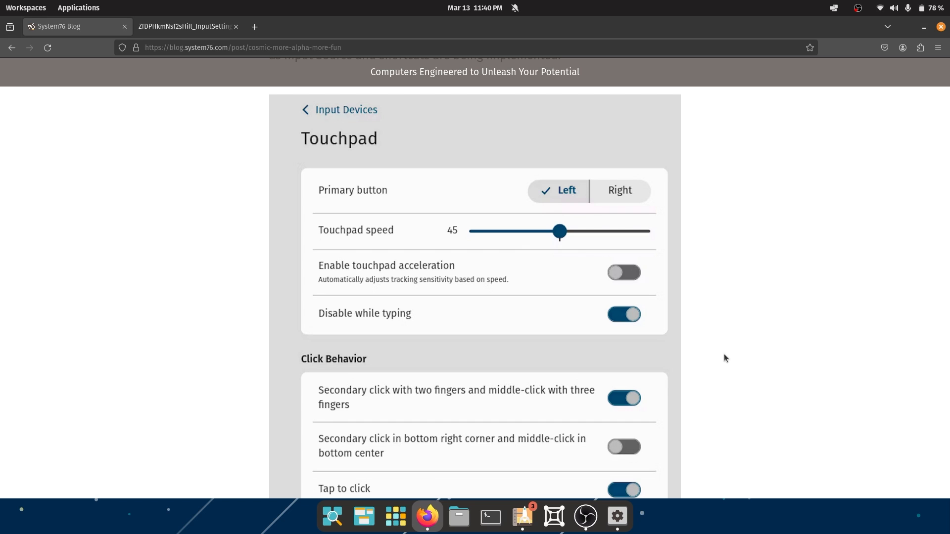
mouse_move(300, 235)
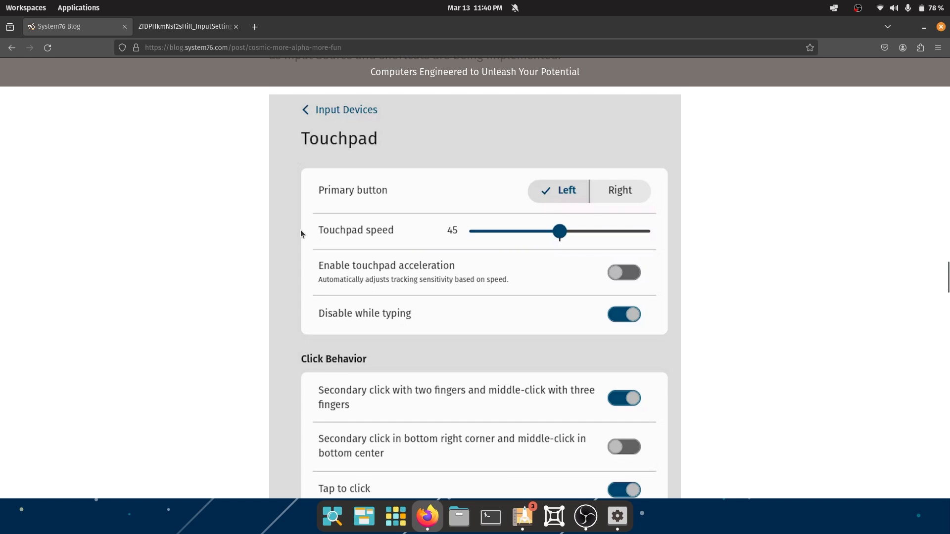
click(186, 26)
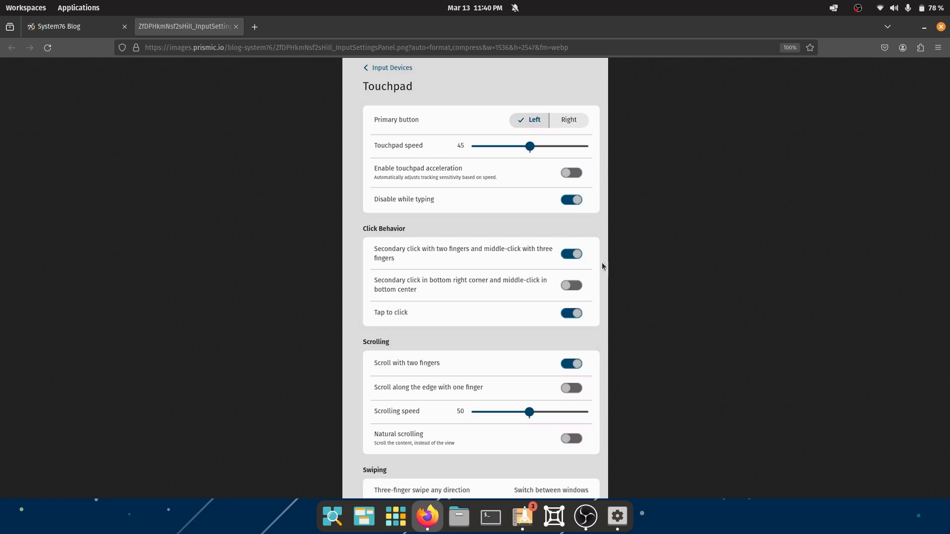
mouse_move(374, 86)
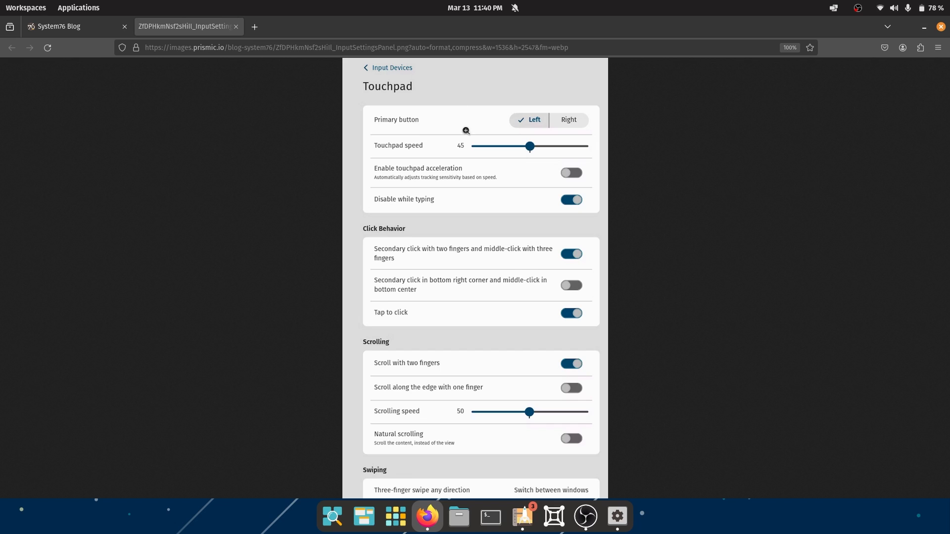
mouse_move(365, 130)
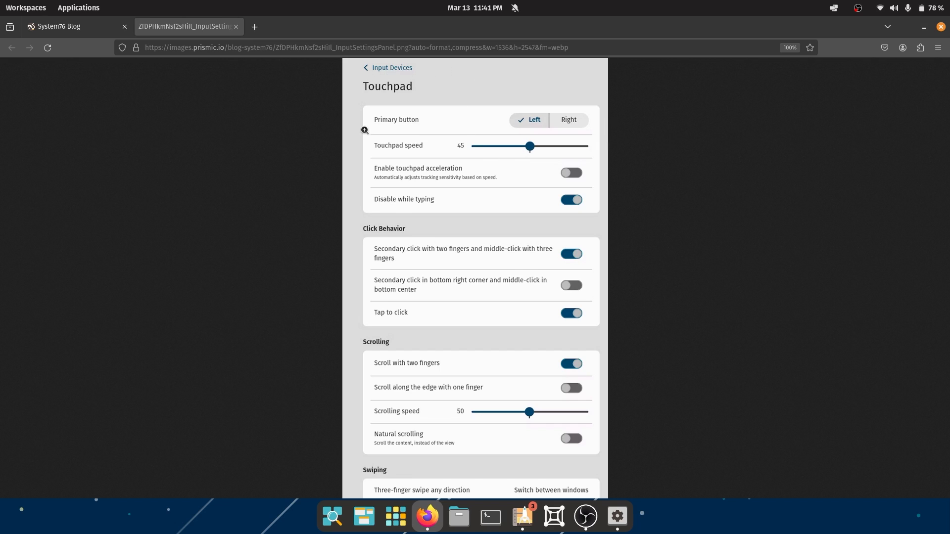
mouse_move(519, 159)
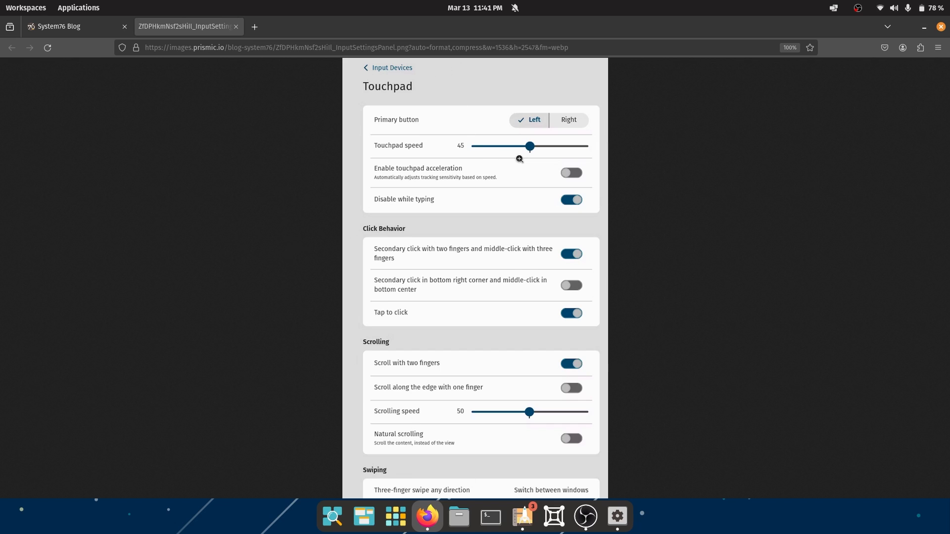
mouse_move(533, 127)
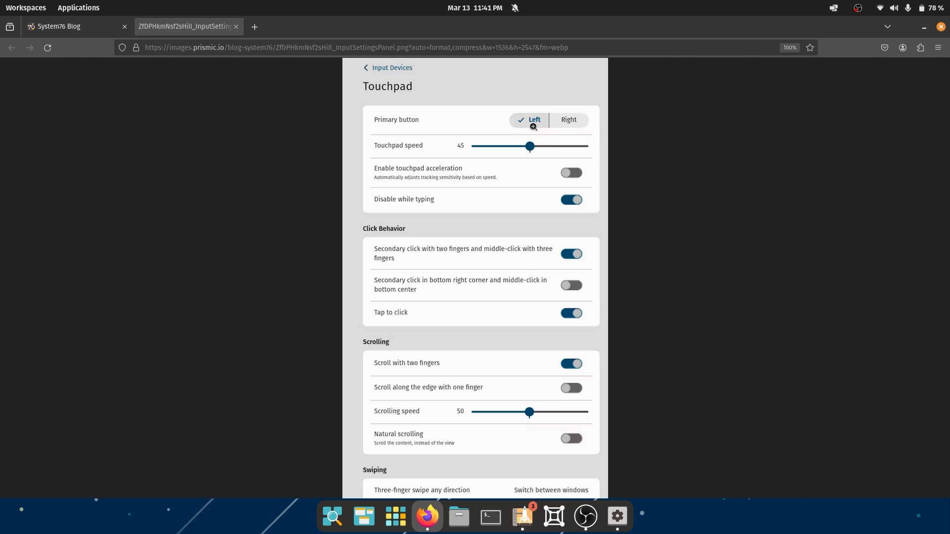
mouse_move(517, 171)
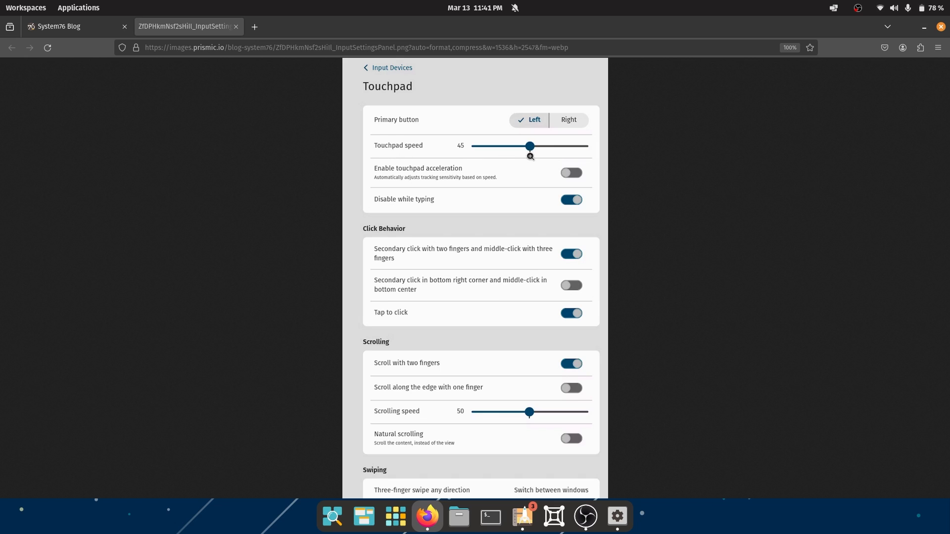
mouse_move(412, 179)
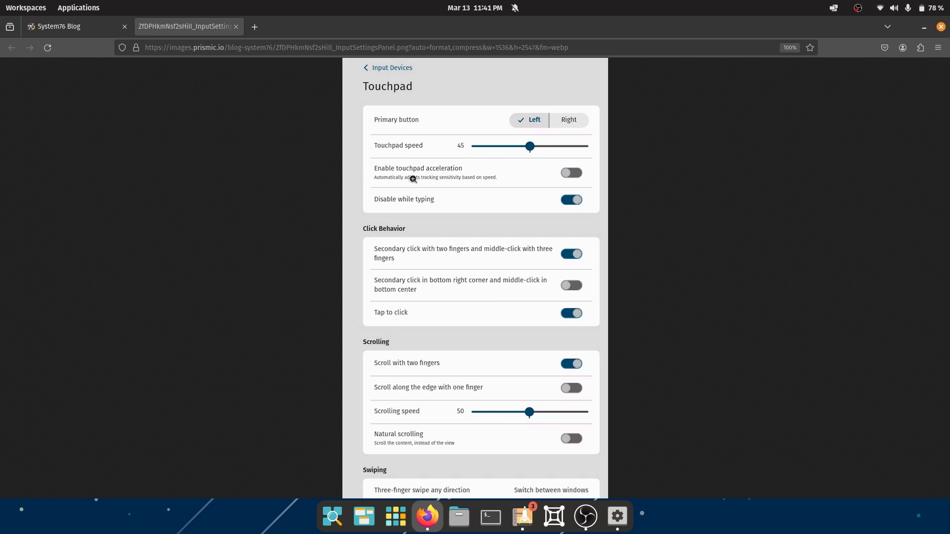
mouse_move(479, 205)
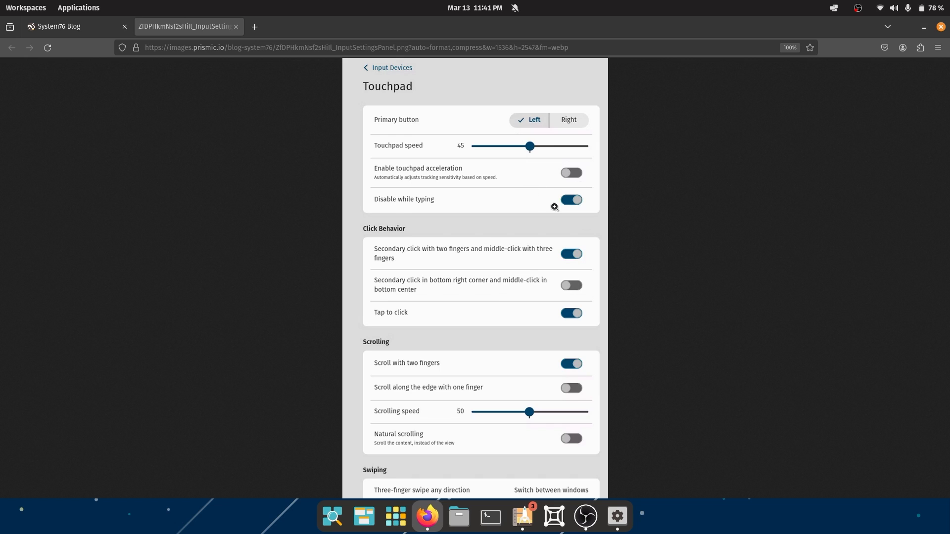
mouse_move(561, 213)
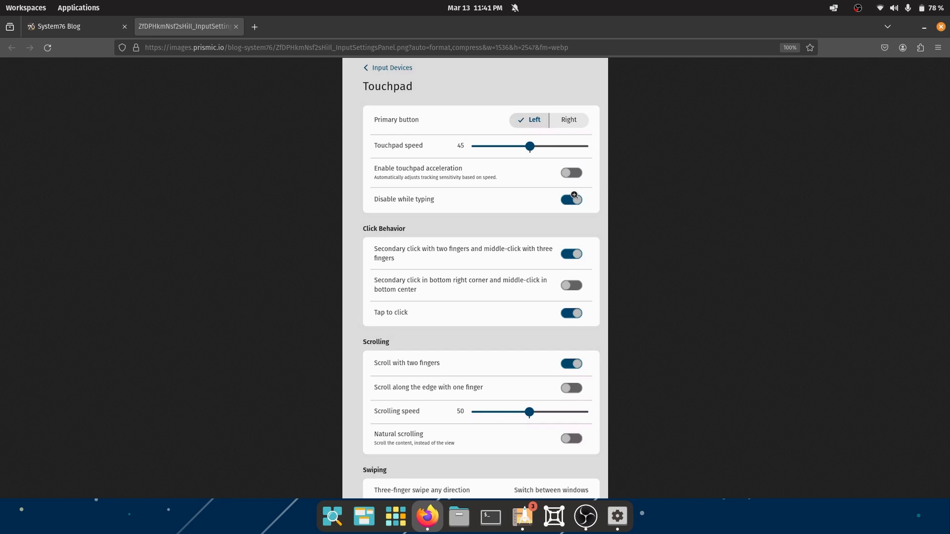
mouse_move(423, 247)
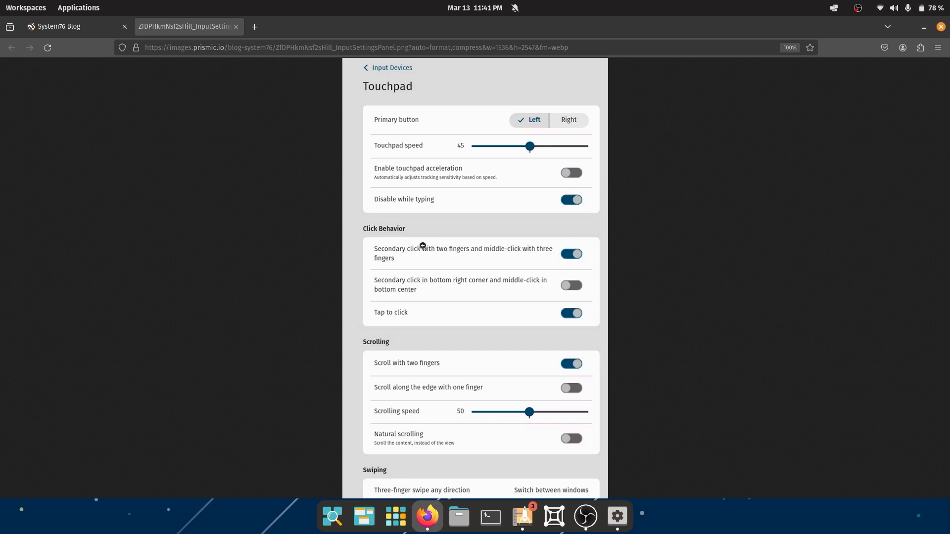
mouse_move(429, 255)
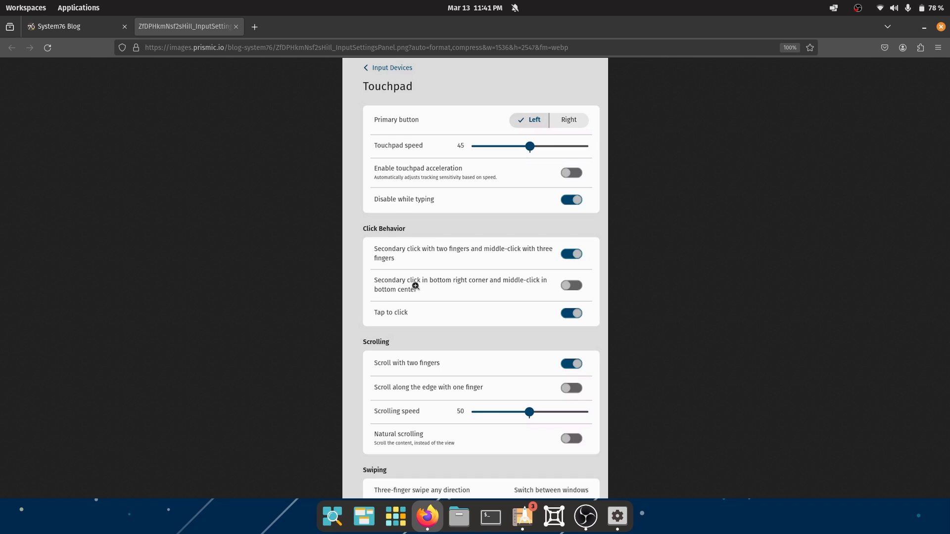
mouse_move(553, 285)
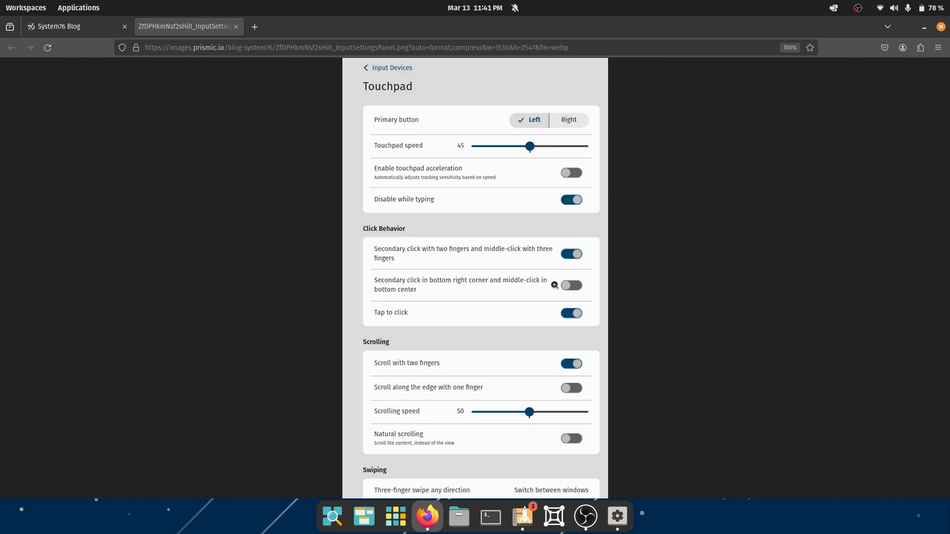
mouse_move(577, 296)
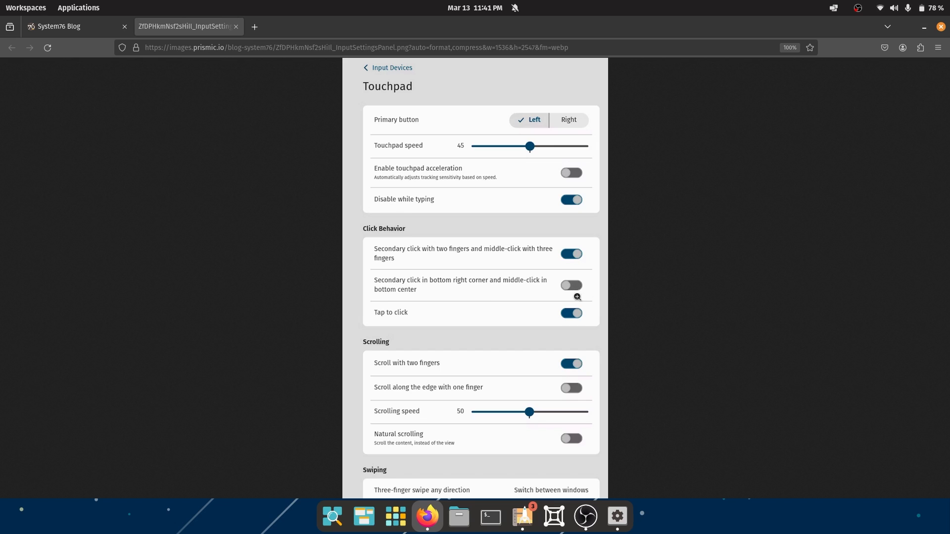
mouse_move(563, 288)
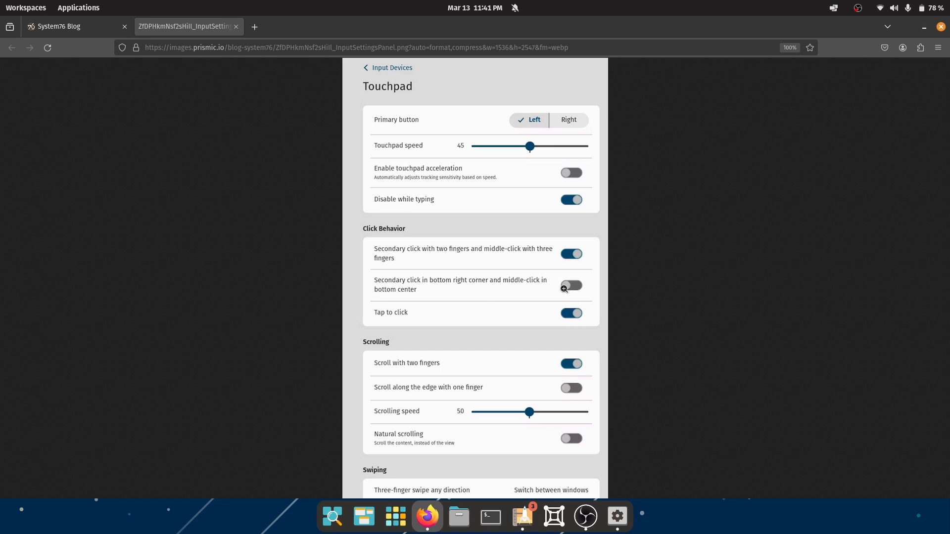
mouse_move(482, 321)
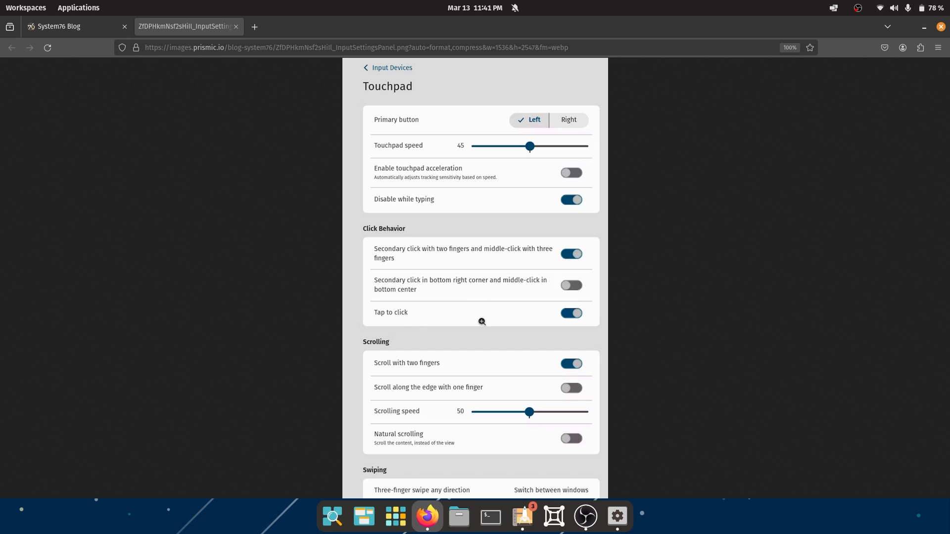
mouse_move(462, 311)
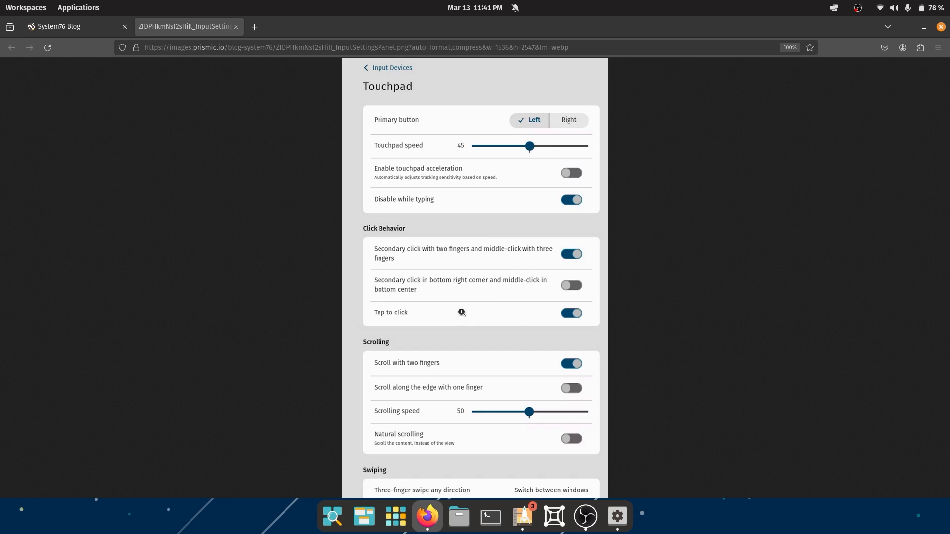
mouse_move(383, 325)
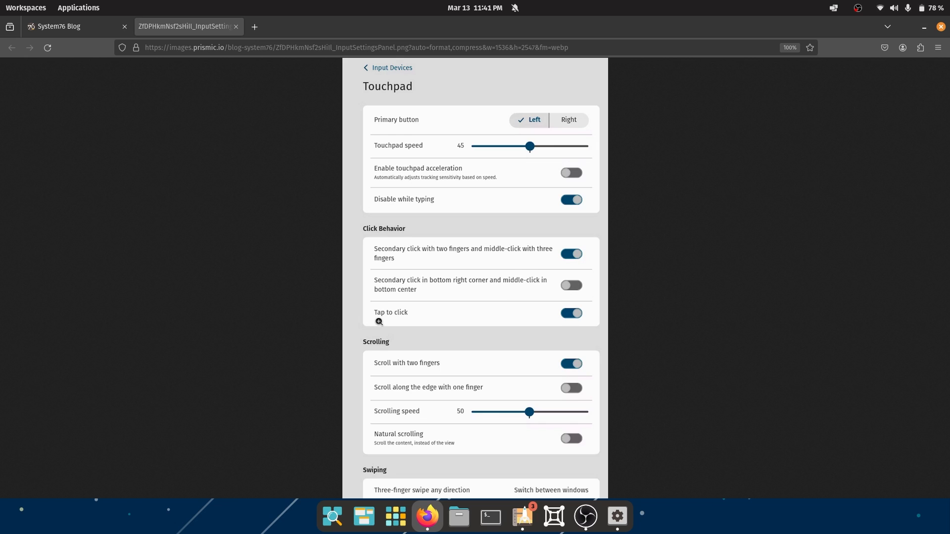
mouse_move(573, 325)
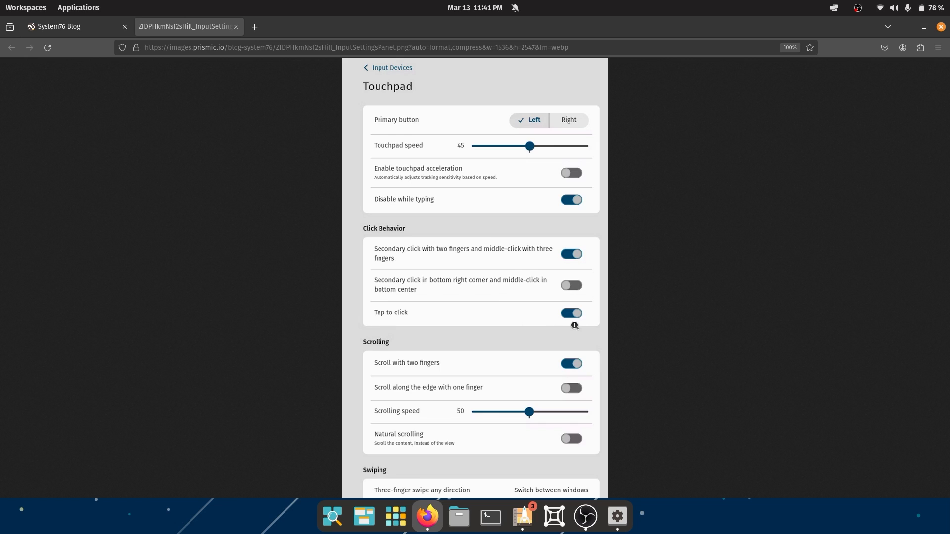
mouse_move(457, 367)
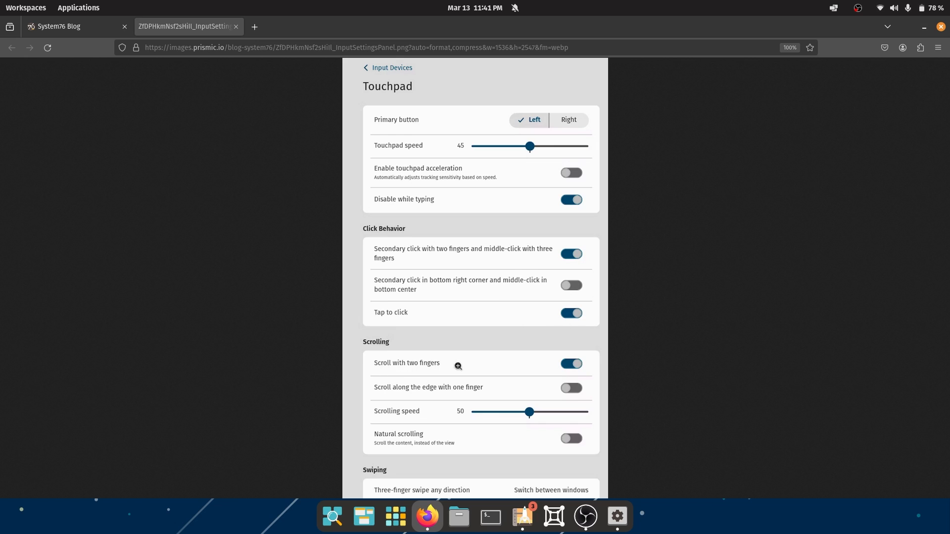
mouse_move(566, 380)
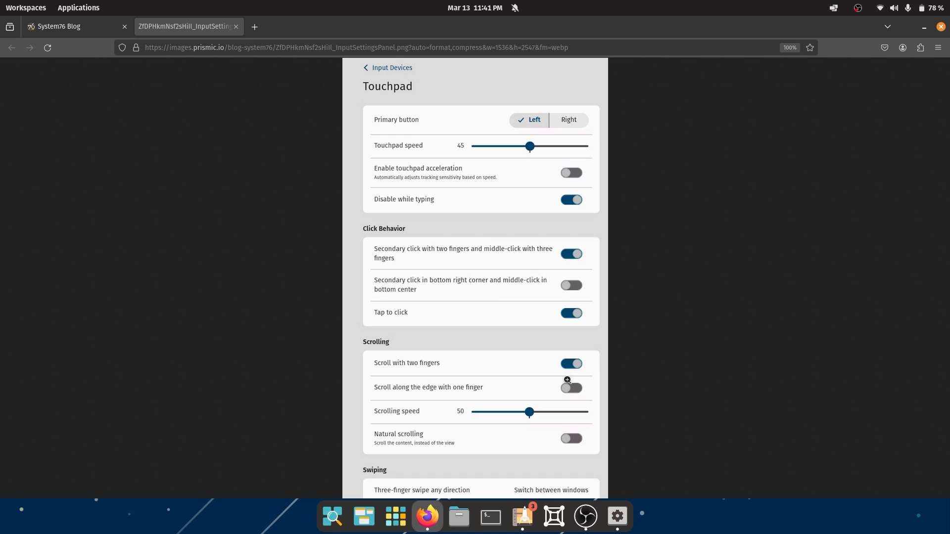
mouse_move(573, 370)
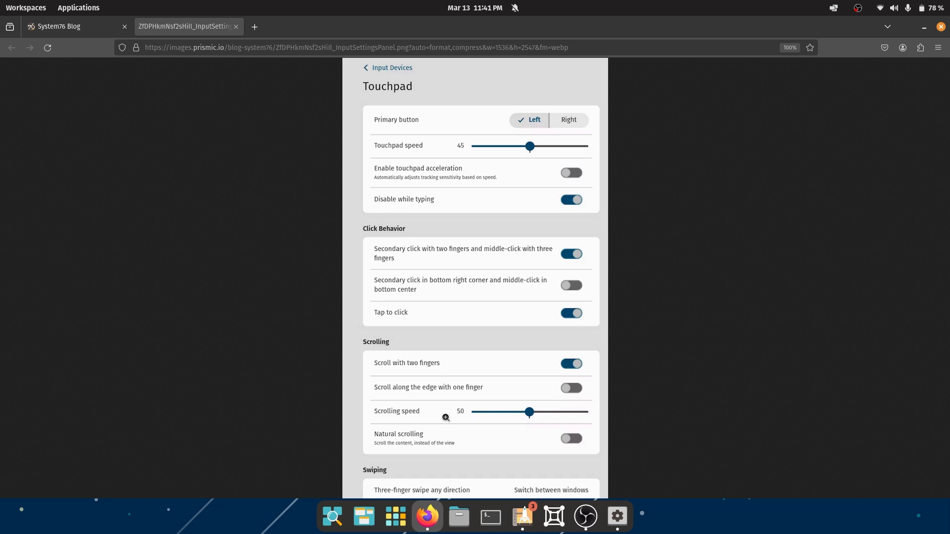
mouse_move(444, 446)
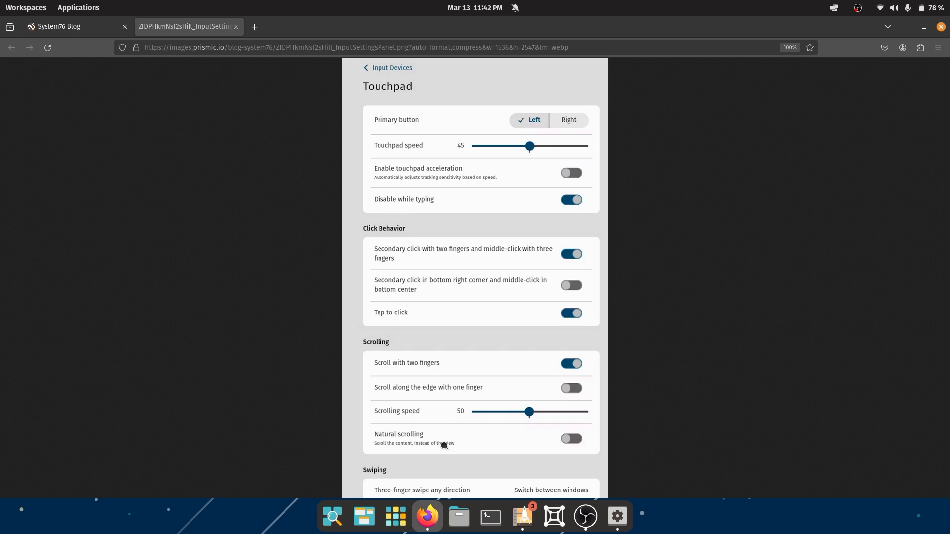
mouse_move(448, 408)
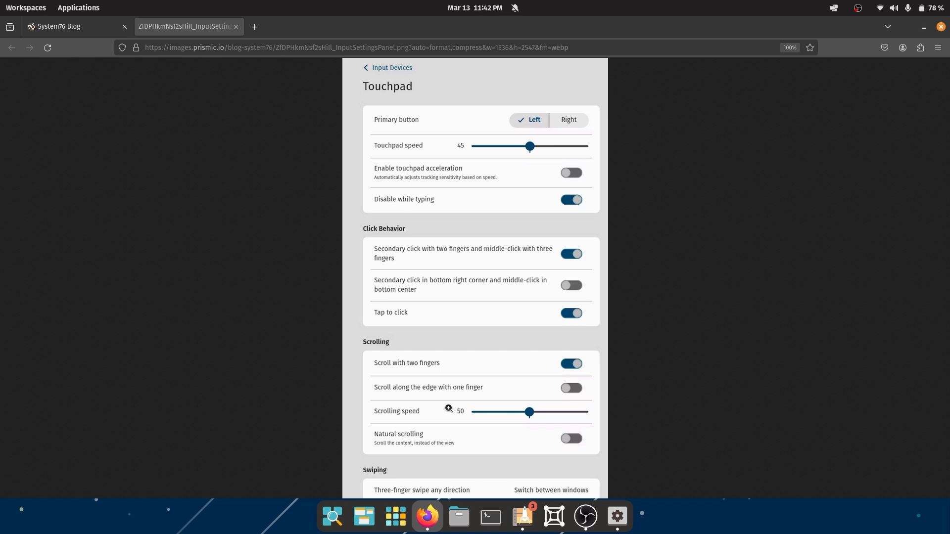
mouse_move(387, 446)
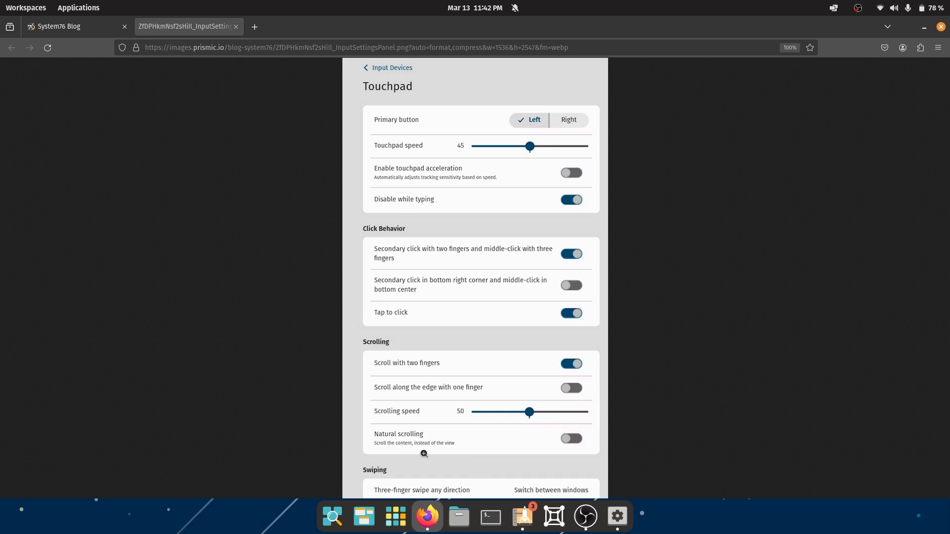
mouse_move(570, 451)
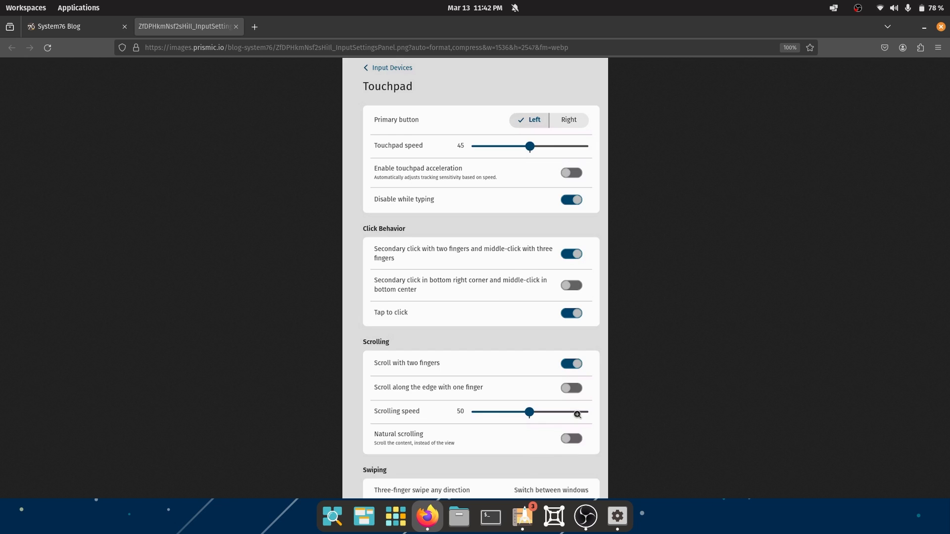
mouse_move(570, 422)
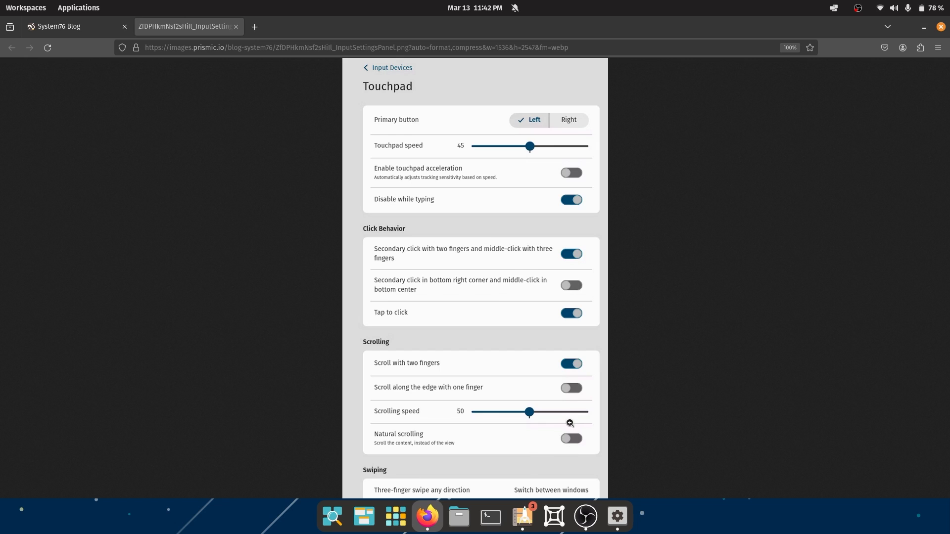
mouse_move(448, 471)
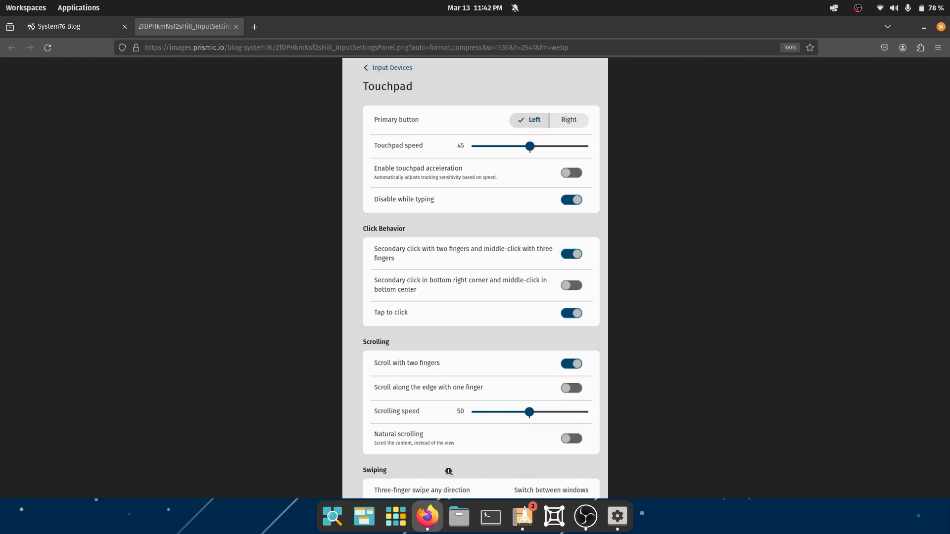
mouse_move(426, 474)
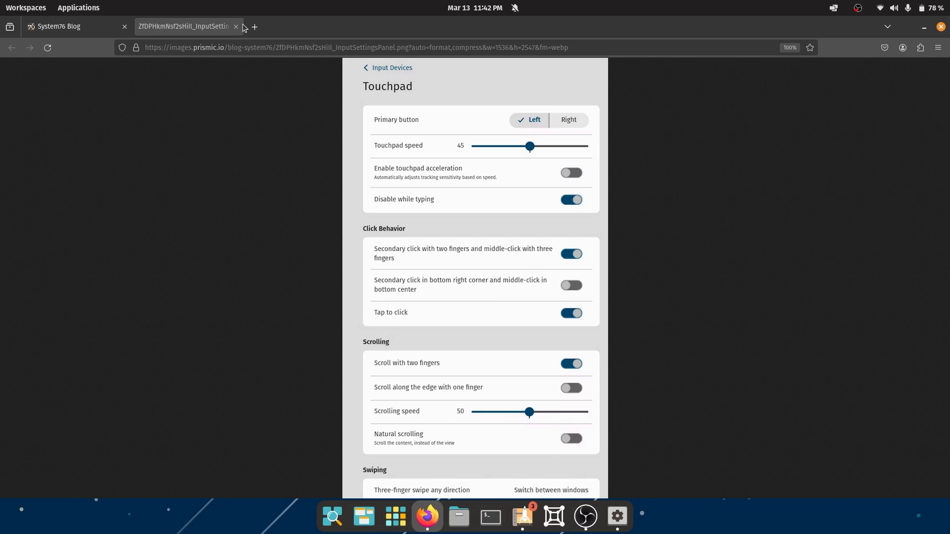
Step: Close the touchpad screenshot tab, returning to the blog post's Final Stretch section
click(236, 26)
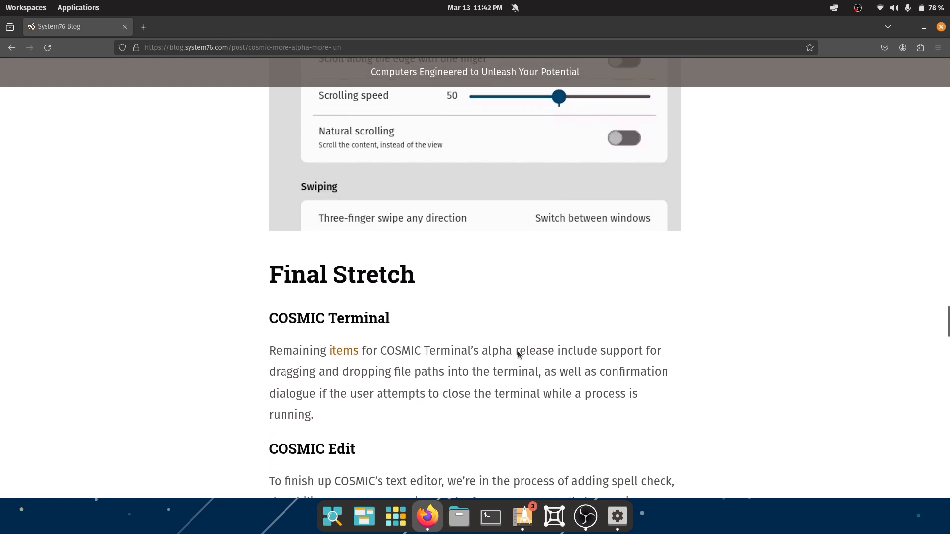
scroll(down, 3)
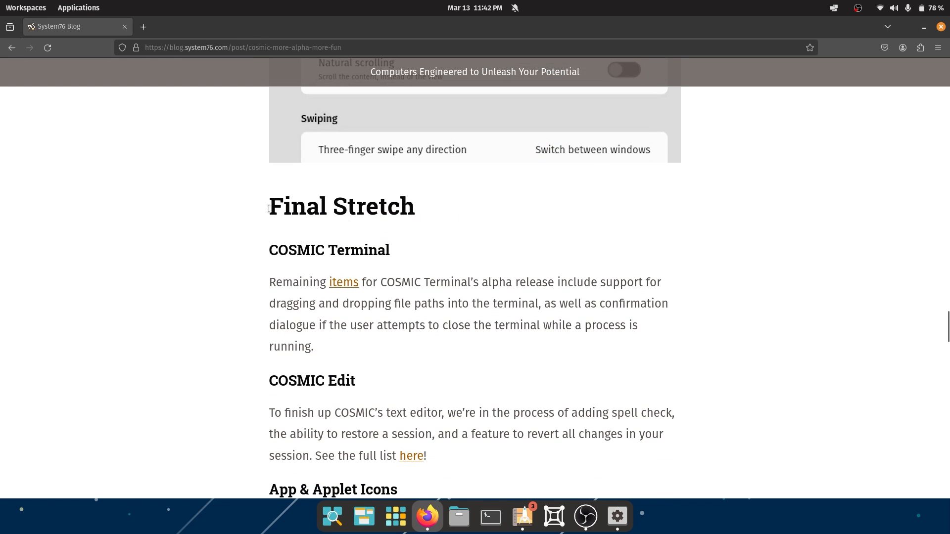
mouse_move(411, 226)
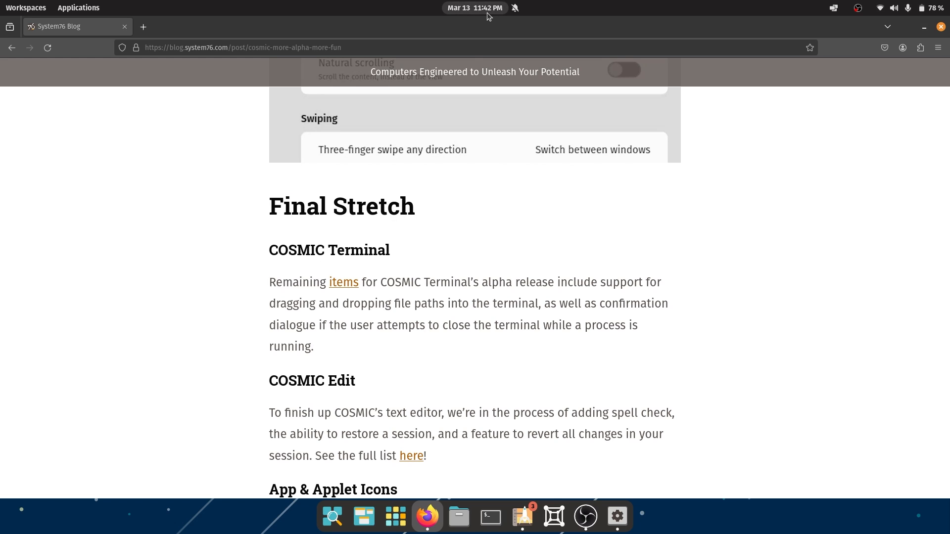
mouse_move(458, 248)
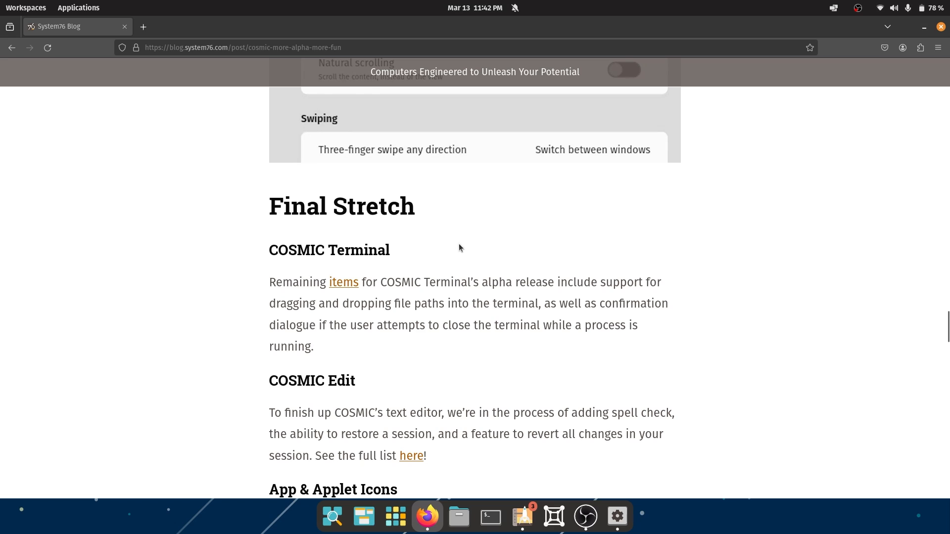
mouse_move(446, 261)
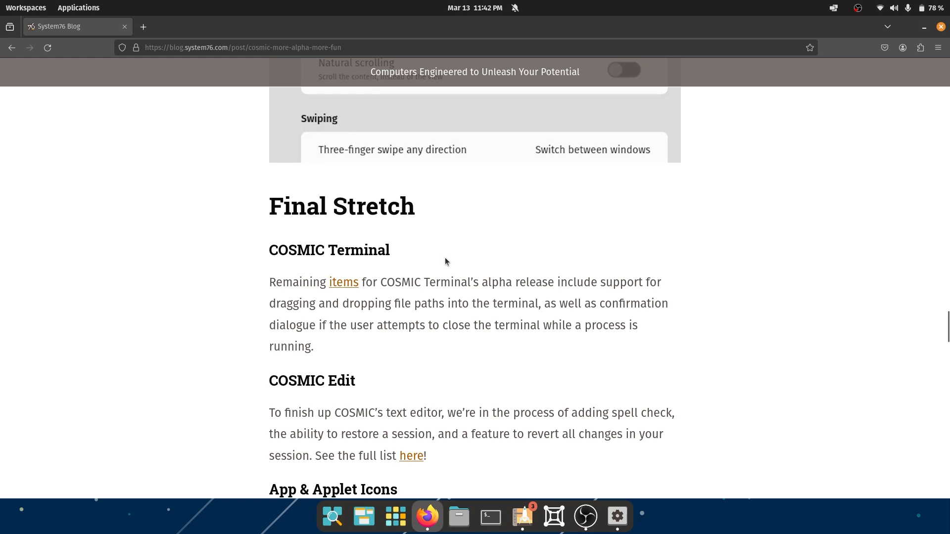
mouse_move(342, 208)
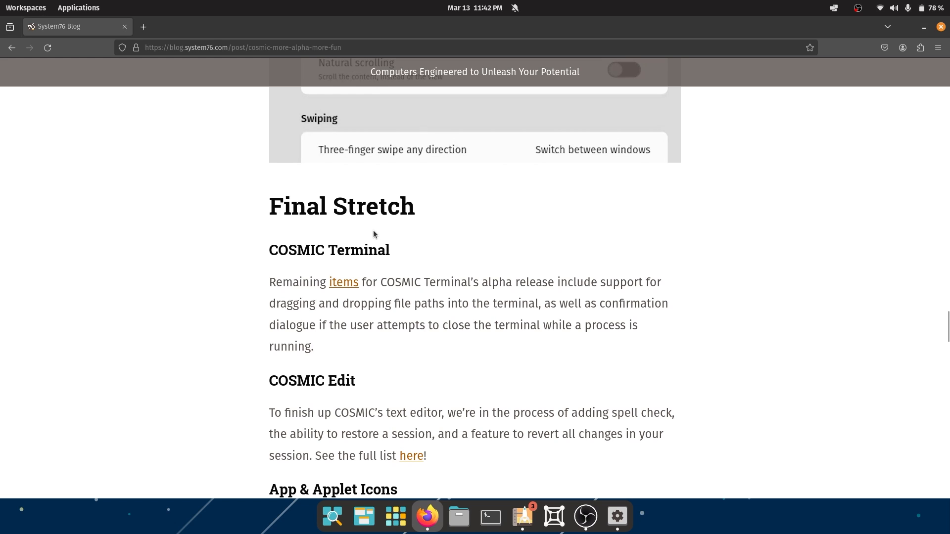
mouse_move(333, 250)
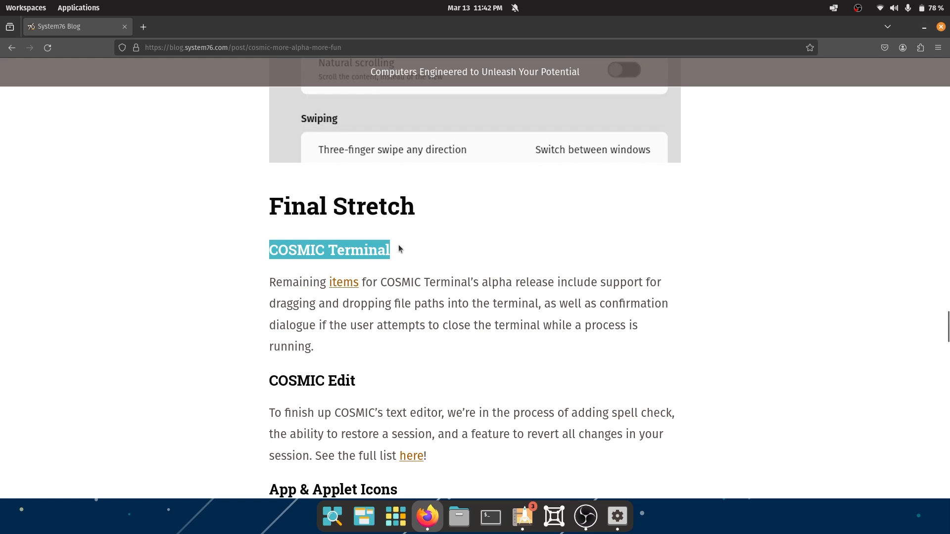
click(511, 287)
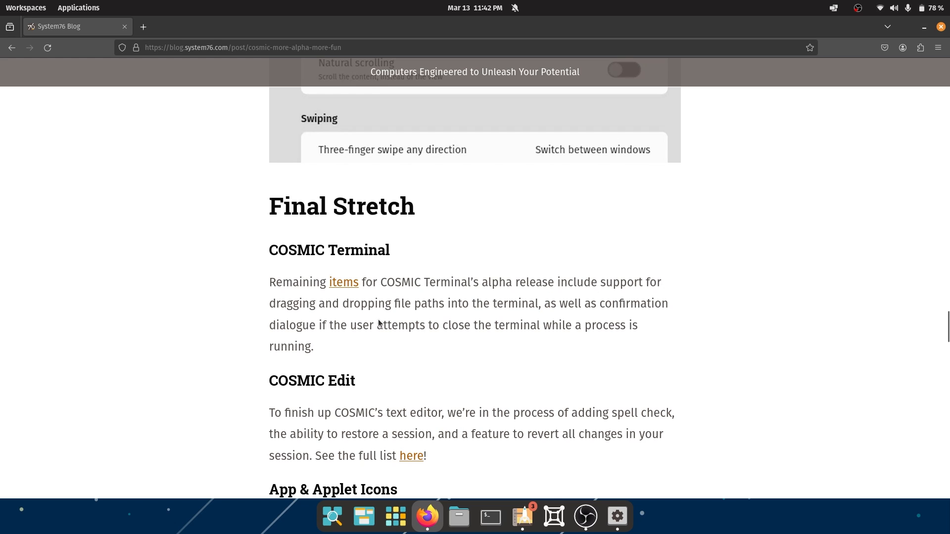
mouse_move(548, 356)
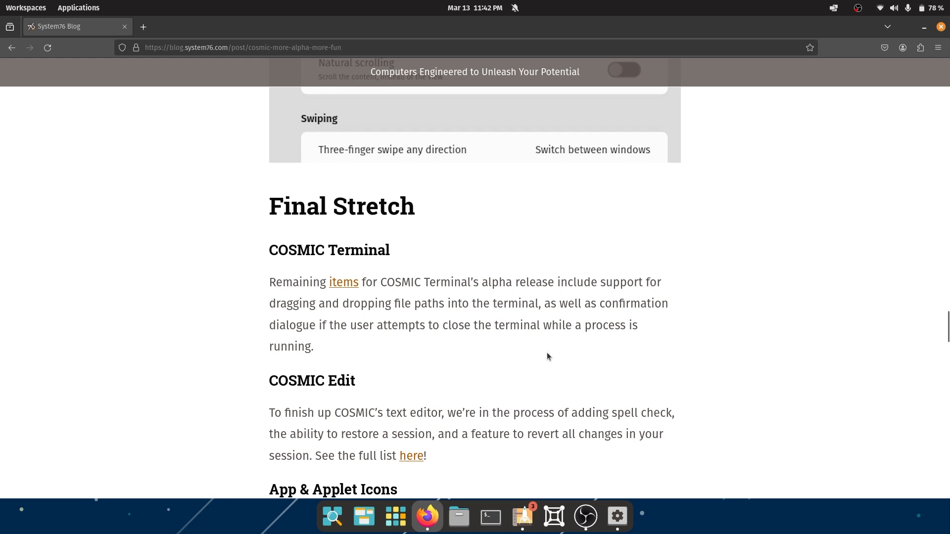
Step: Scroll down through the COSMIC Edit section toward the App & Applet Icons paragraph
scroll(down, 3)
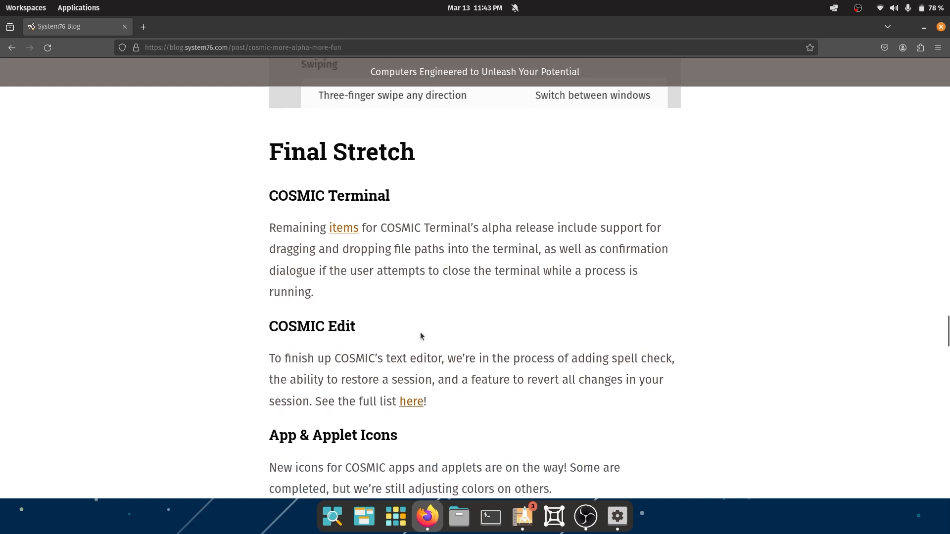
scroll(down, 3)
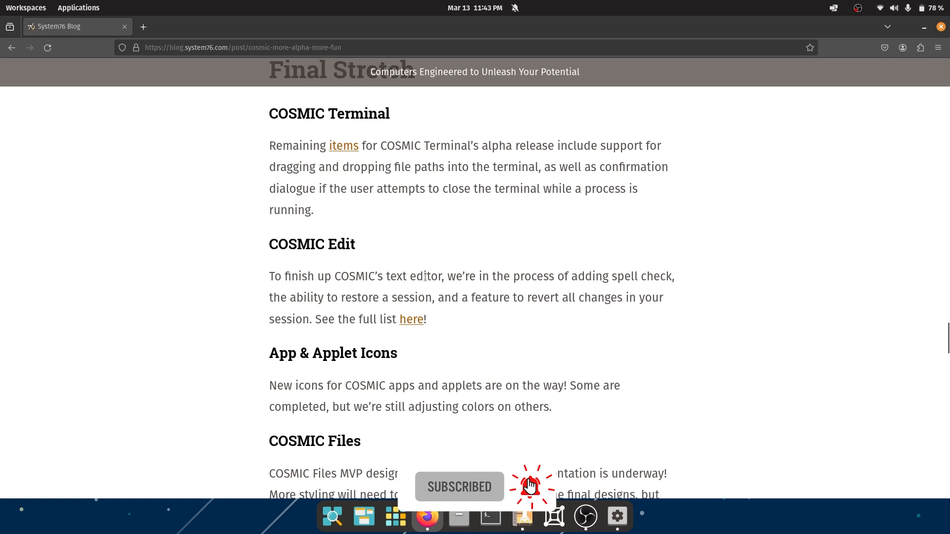
scroll(down, 3)
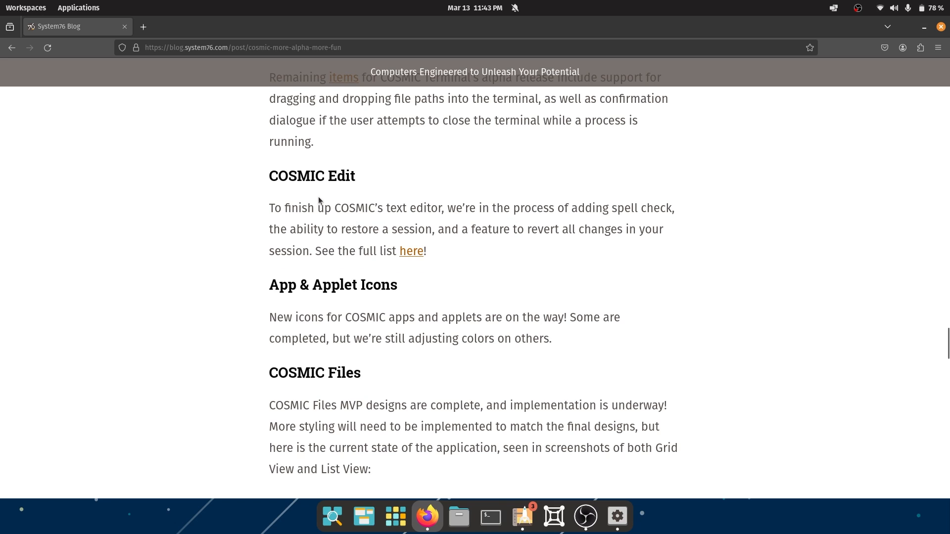
mouse_move(281, 208)
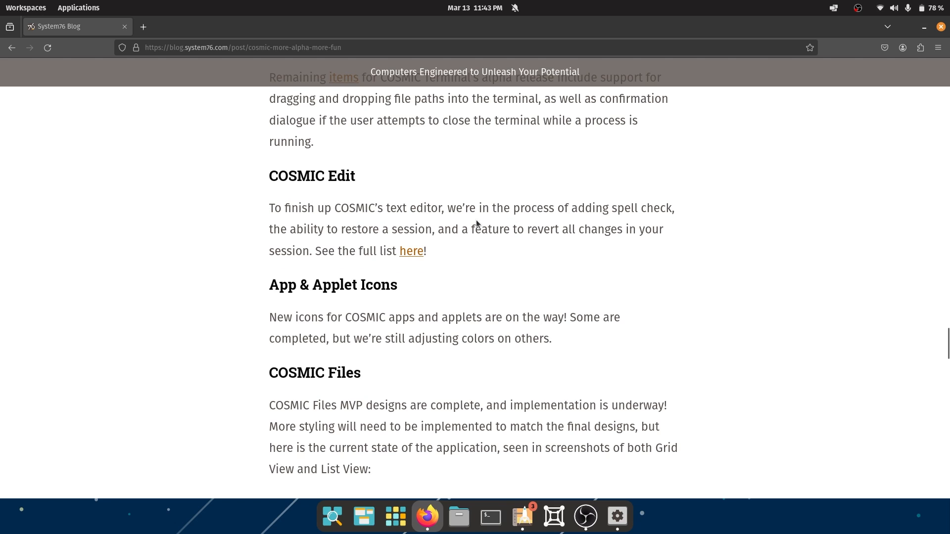
mouse_move(670, 208)
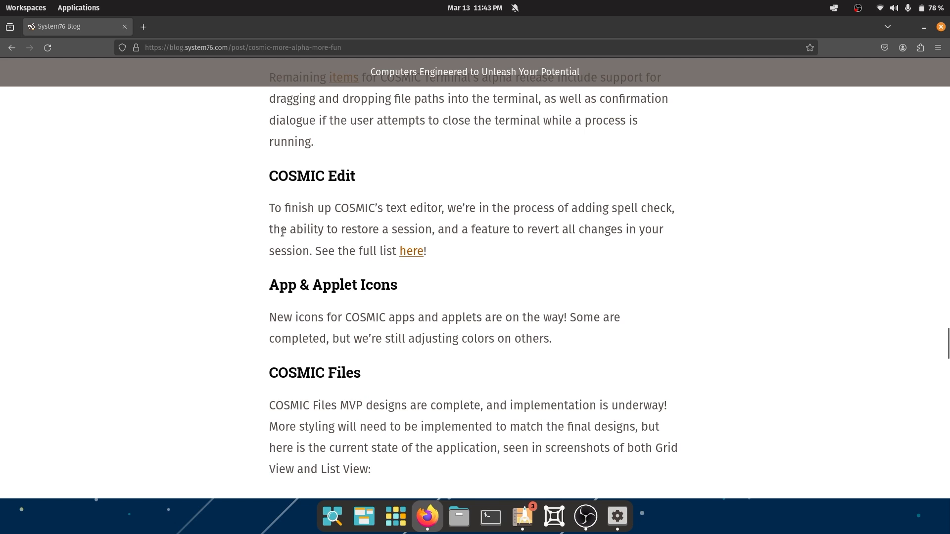
mouse_move(465, 231)
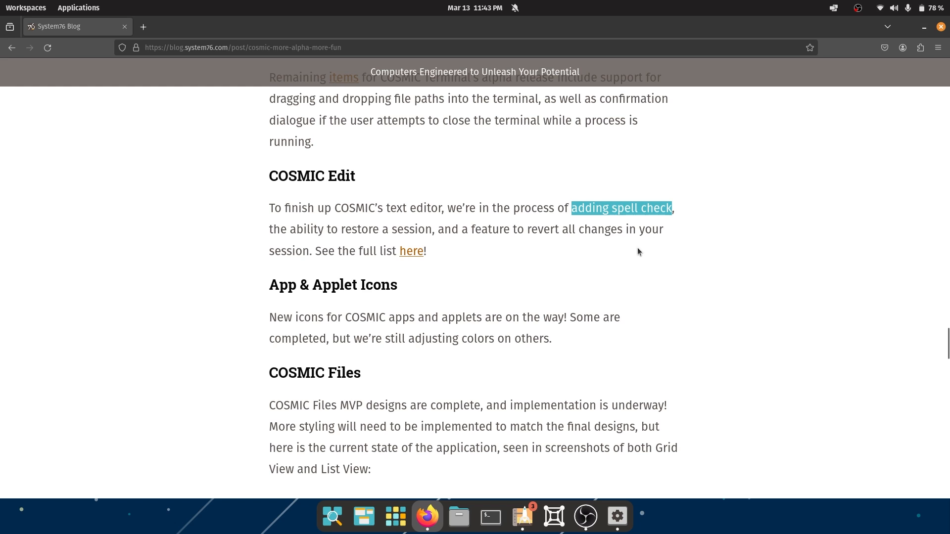
mouse_move(440, 222)
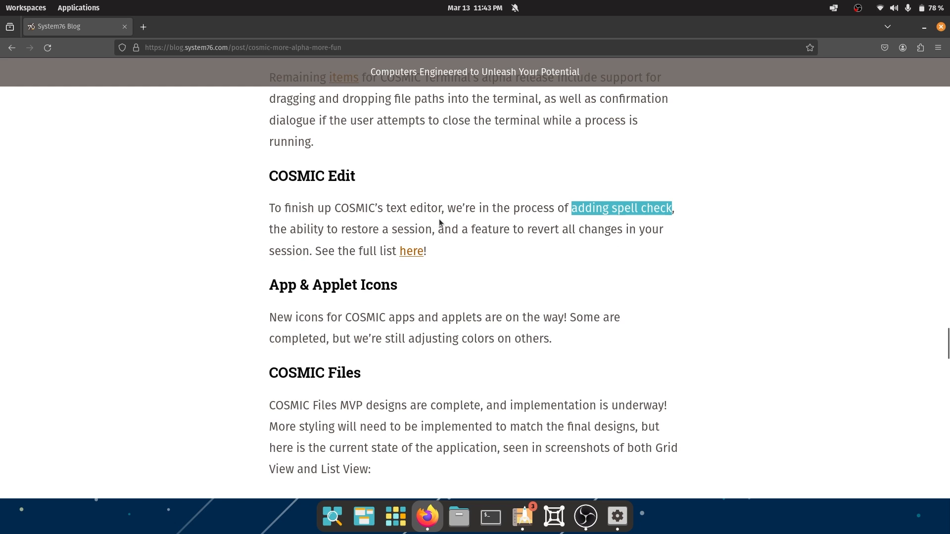
Step: Briefly highlight the opening App & Applet Icons sentence, then continue to the COSMIC Files screenshot
scroll(down, 3)
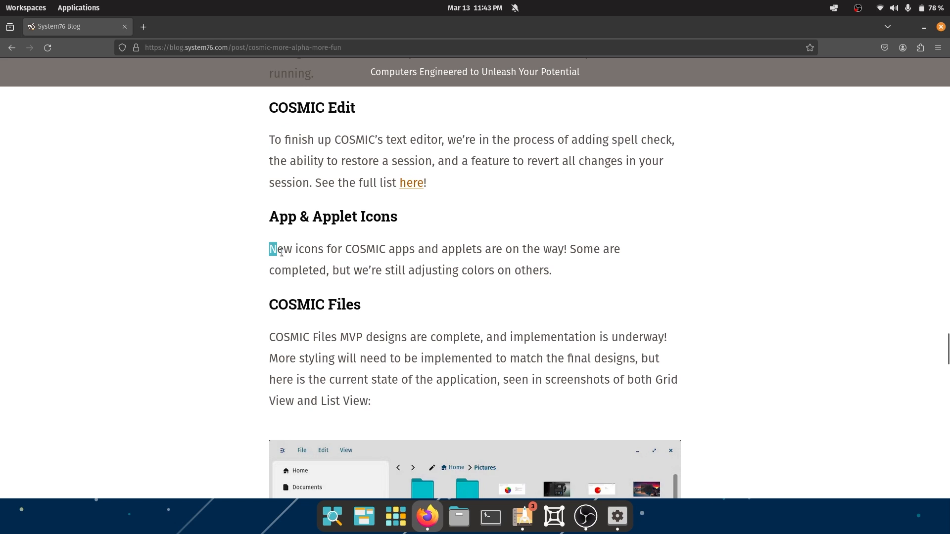
drag(272, 250, 616, 249)
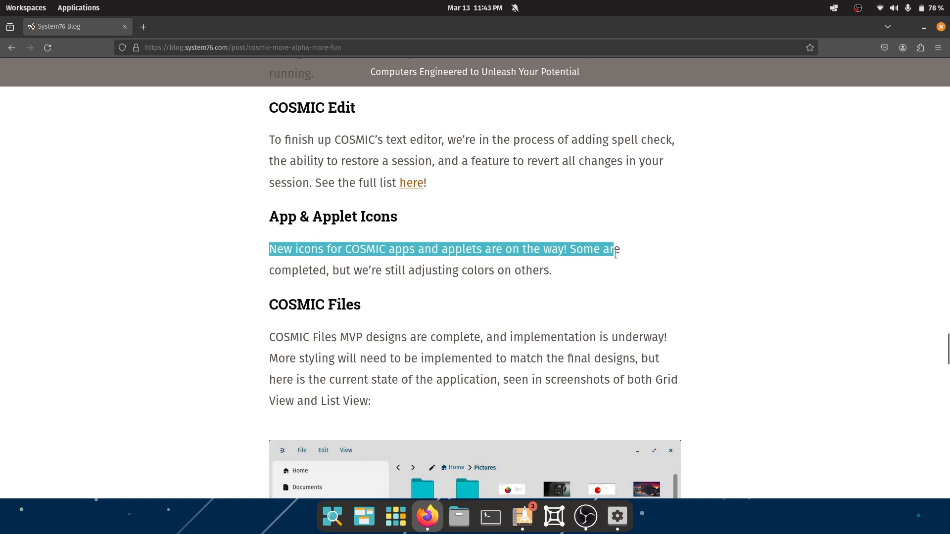
click(573, 297)
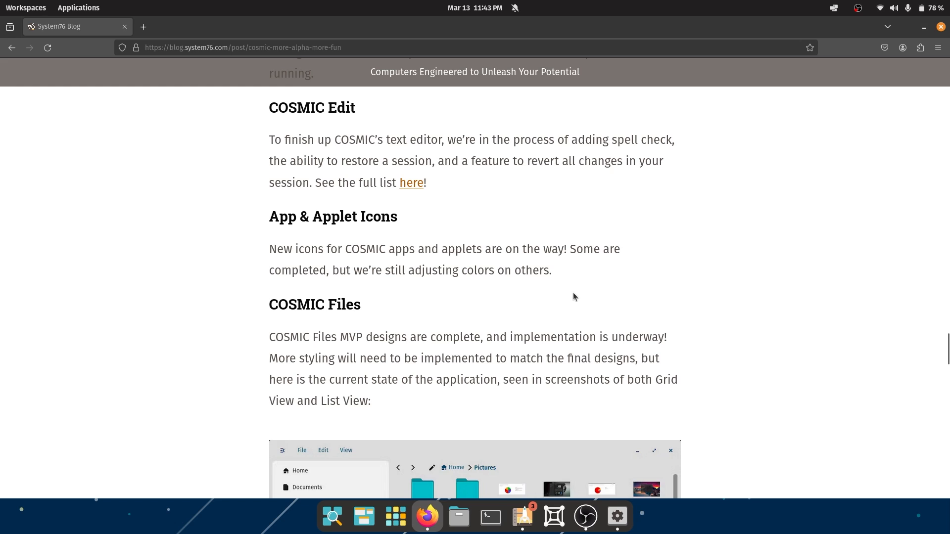
scroll(down, 3)
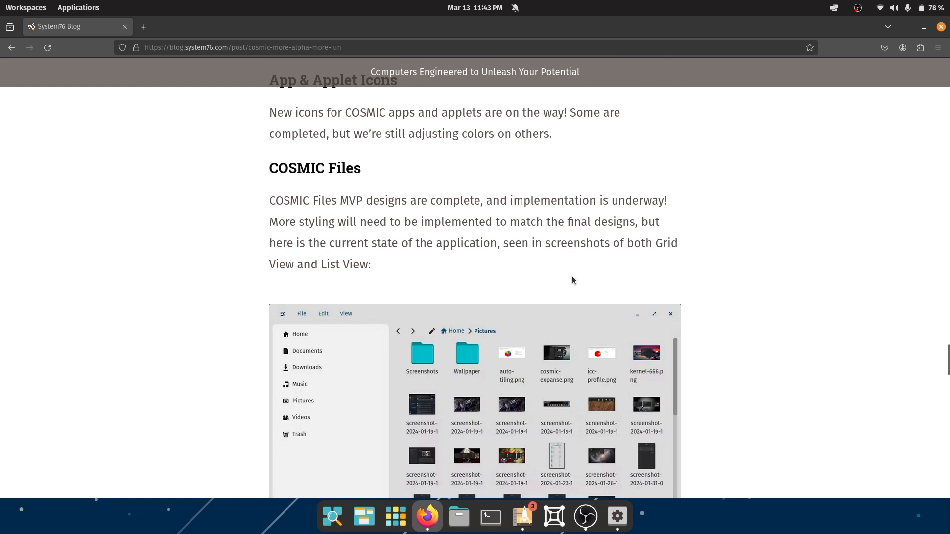
mouse_move(445, 348)
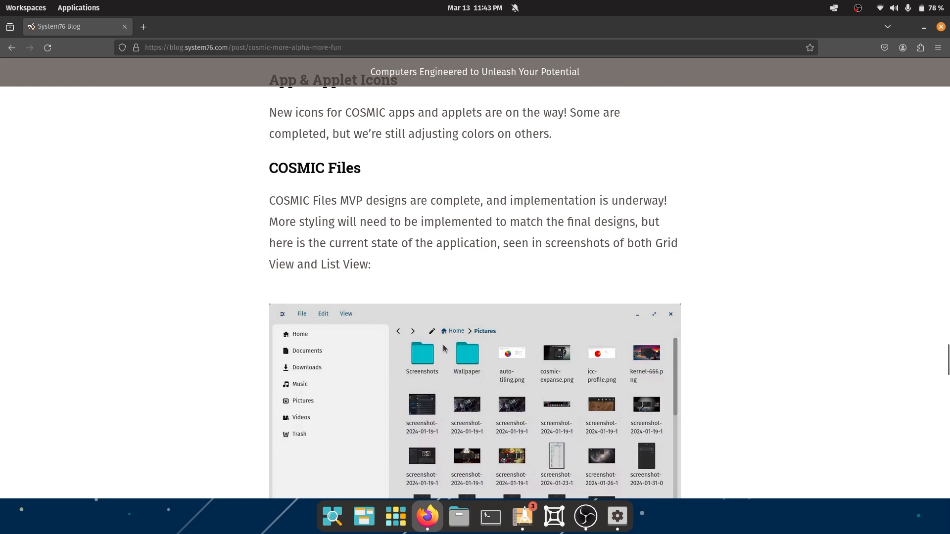
click(458, 517)
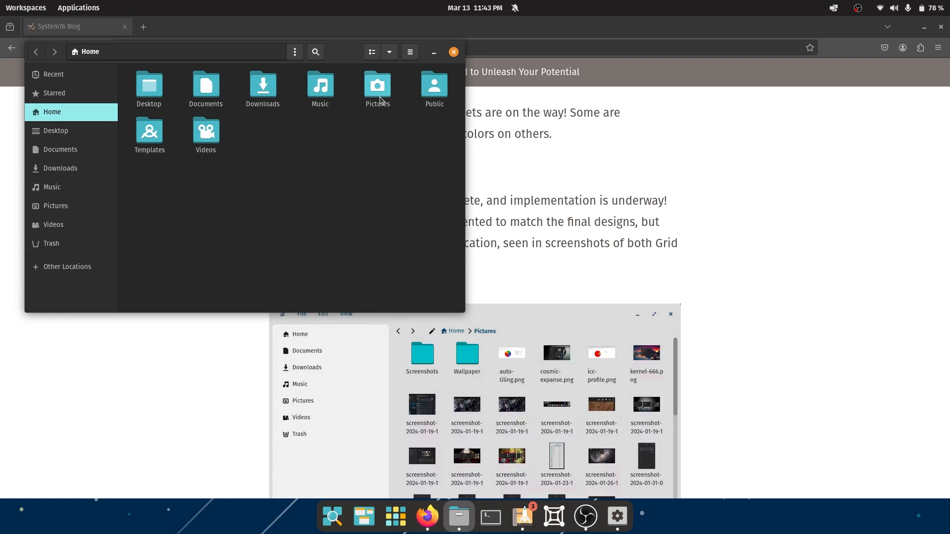
mouse_move(434, 51)
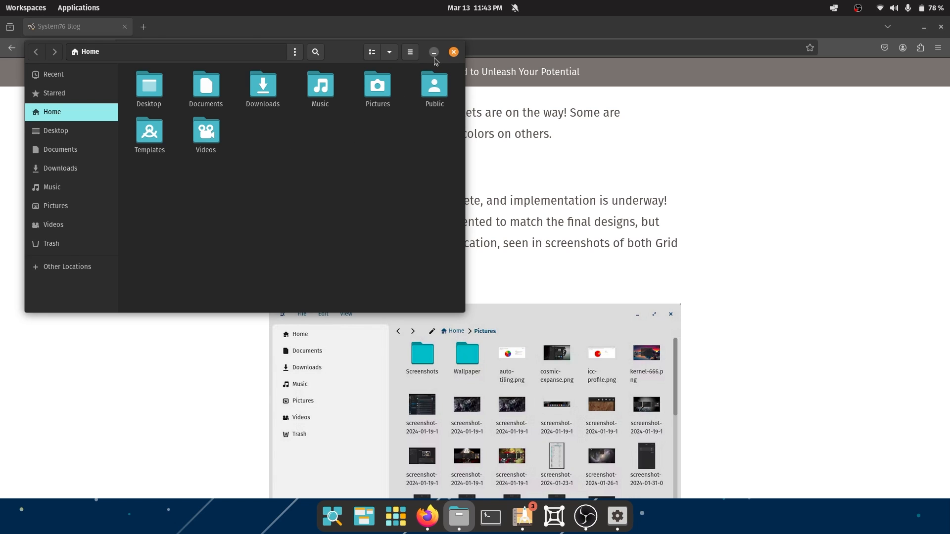
mouse_move(344, 59)
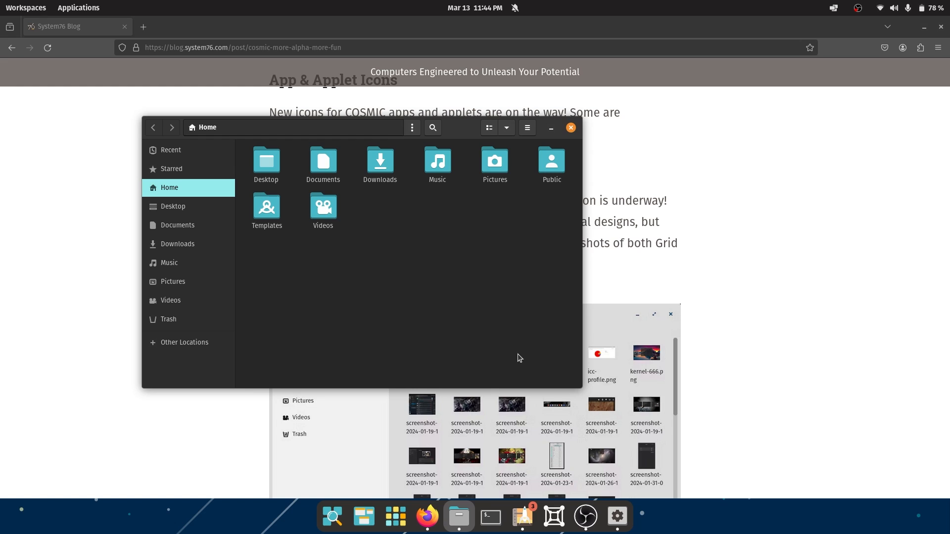
mouse_move(550, 136)
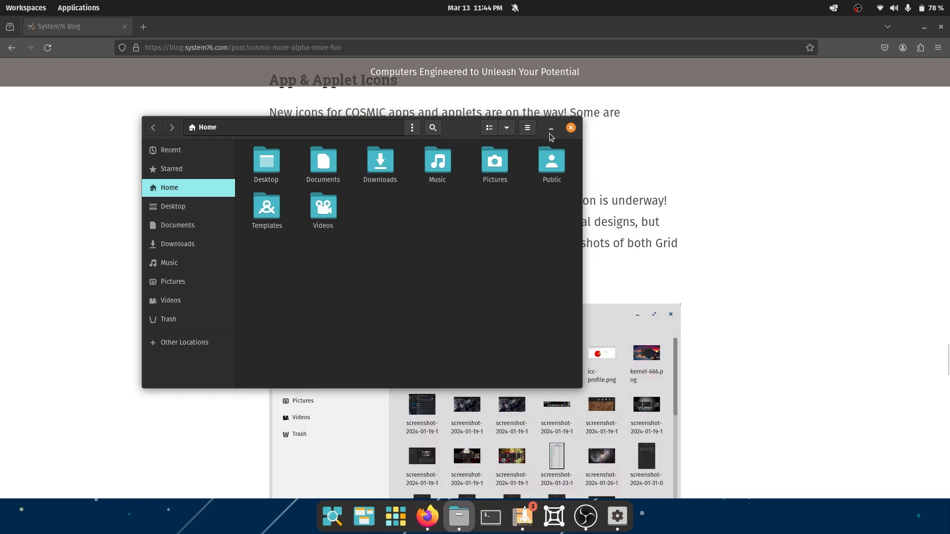
click(570, 128)
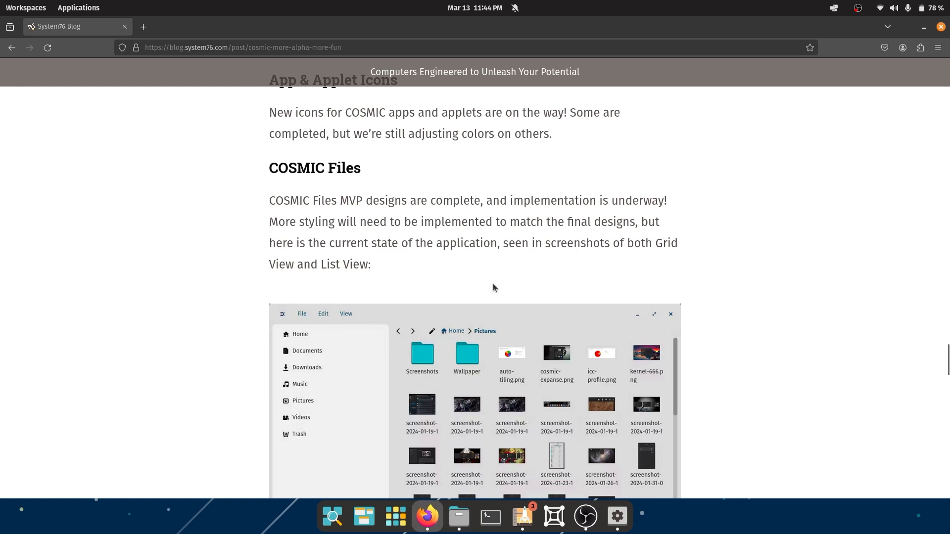
mouse_move(479, 233)
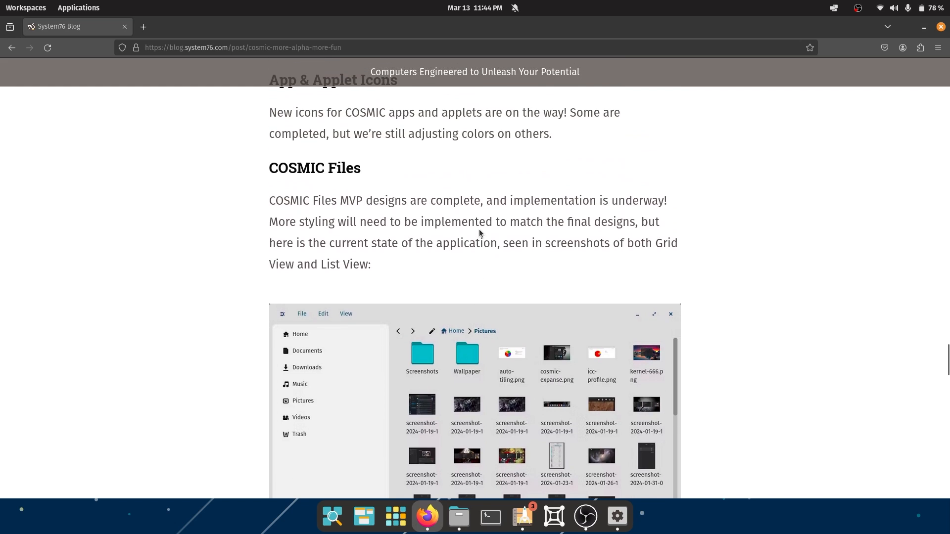
Step: Highlight part of the COSMIC Files sentence about styling still needing to be implemented
scroll(down, 3)
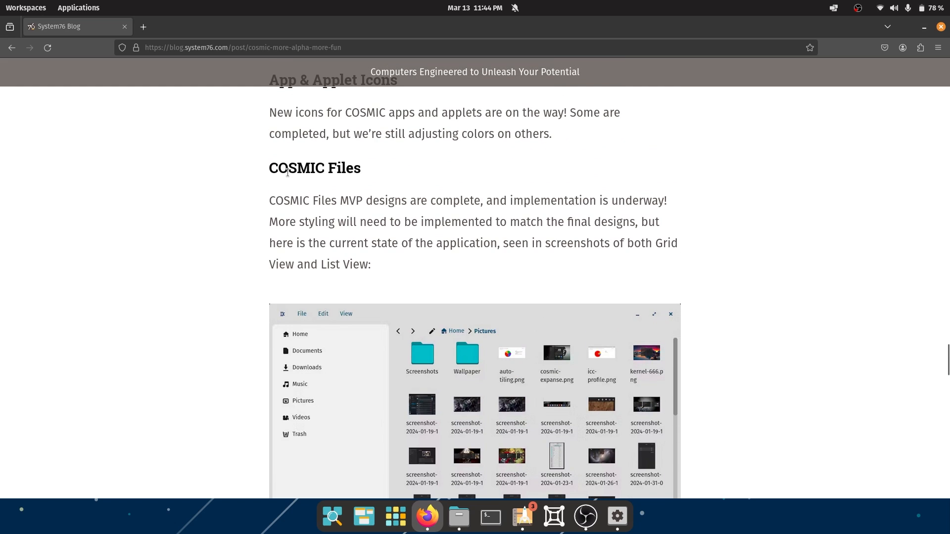
scroll(down, 3)
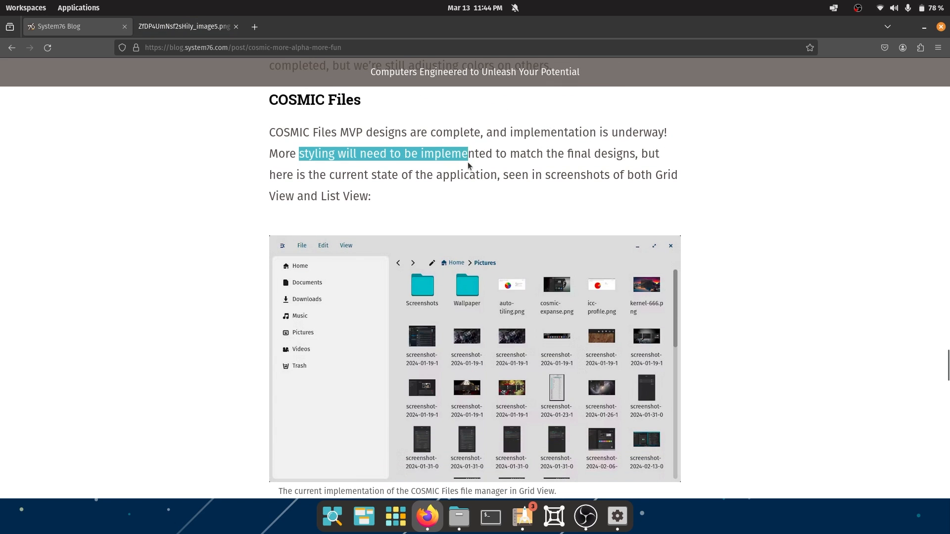
click(422, 153)
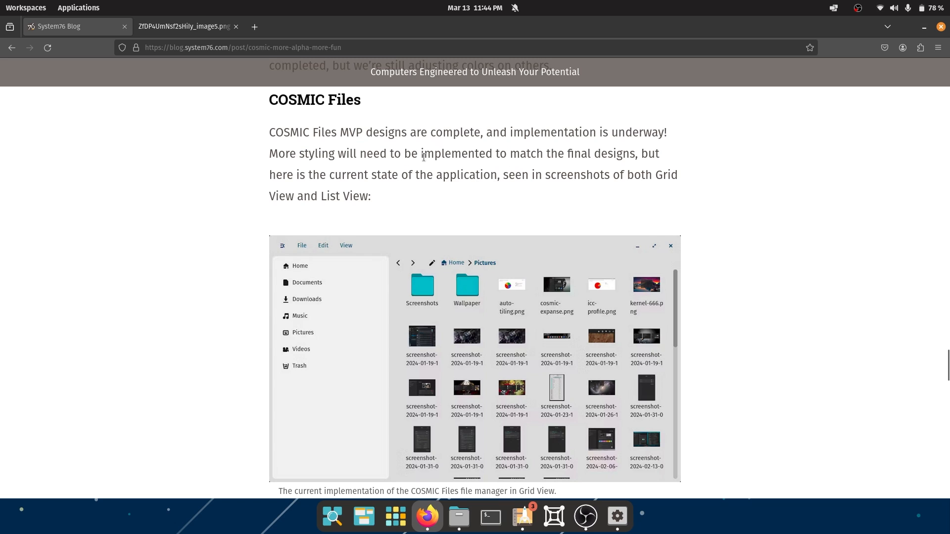
drag(373, 154, 519, 153)
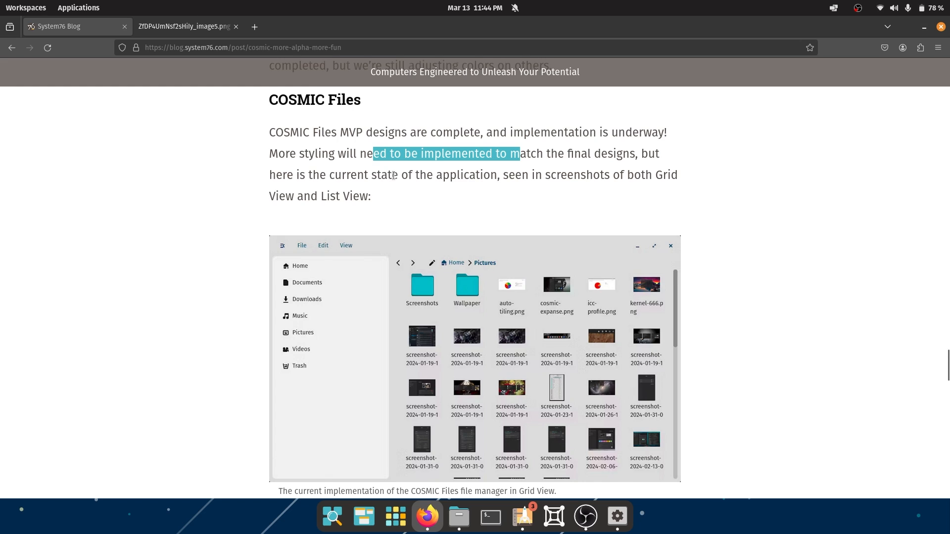
scroll(down, 3)
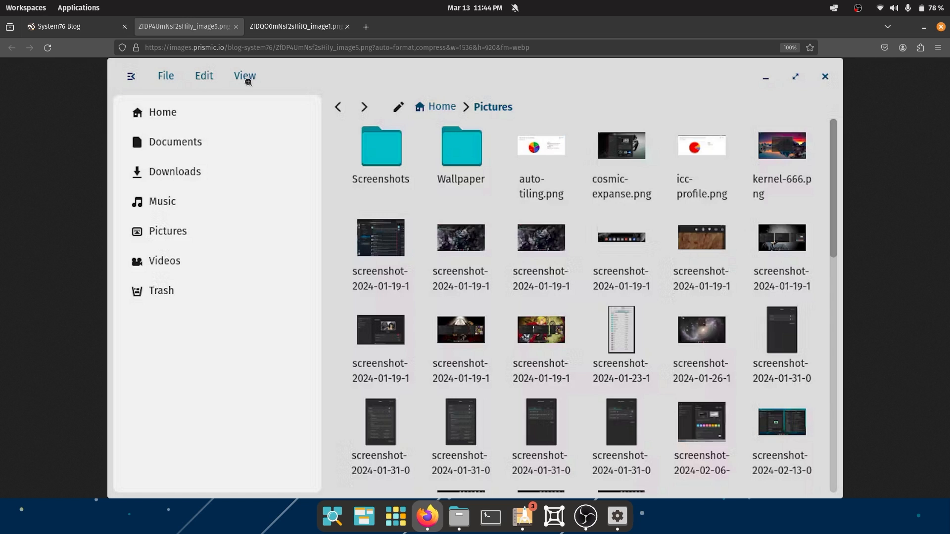
mouse_move(132, 79)
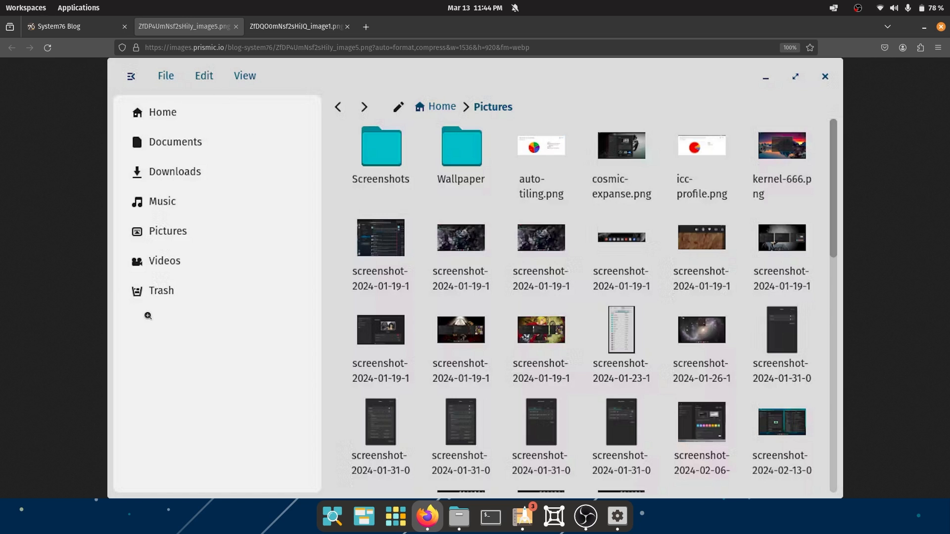
mouse_move(408, 129)
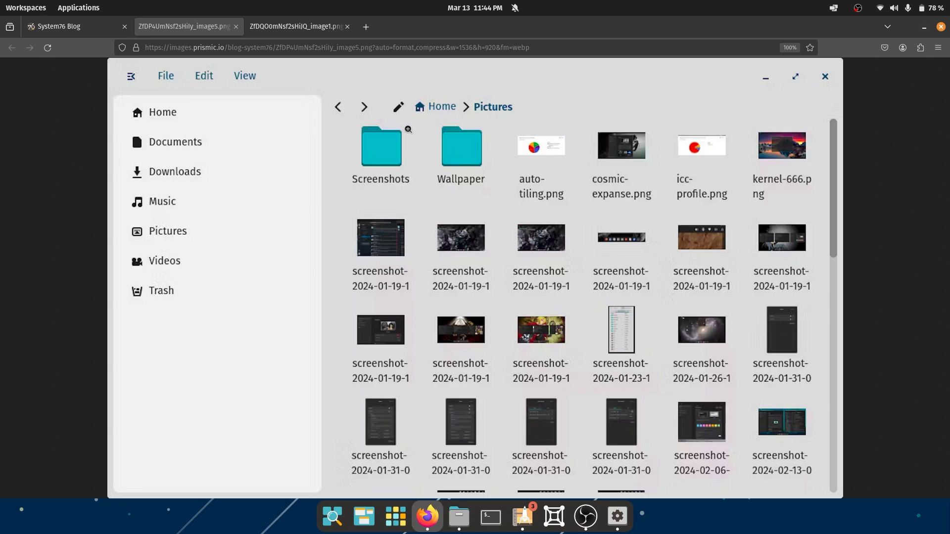
mouse_move(441, 106)
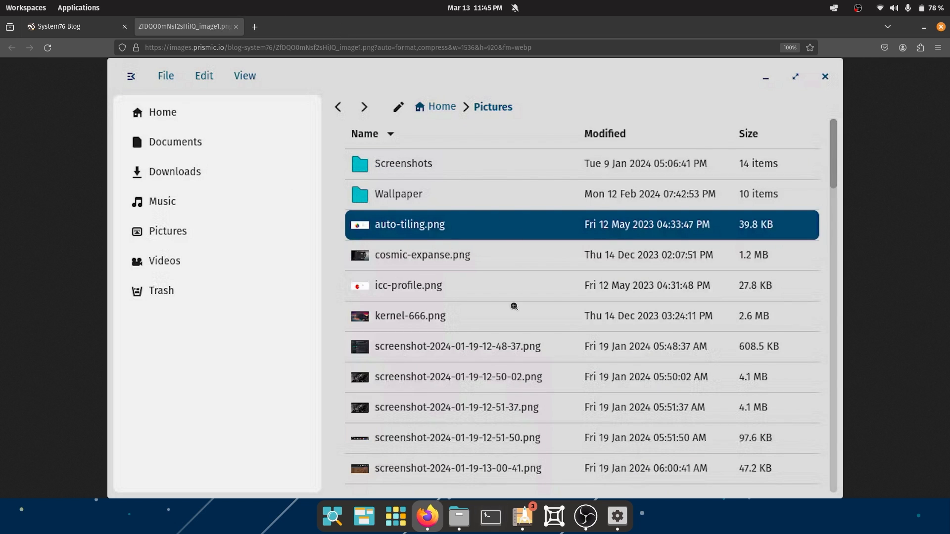
mouse_move(686, 462)
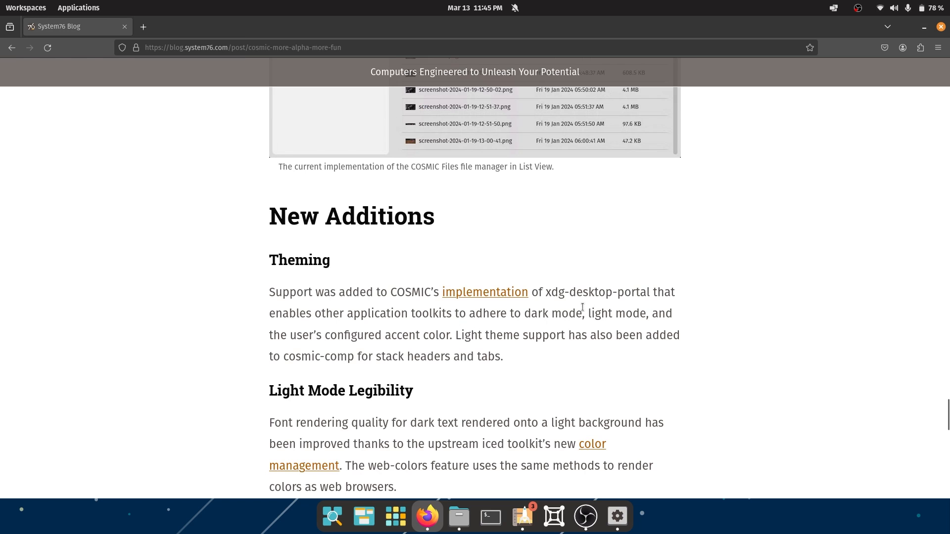
Step: Briefly highlight the accent color phrase in the Theming paragraph
scroll(down, 3)
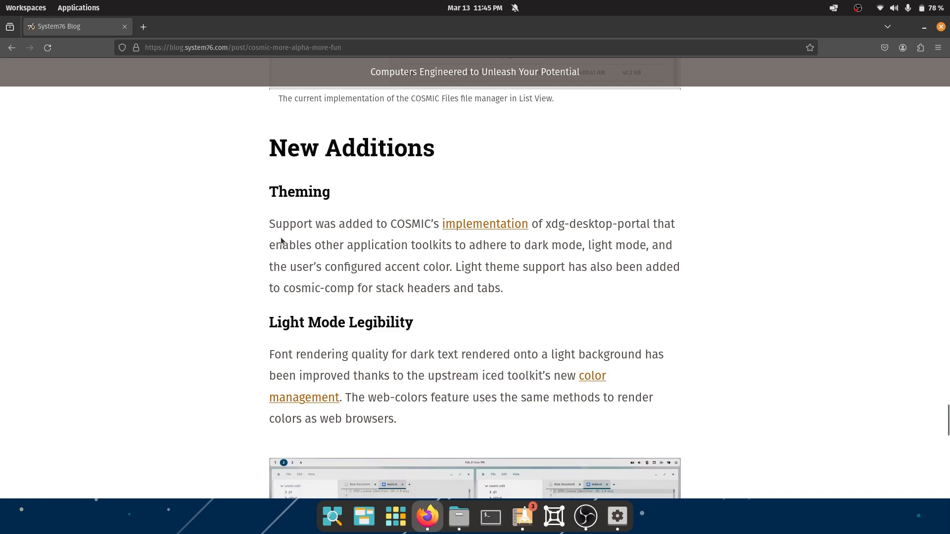
drag(269, 224, 544, 224)
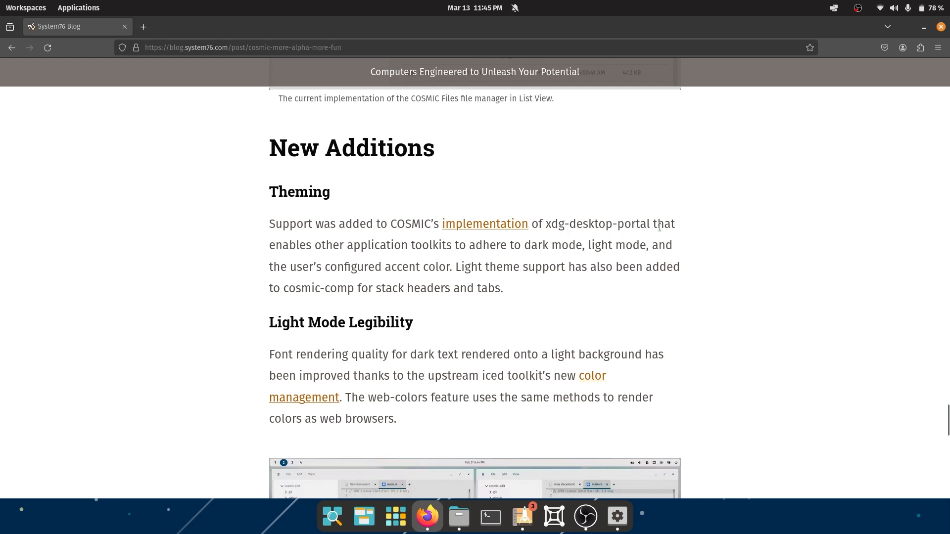
mouse_move(483, 244)
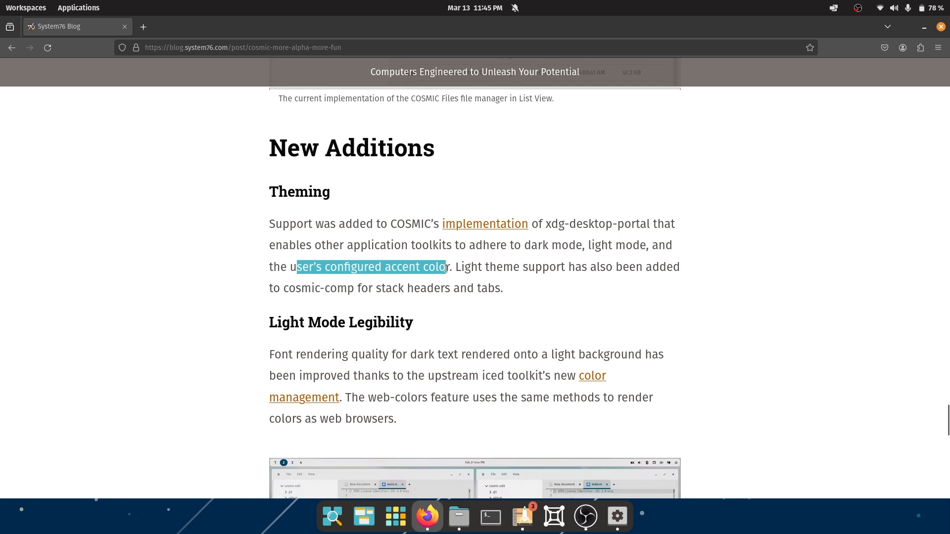
click(336, 289)
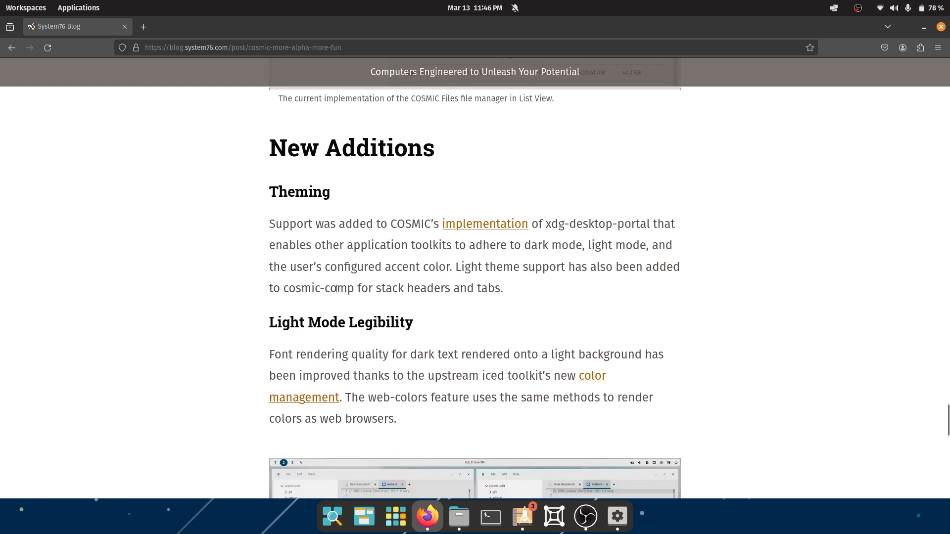
Step: Read on through the Light Mode Legibility section toward the font rendering comparison
scroll(down, 3)
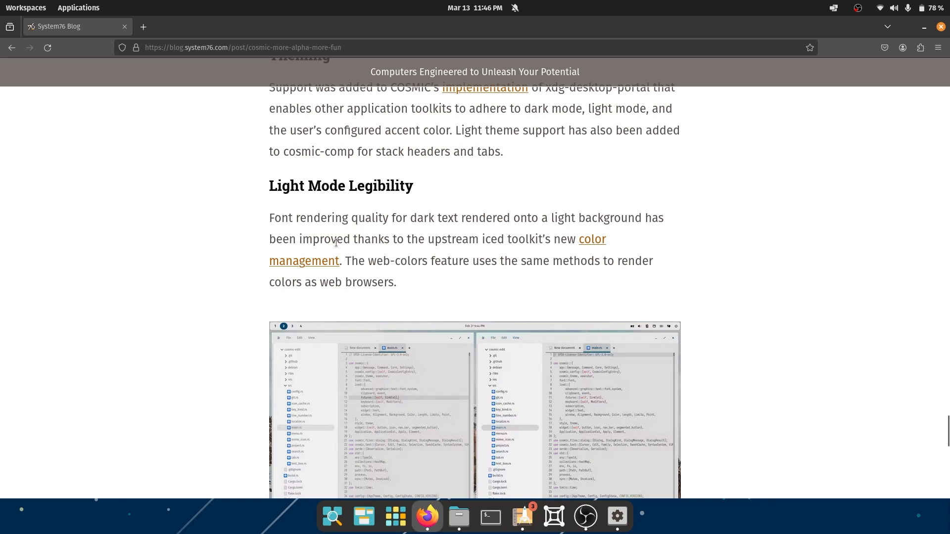
mouse_move(477, 238)
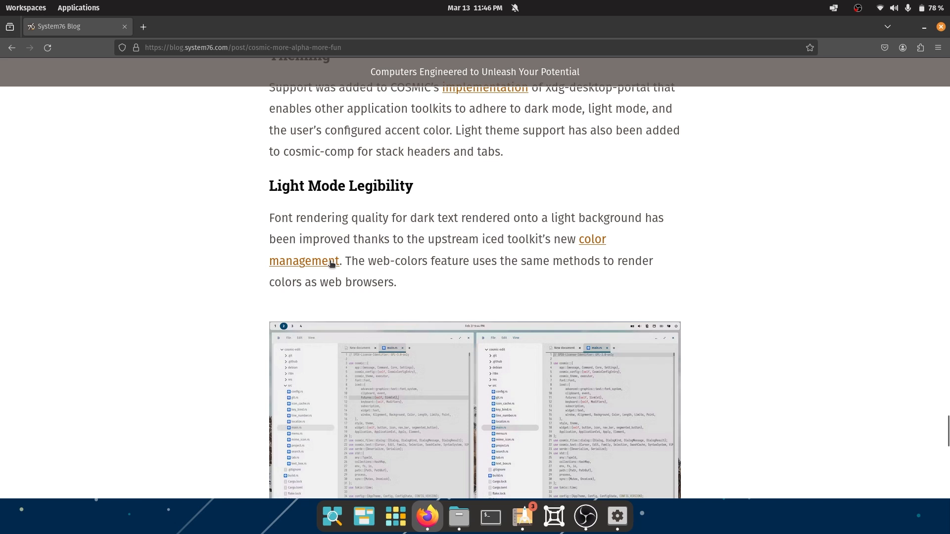
scroll(down, 3)
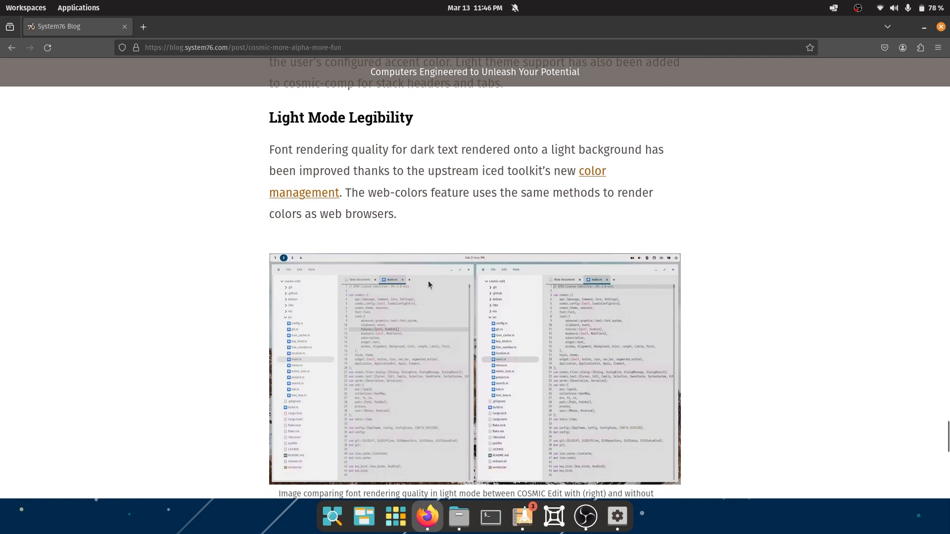
scroll(down, 3)
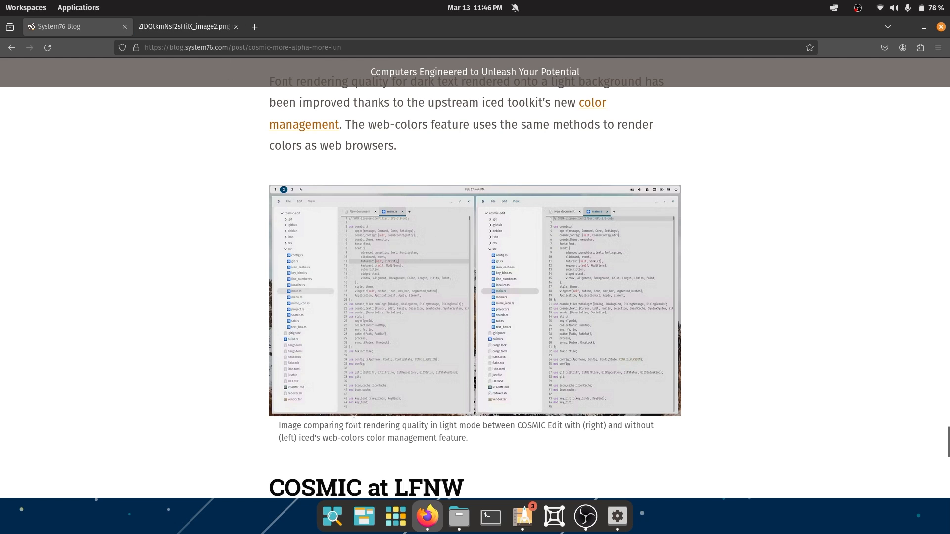
mouse_move(479, 429)
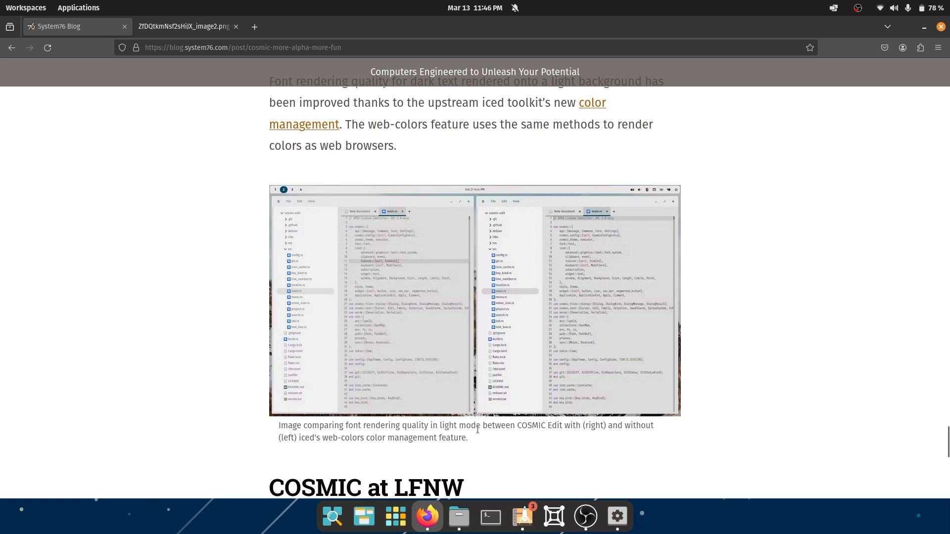
mouse_move(590, 430)
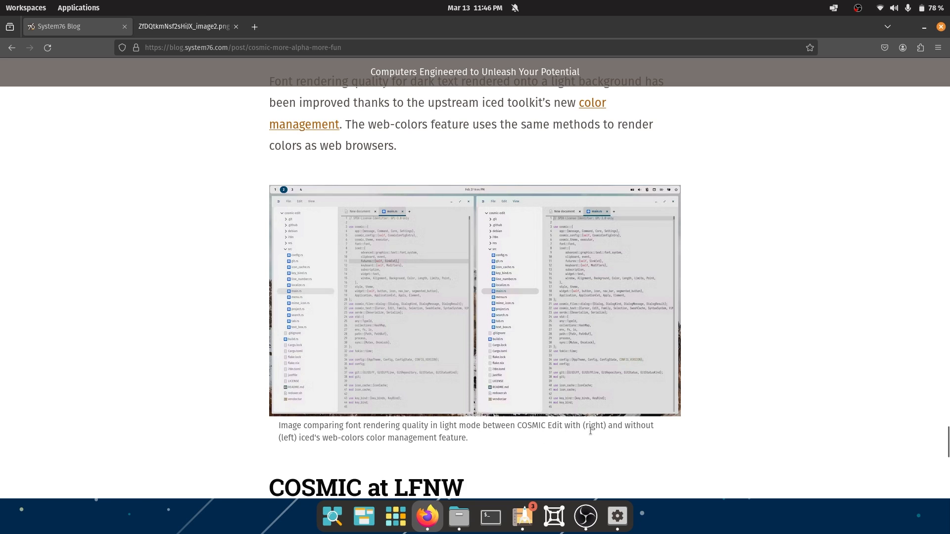
mouse_move(616, 445)
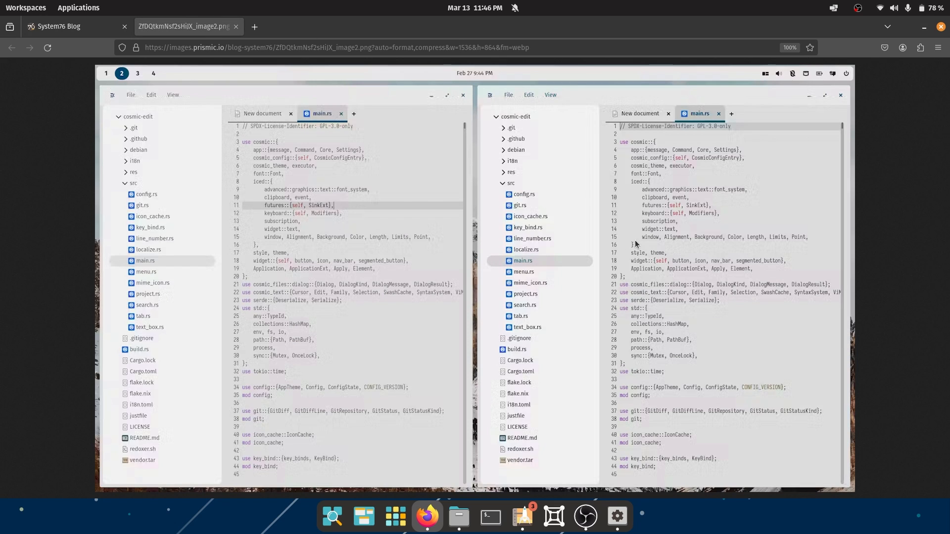
mouse_move(687, 219)
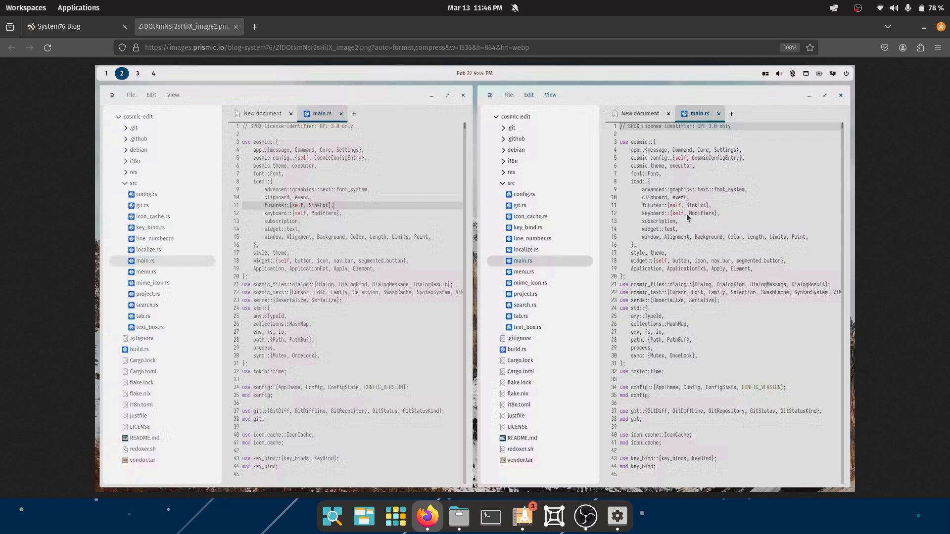
mouse_move(350, 243)
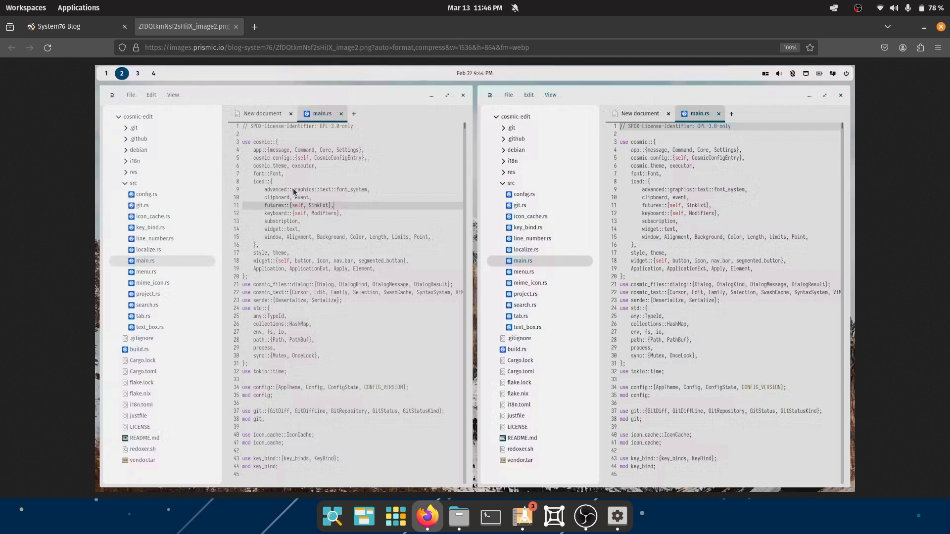
mouse_move(317, 239)
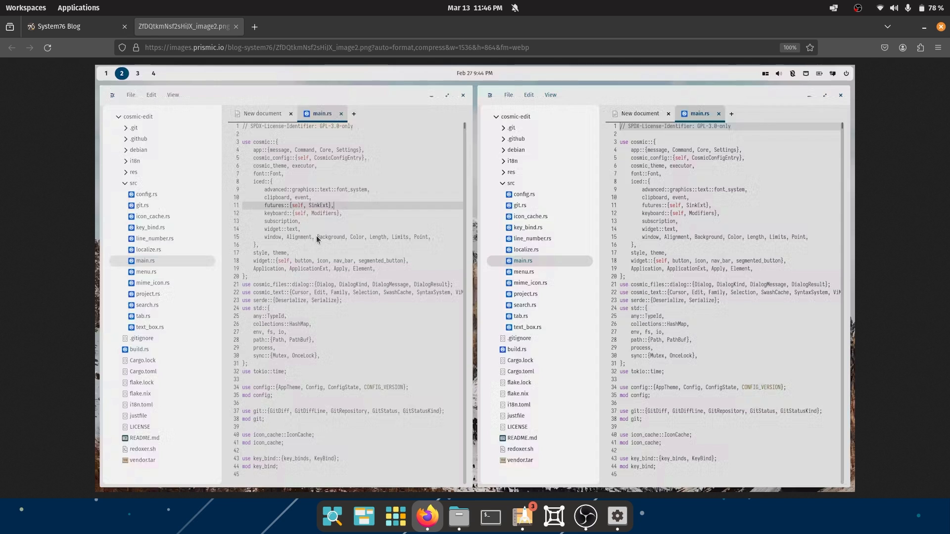
mouse_move(328, 135)
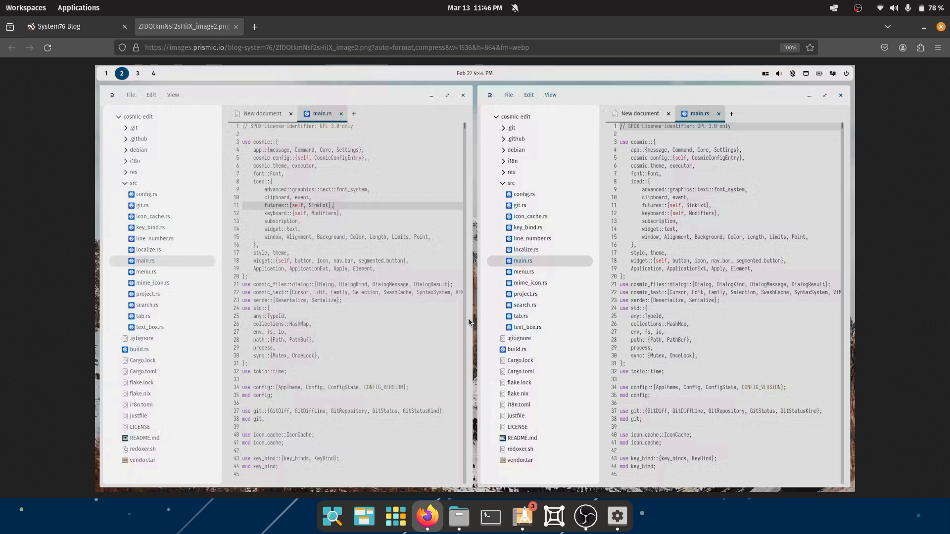
mouse_move(547, 261)
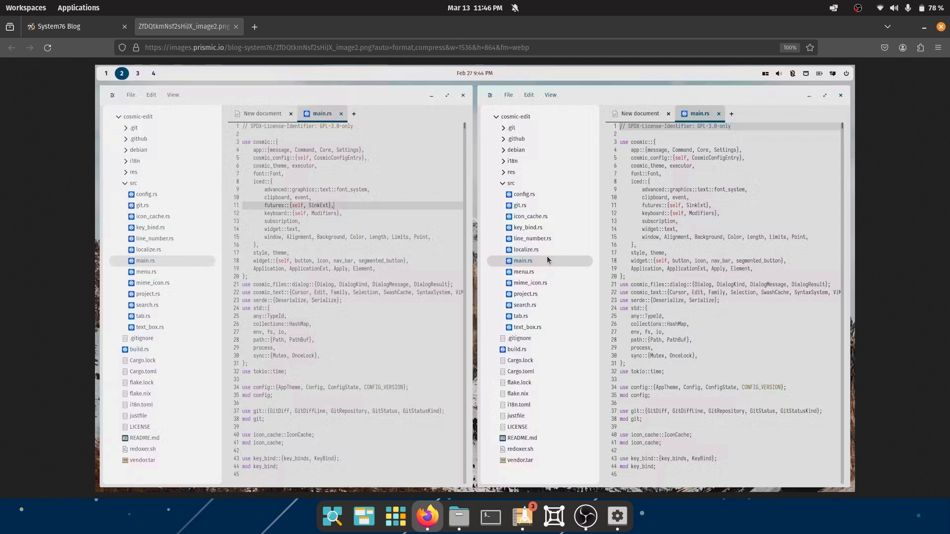
click(72, 26)
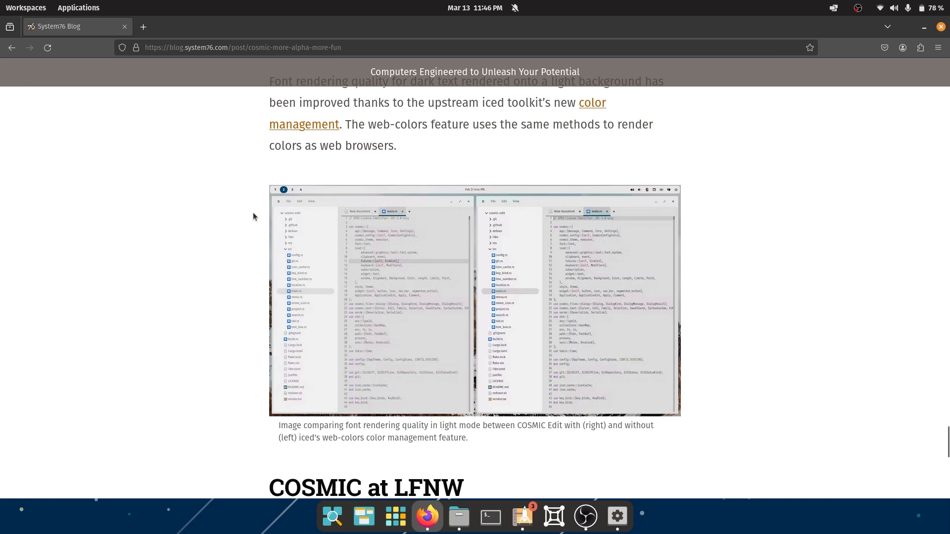
Step: Highlight the paragraph about Carl Richell showcasing COSMIC at LinuxFest Northwest
scroll(down, 3)
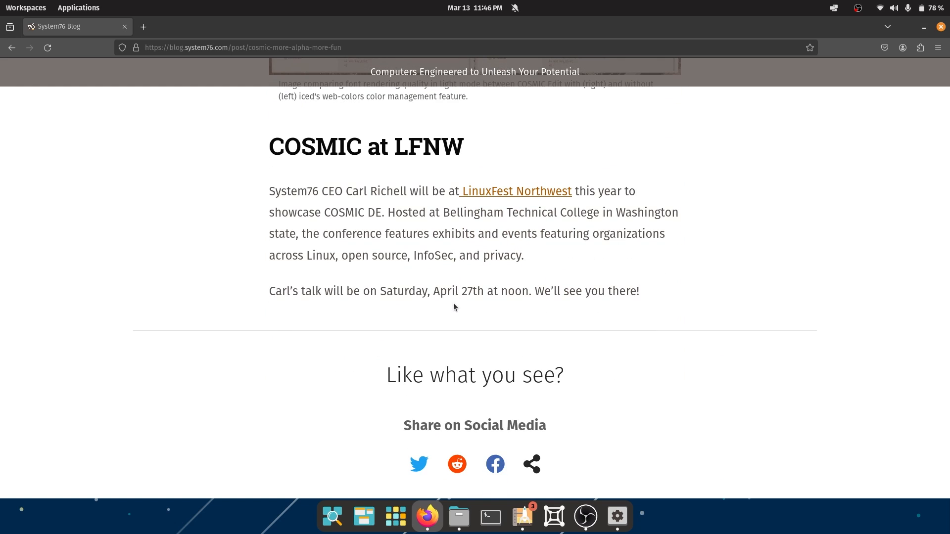
mouse_move(524, 299)
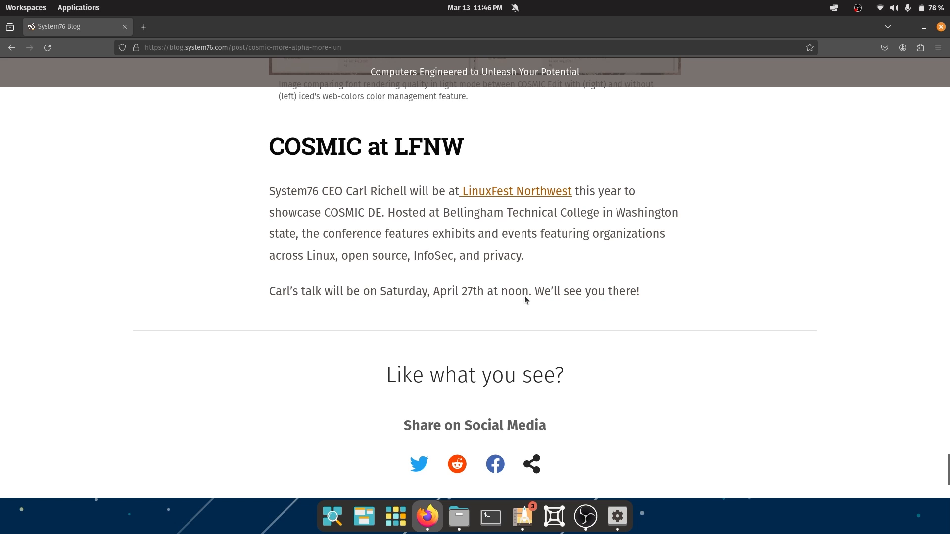
mouse_move(557, 191)
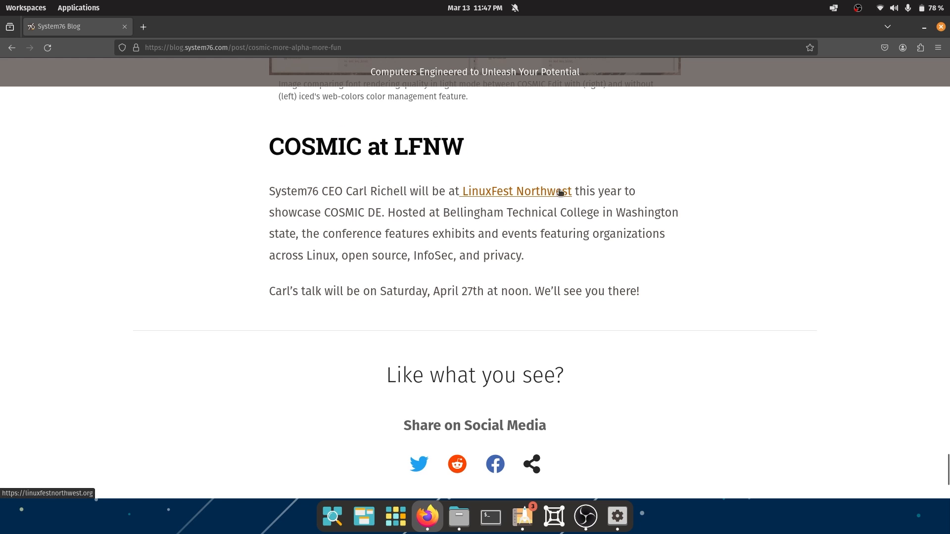
mouse_move(375, 291)
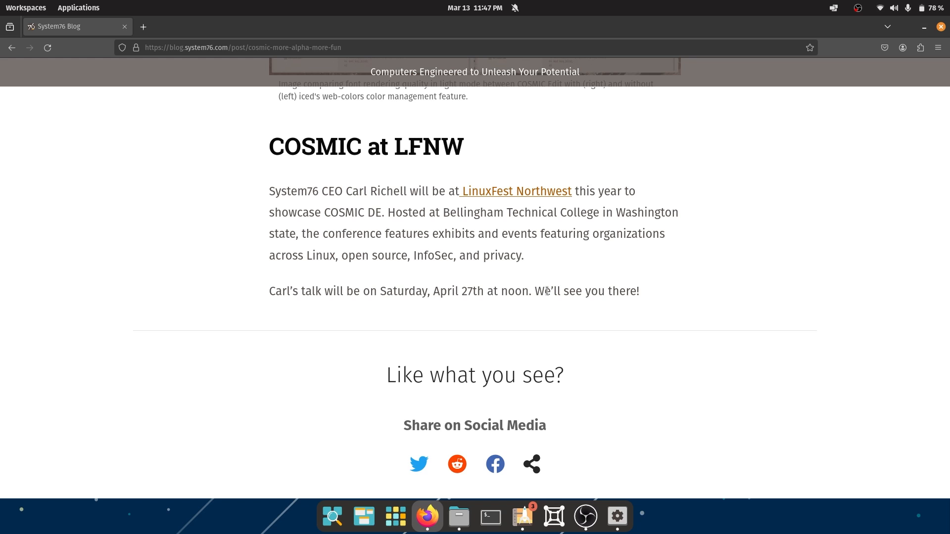
mouse_move(555, 270)
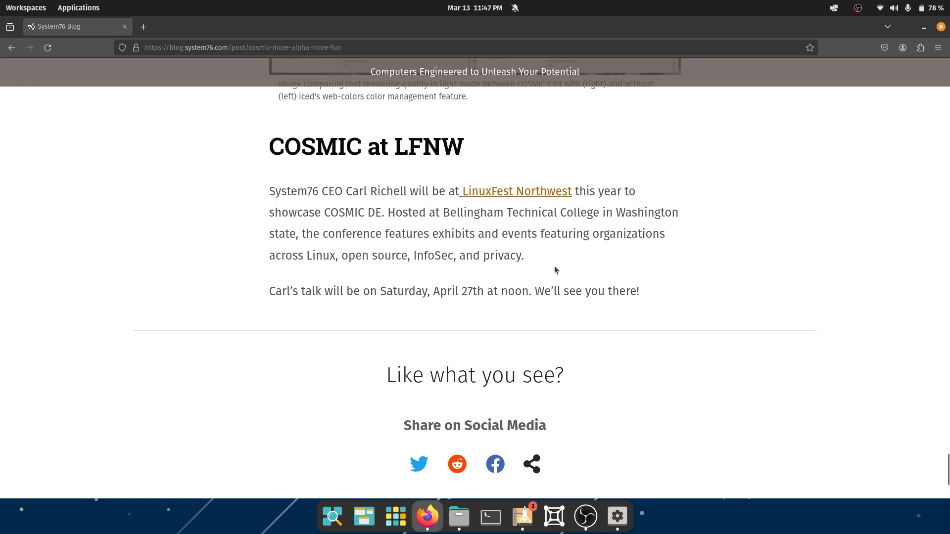
drag(274, 191, 524, 256)
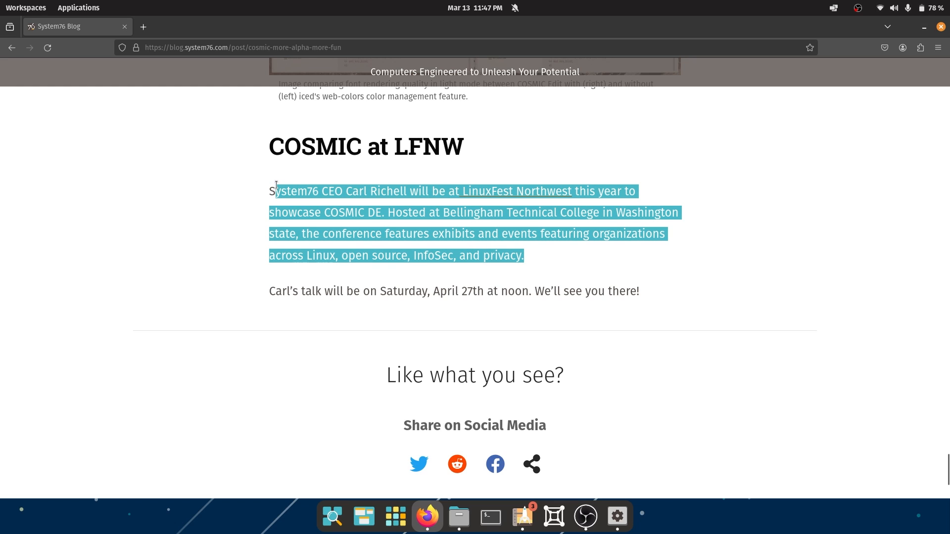